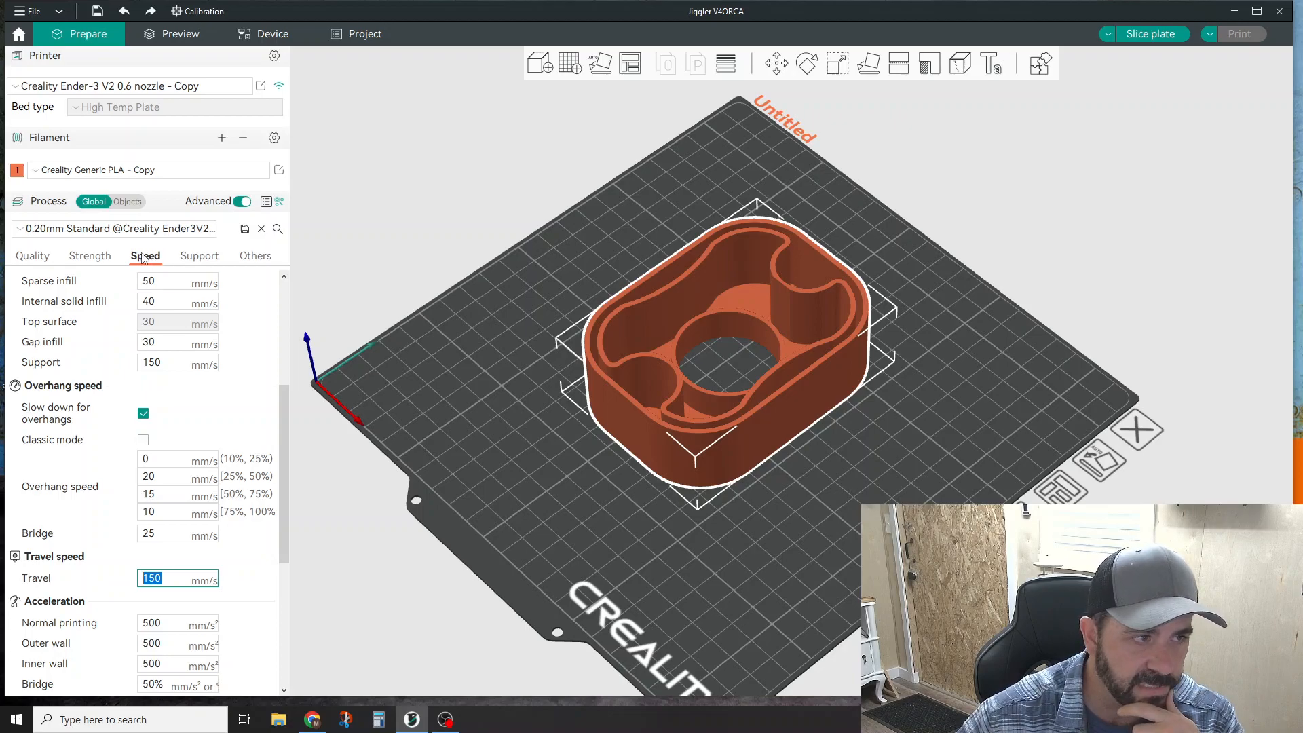
mouse_move(129, 613)
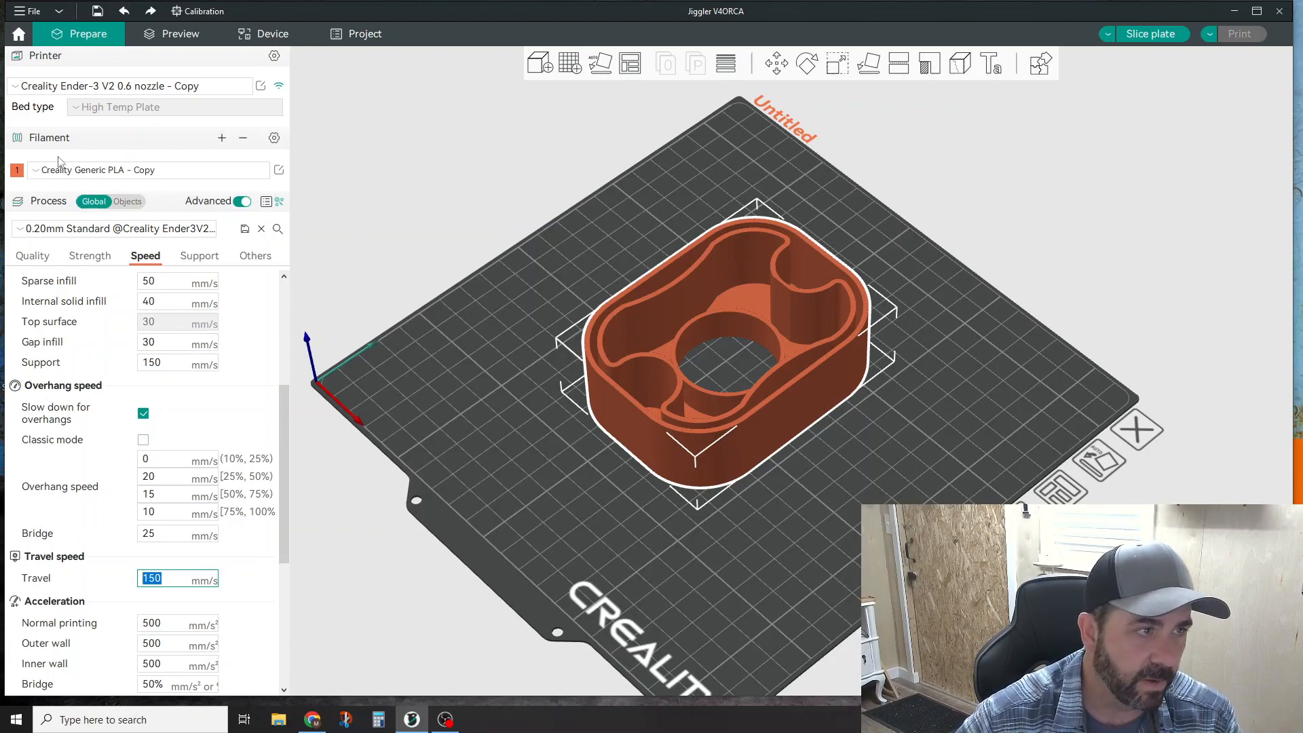
Review the filament's detailed settings and leave them unchanged.
click(280, 170)
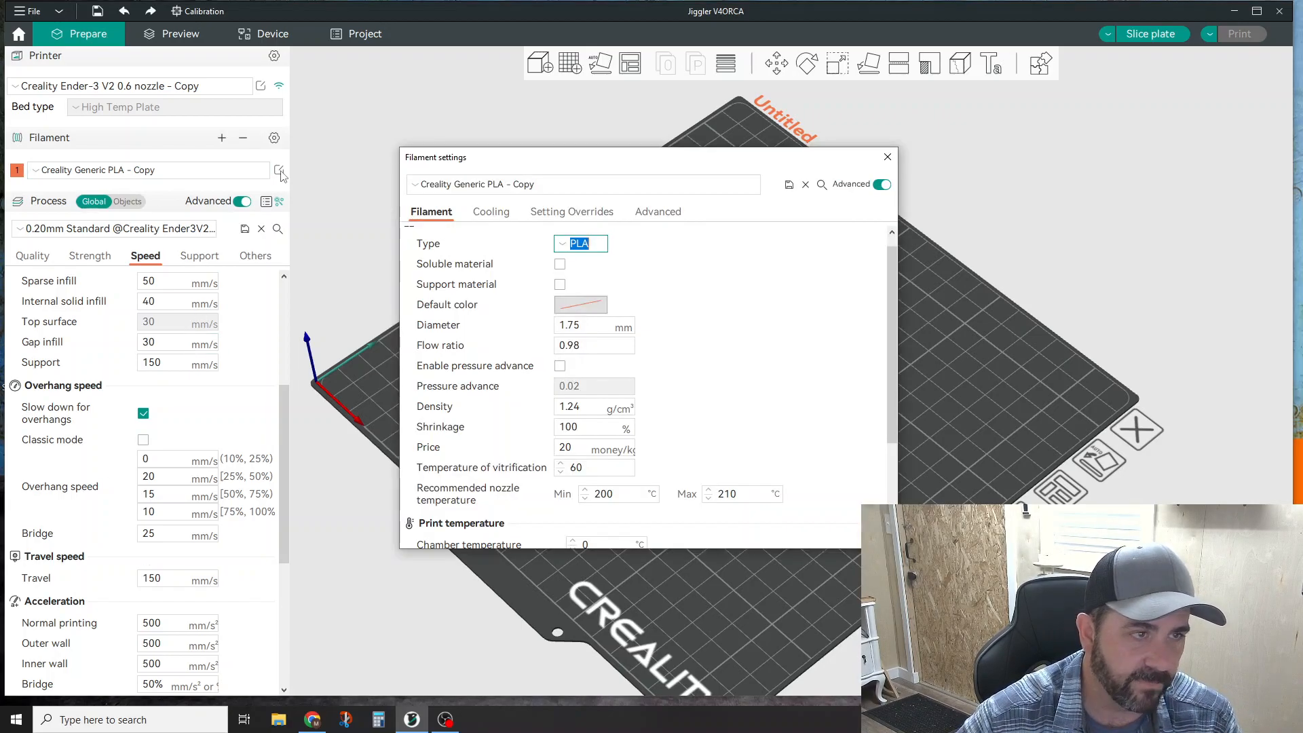
scroll(down, 3)
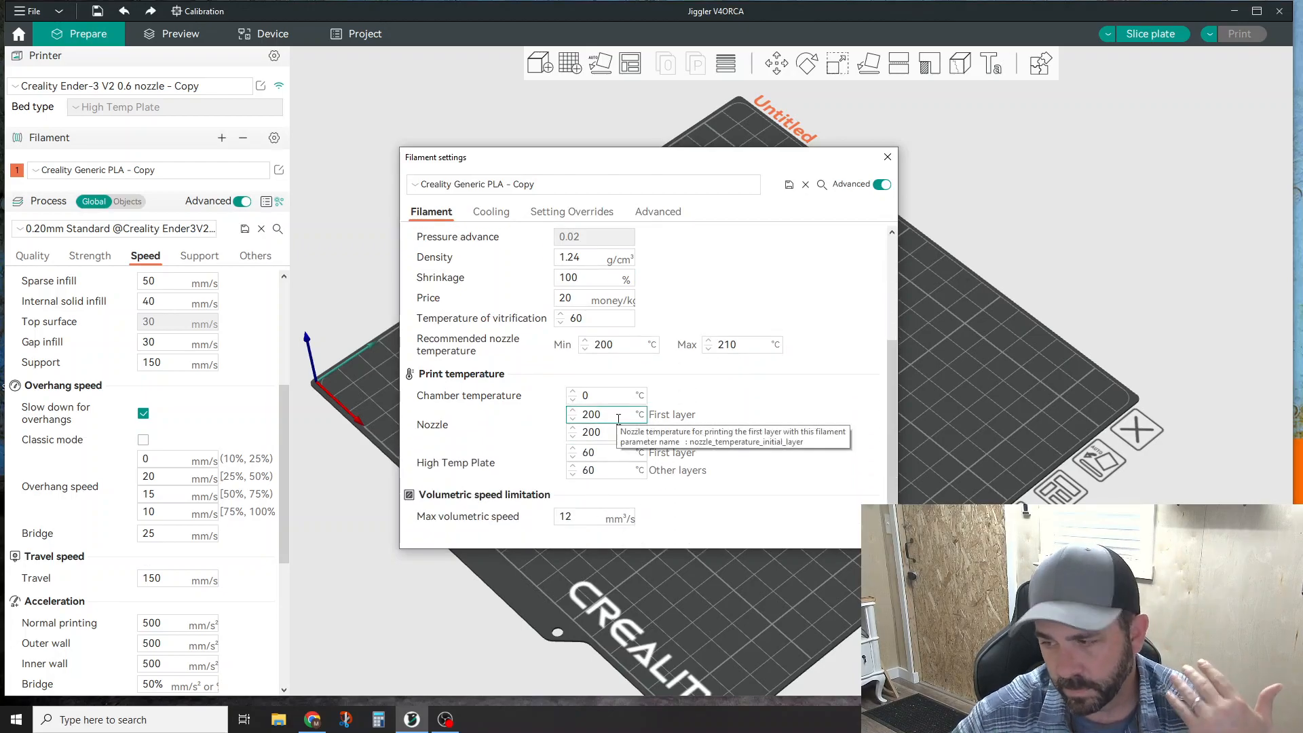
mouse_move(631, 426)
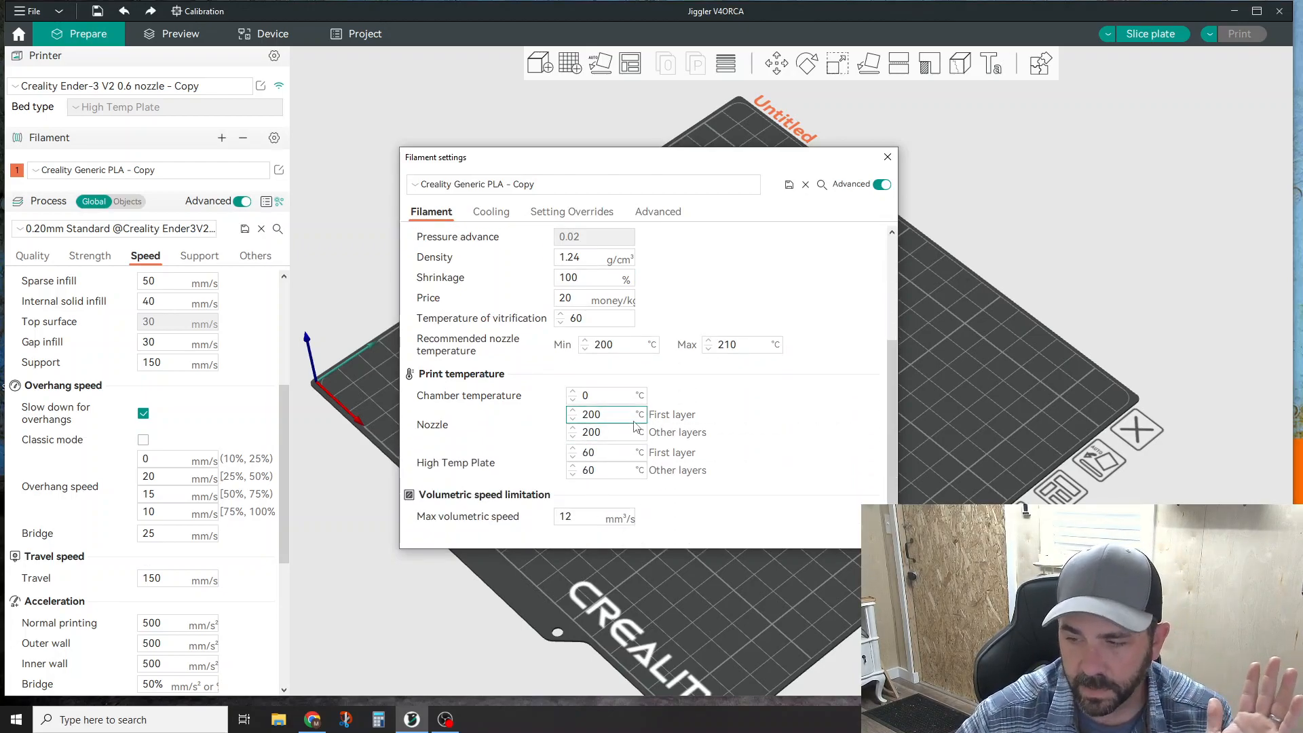
mouse_move(603, 432)
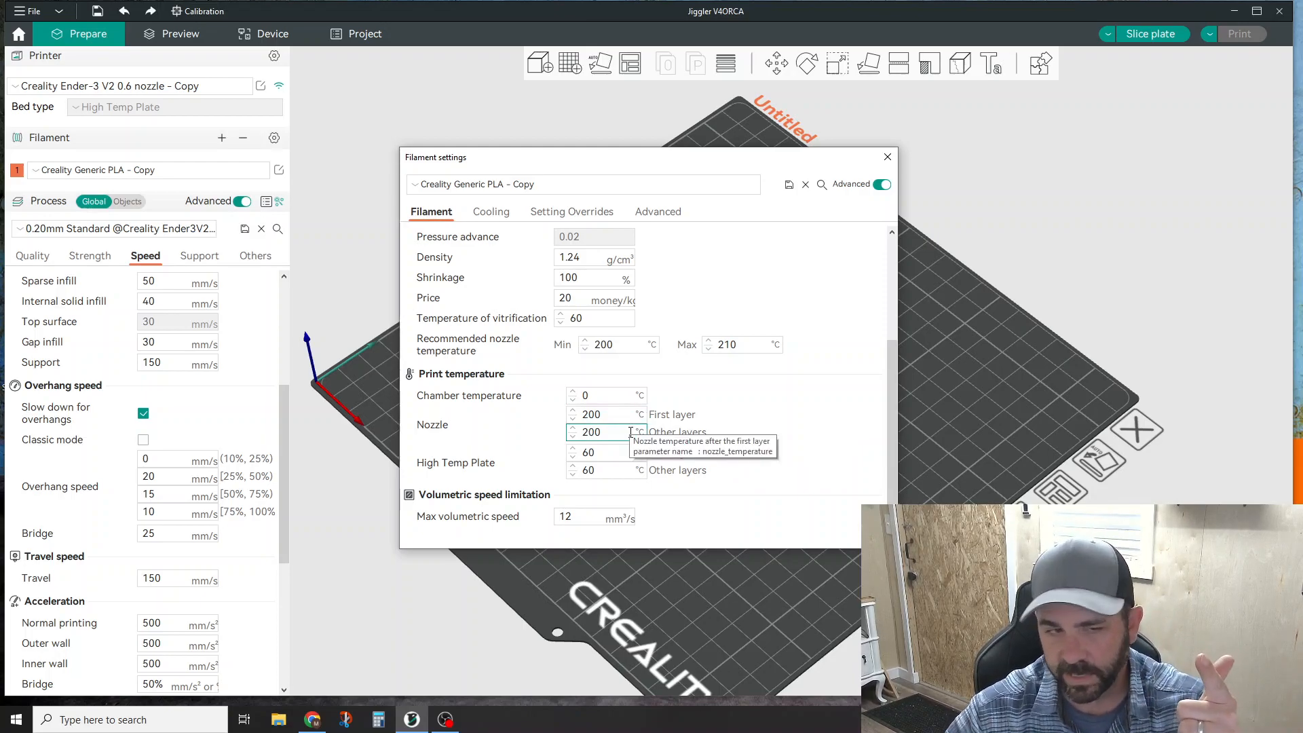
click(886, 156)
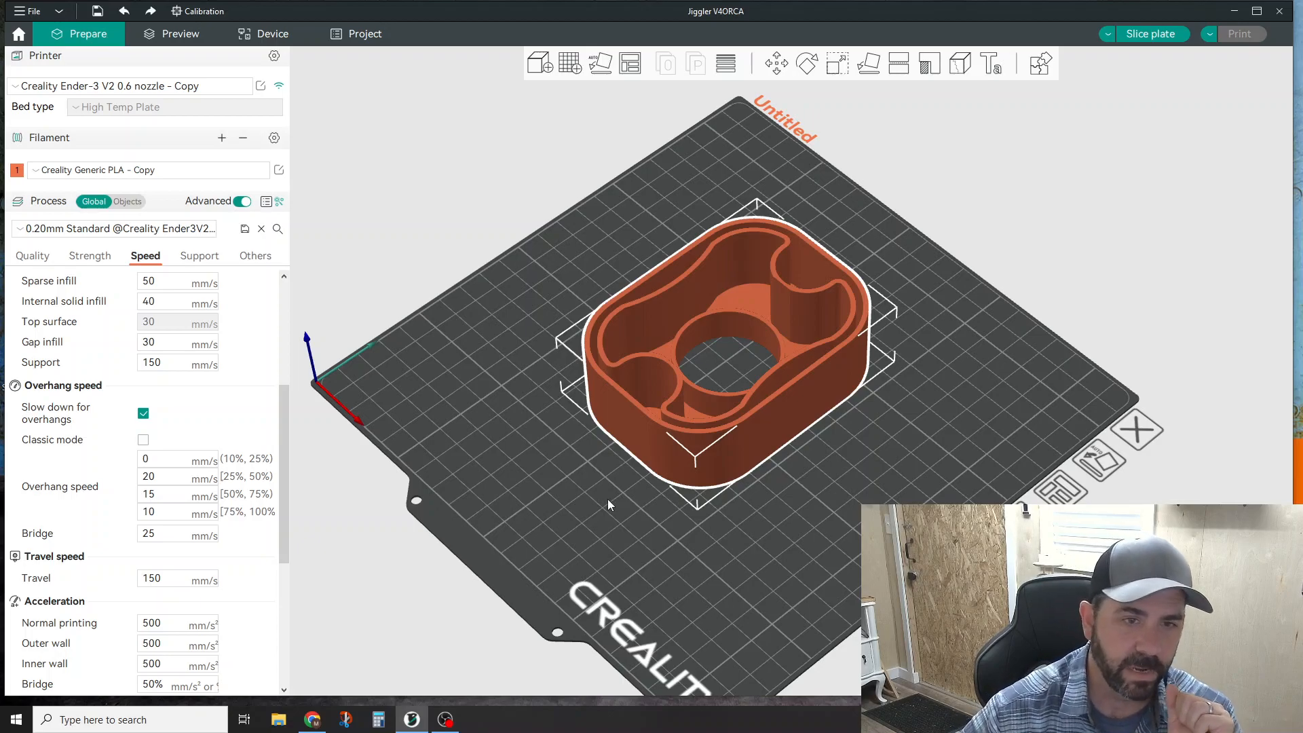
mouse_move(639, 399)
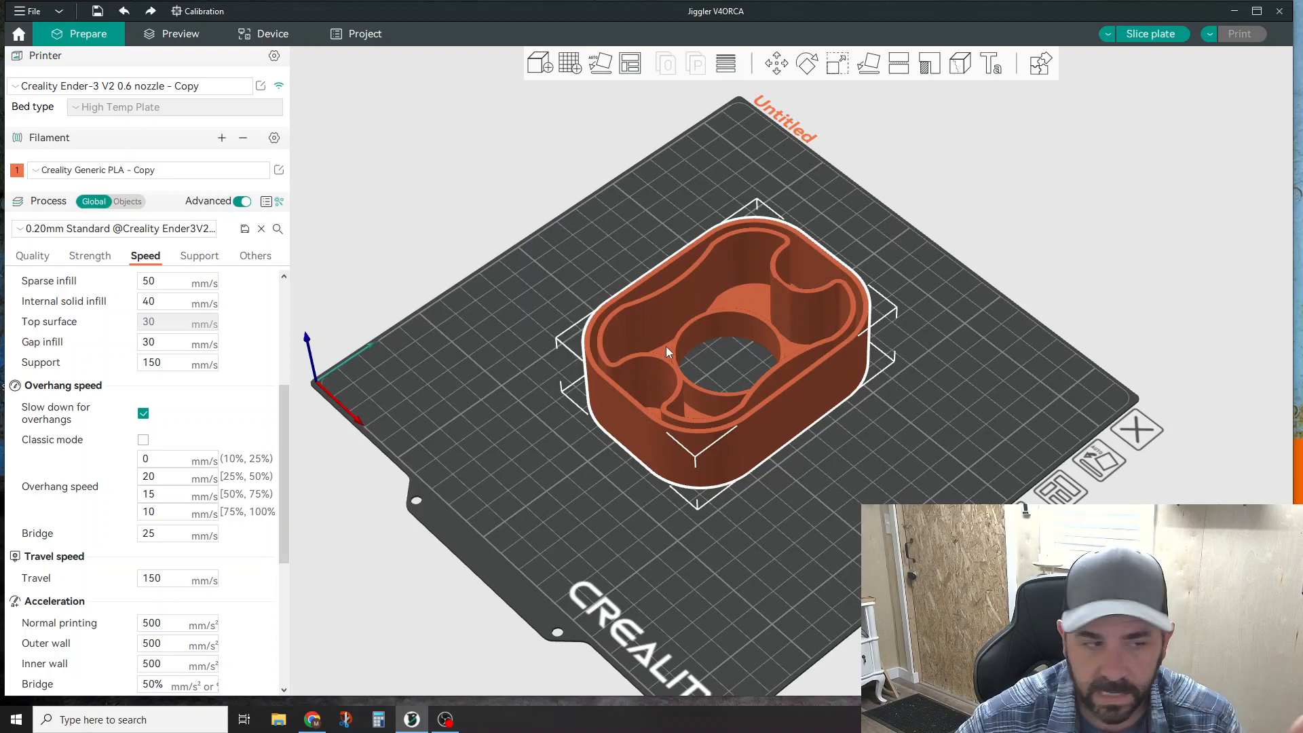
mouse_move(1030, 114)
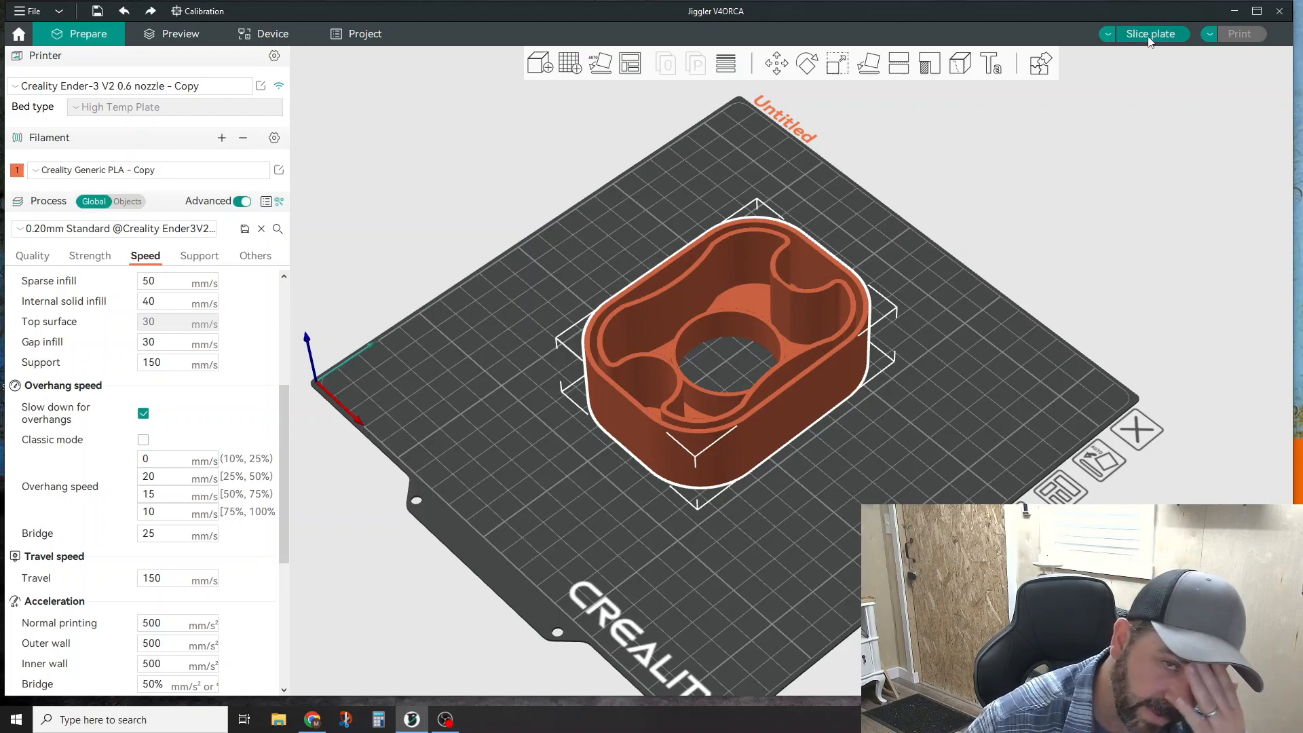
Slice the plate and show travel moves over the toolpath preview.
click(1151, 34)
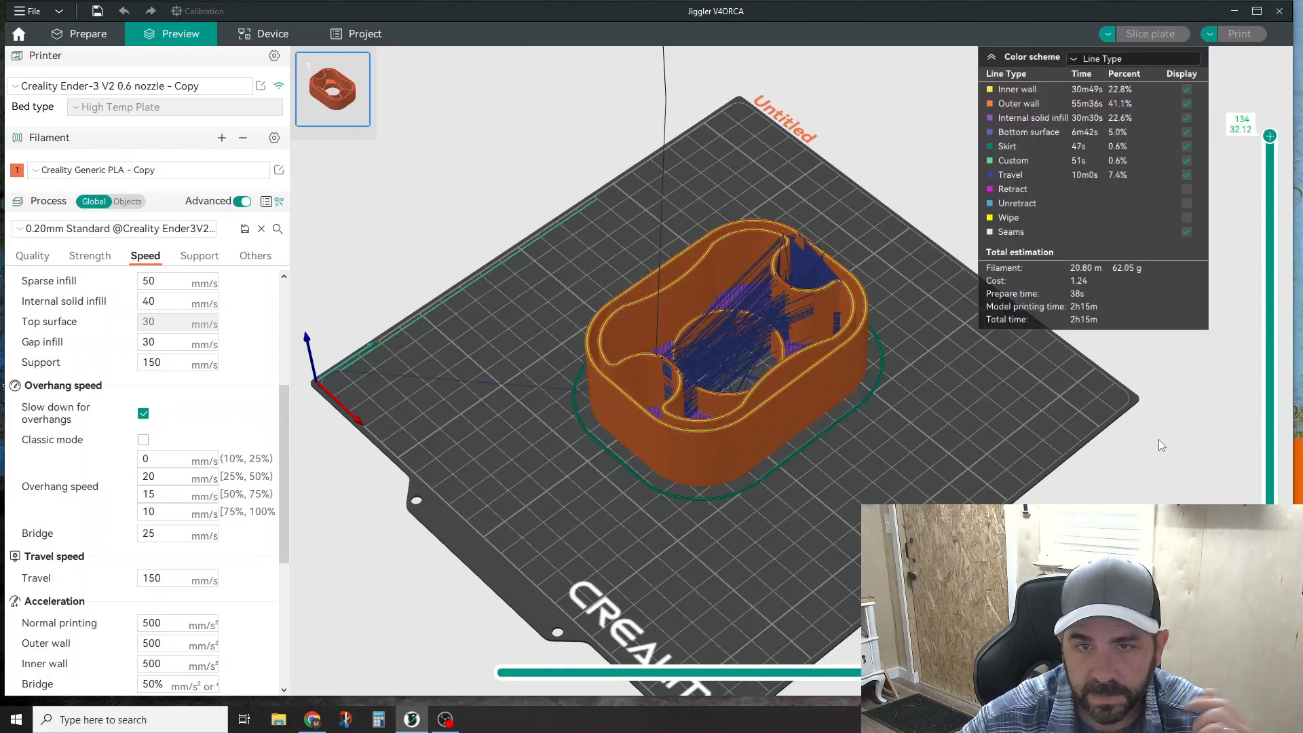
click(1010, 175)
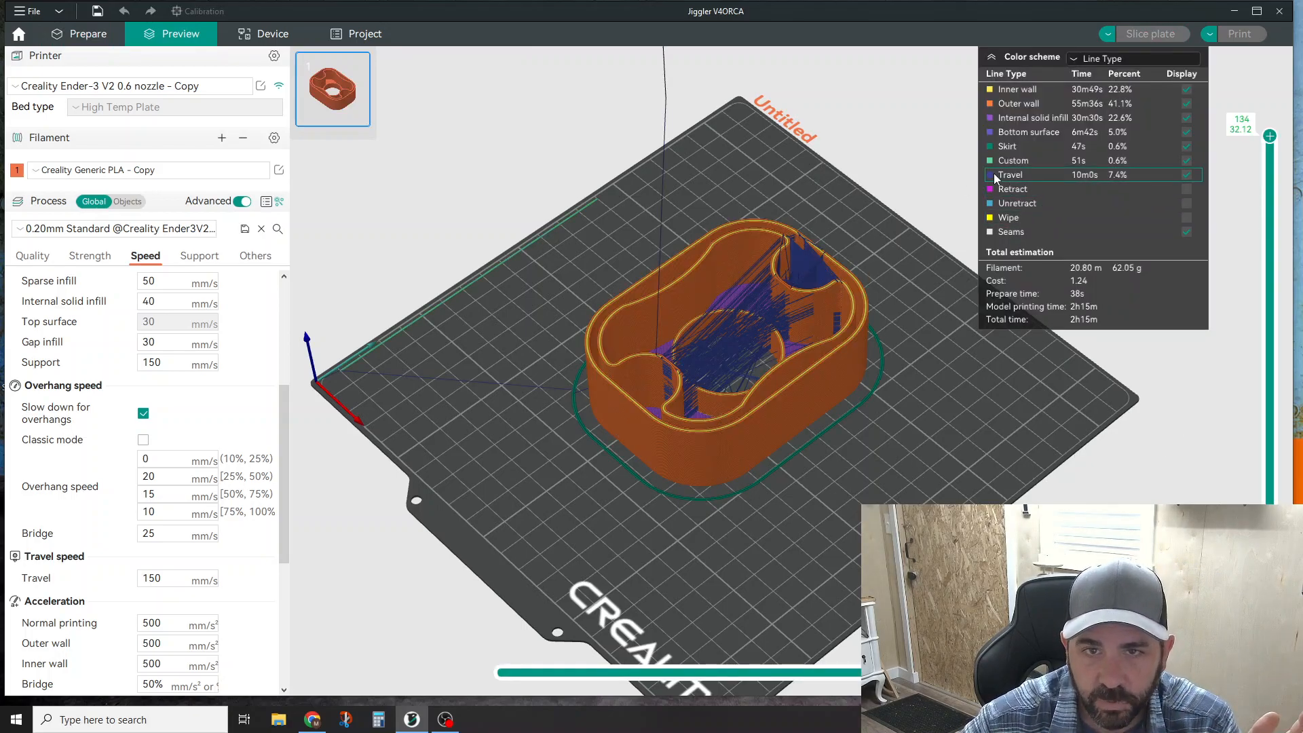
click(1186, 175)
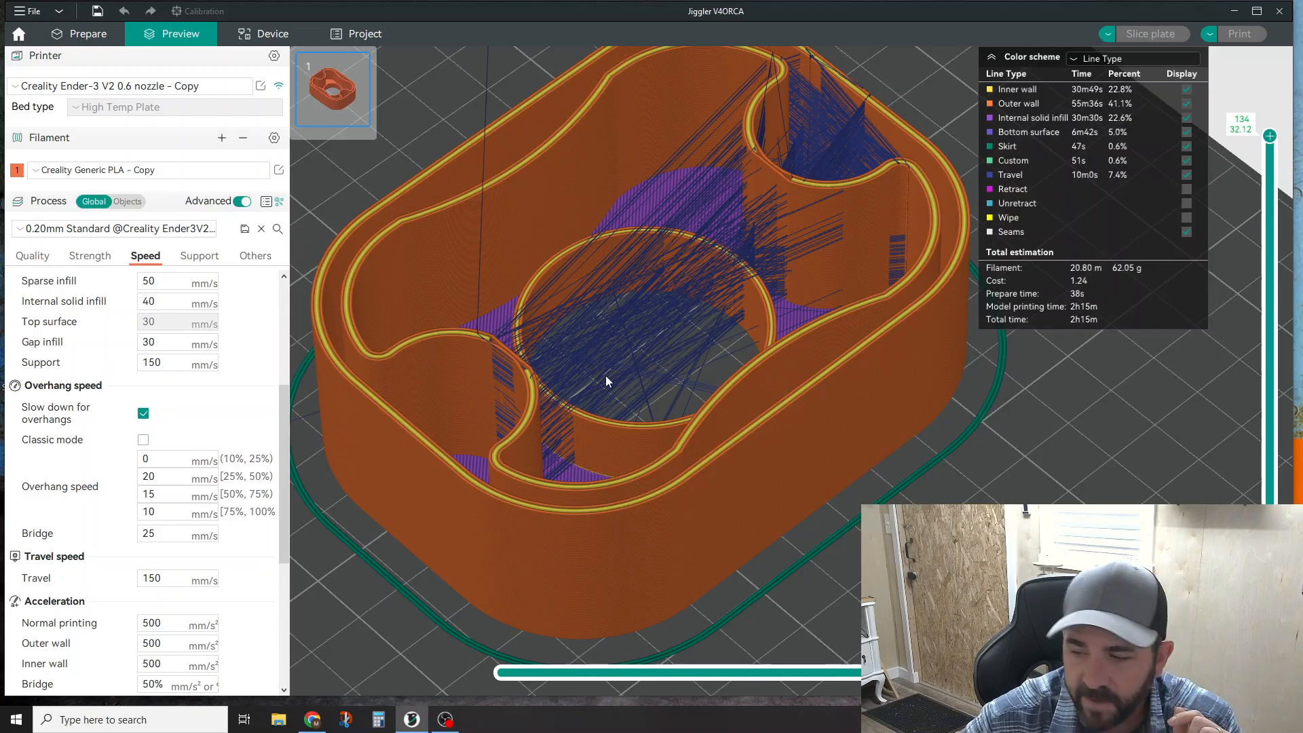
mouse_move(712, 266)
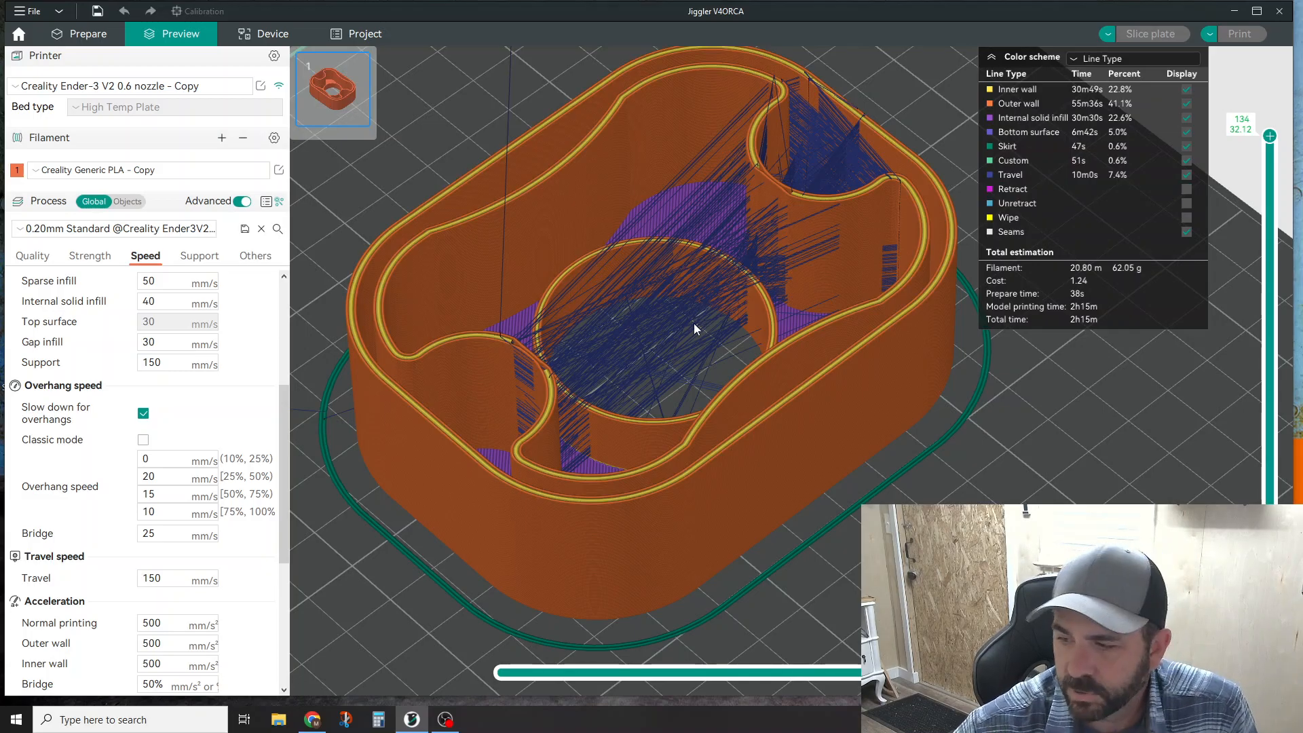
mouse_move(710, 297)
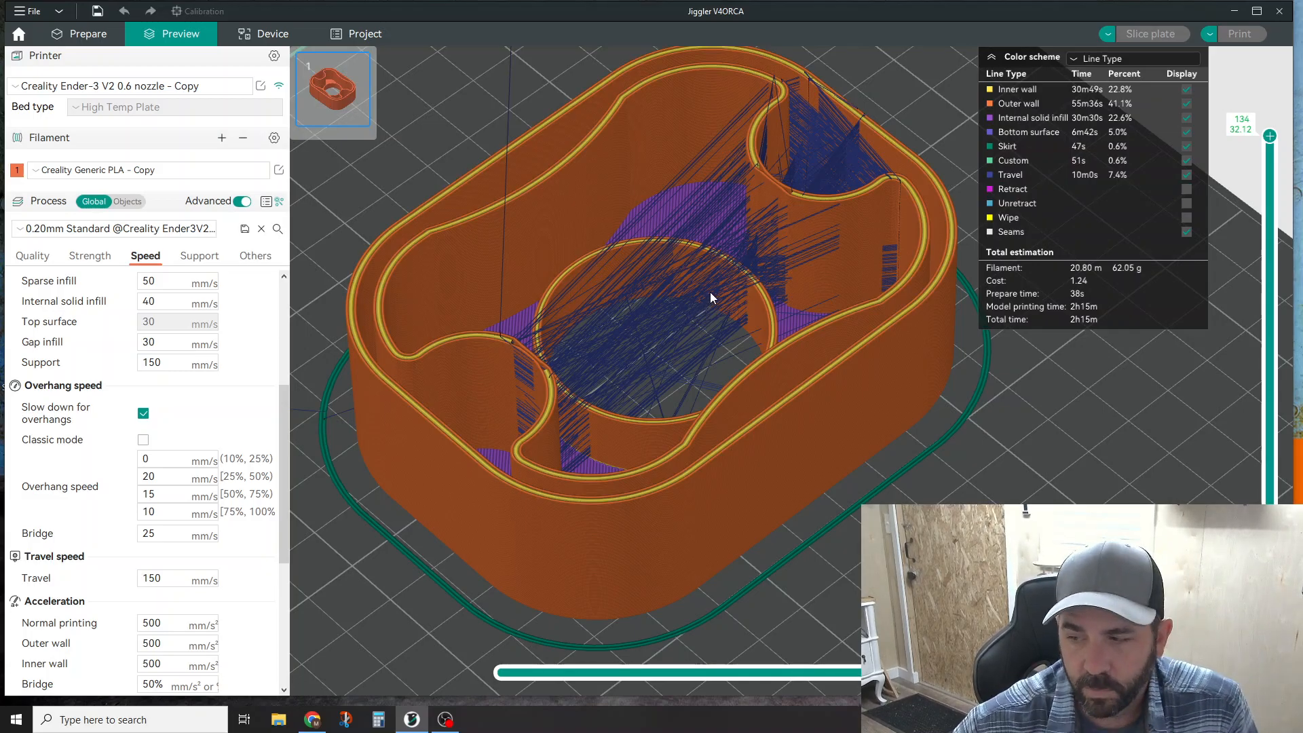
mouse_move(676, 309)
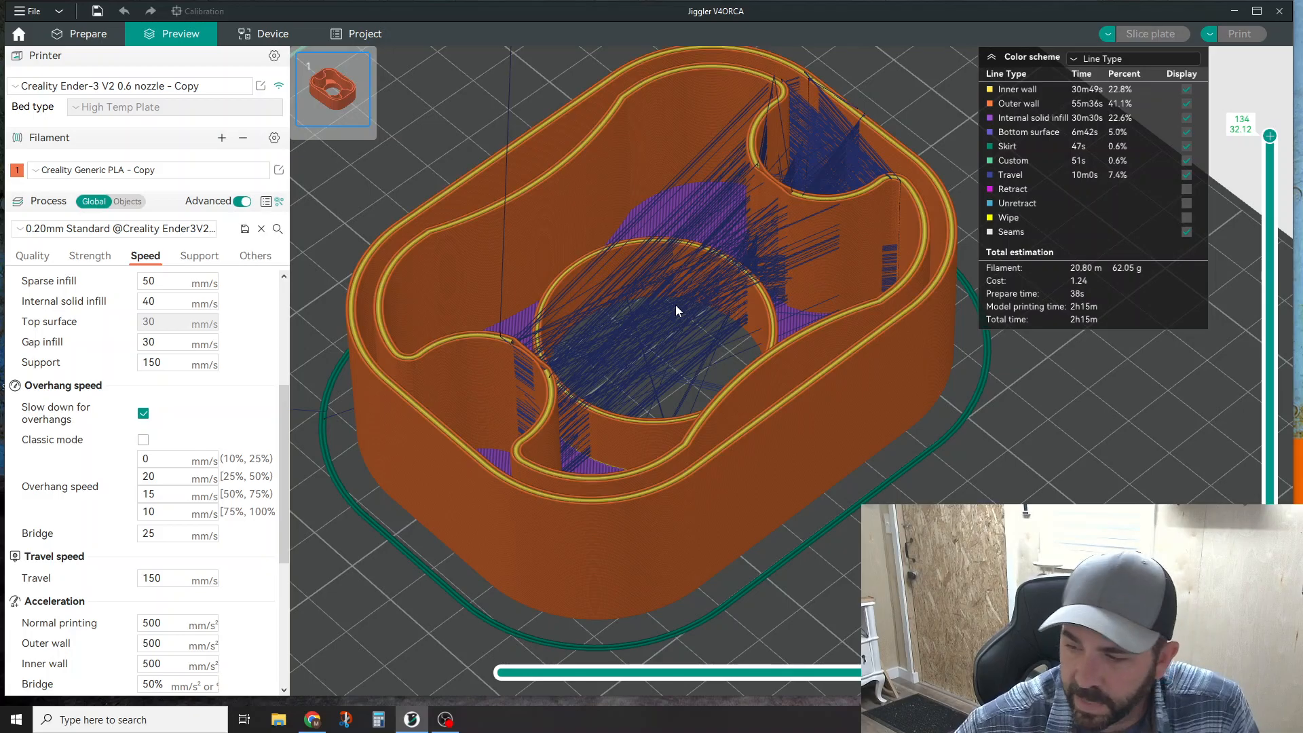
mouse_move(639, 295)
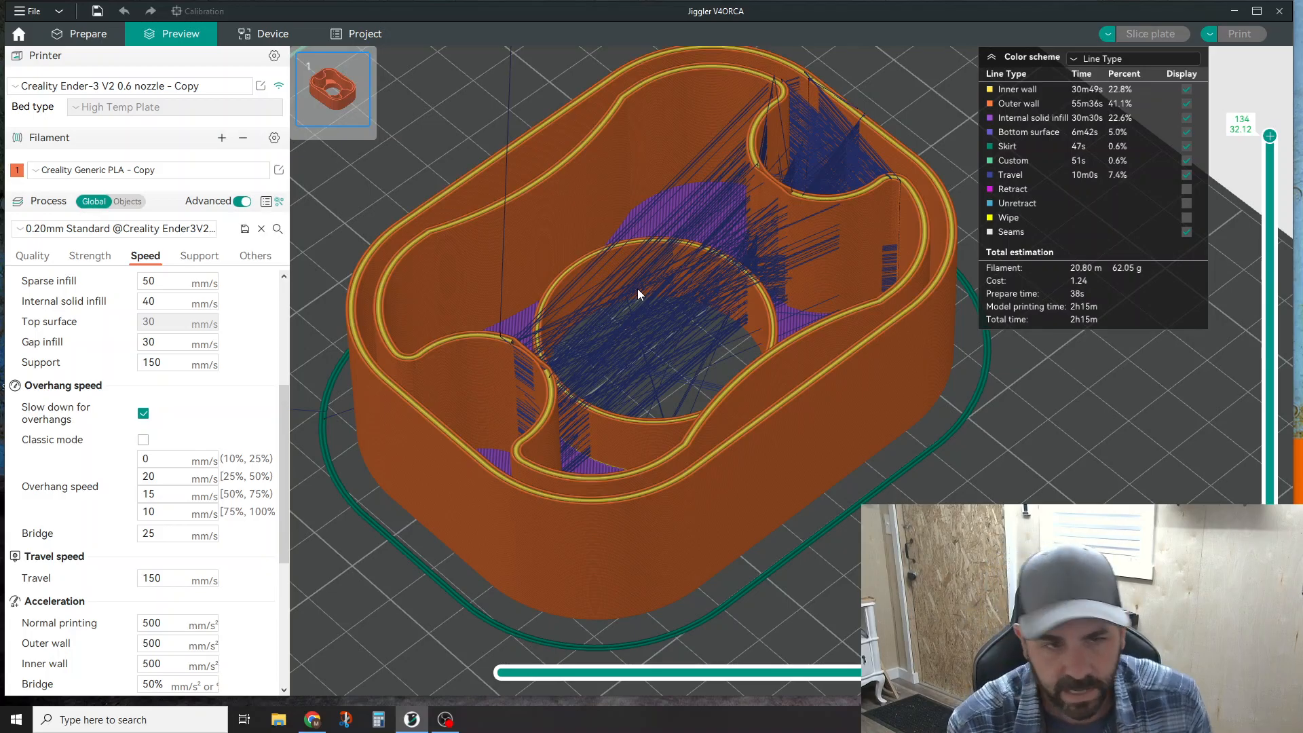
mouse_move(269, 396)
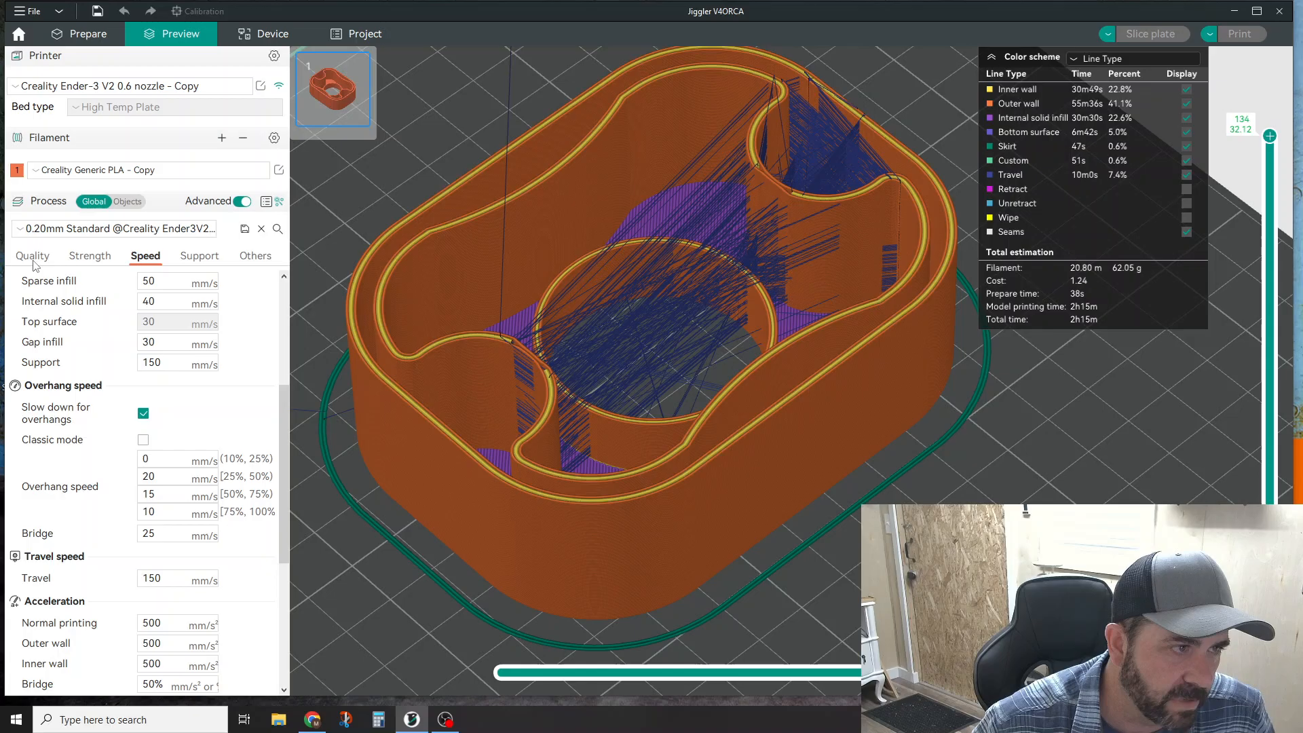
click(33, 255)
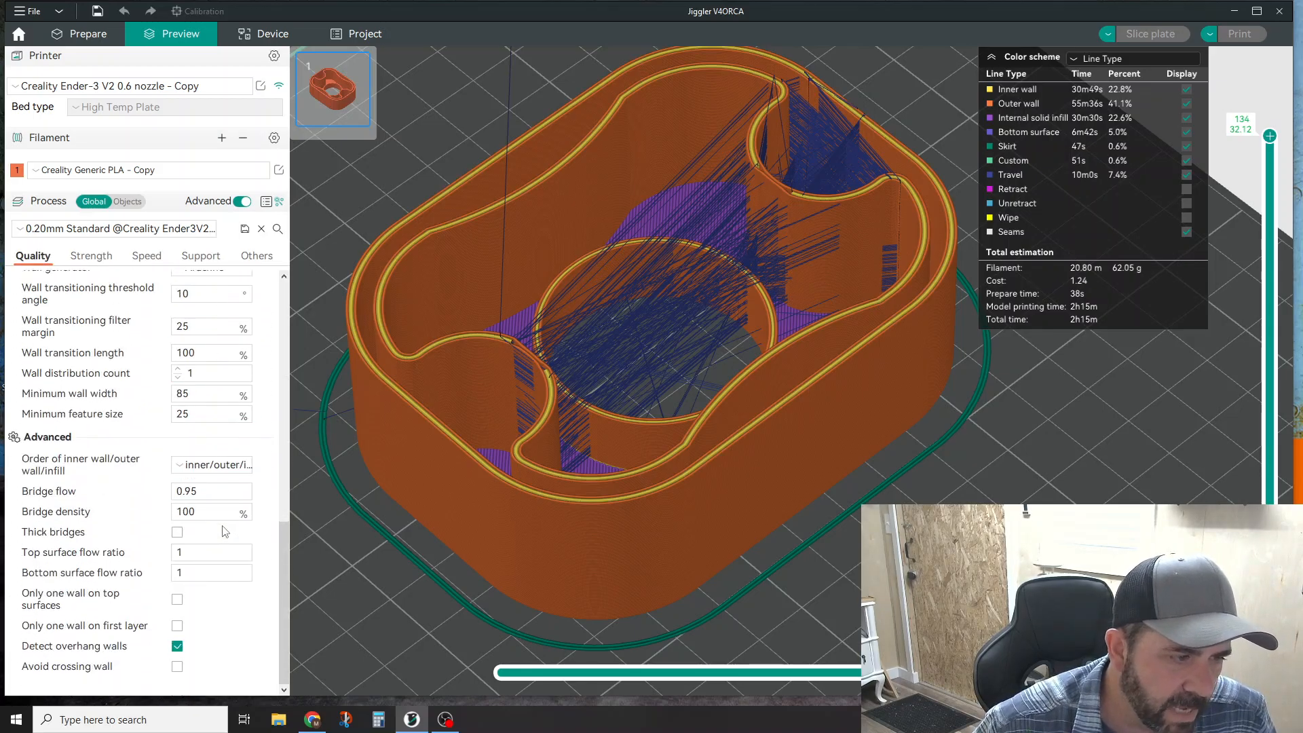
click(176, 665)
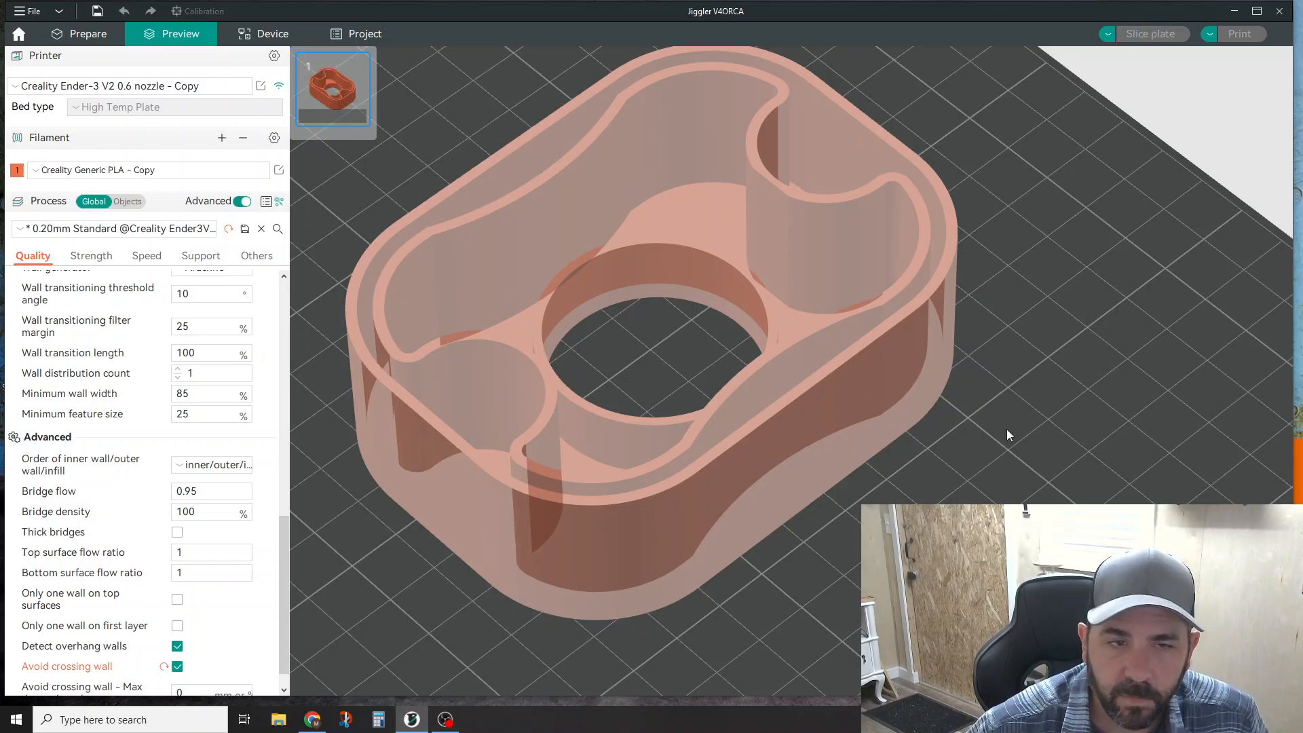
mouse_move(1008, 431)
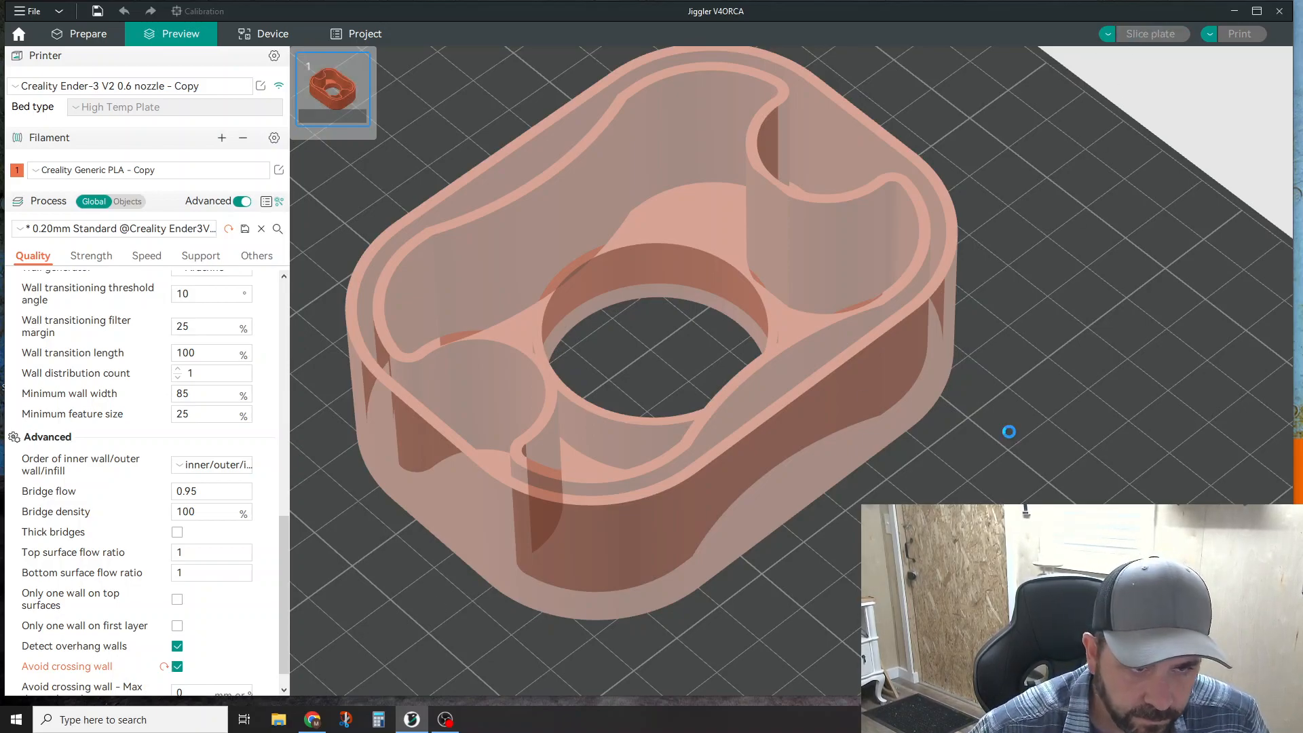
click(1151, 34)
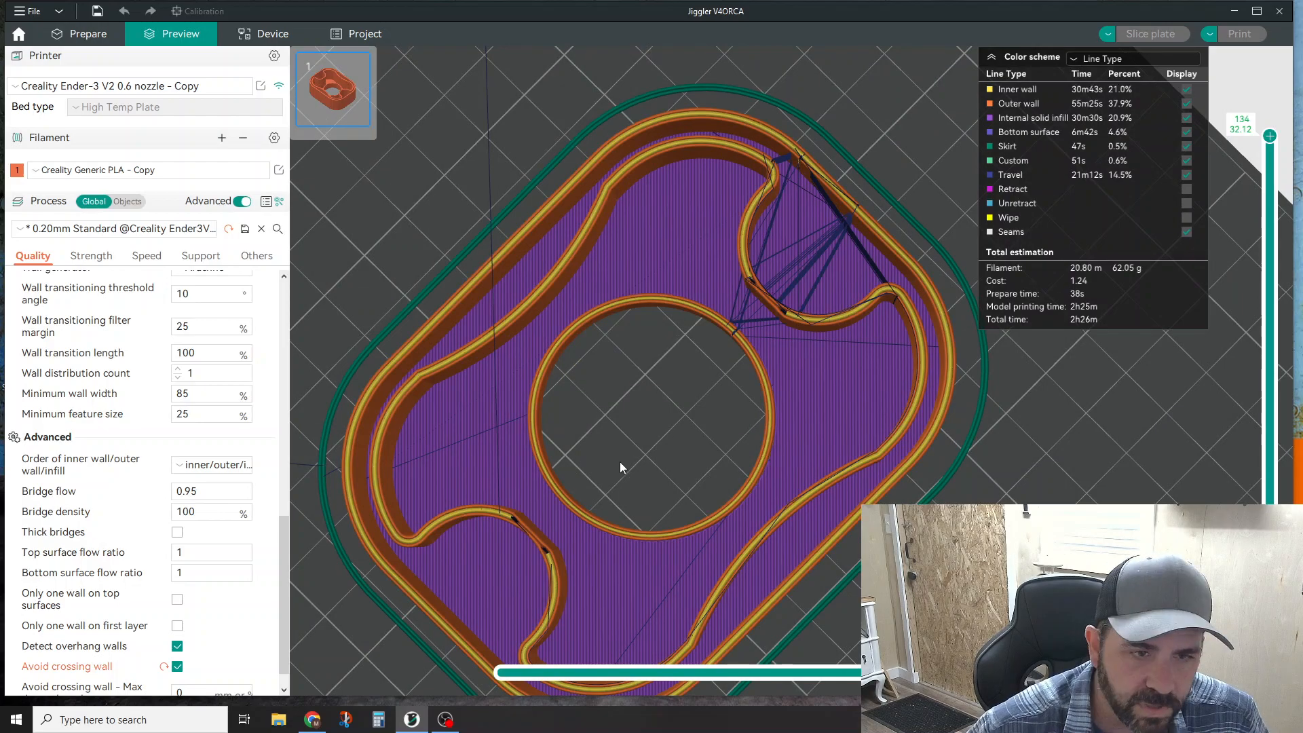
mouse_move(638, 465)
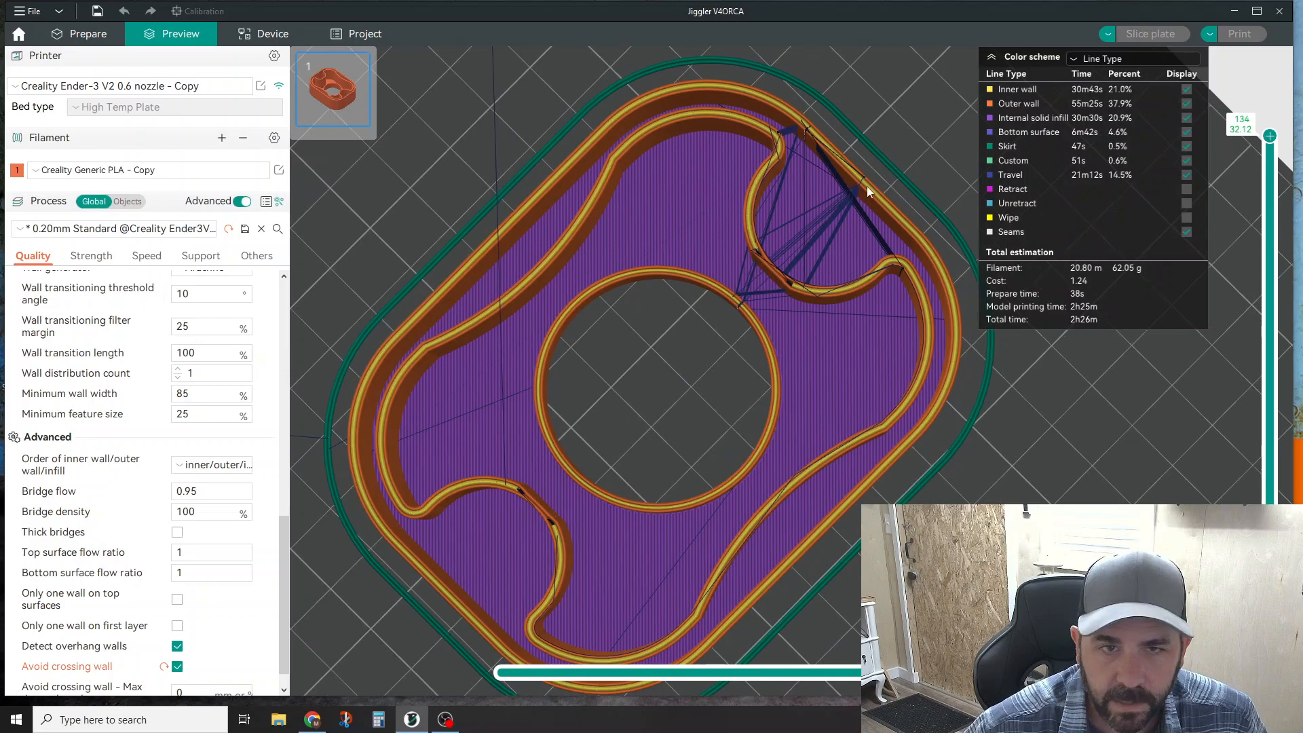
mouse_move(837, 218)
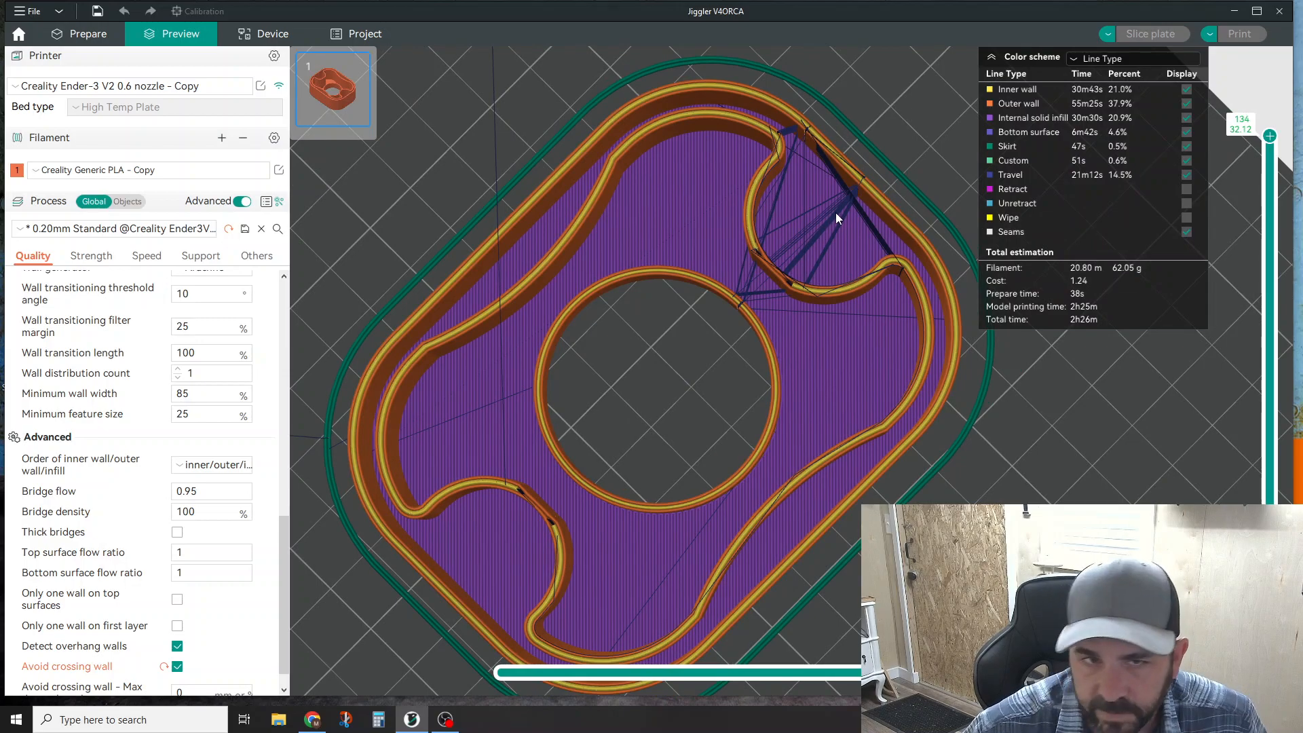
mouse_move(832, 226)
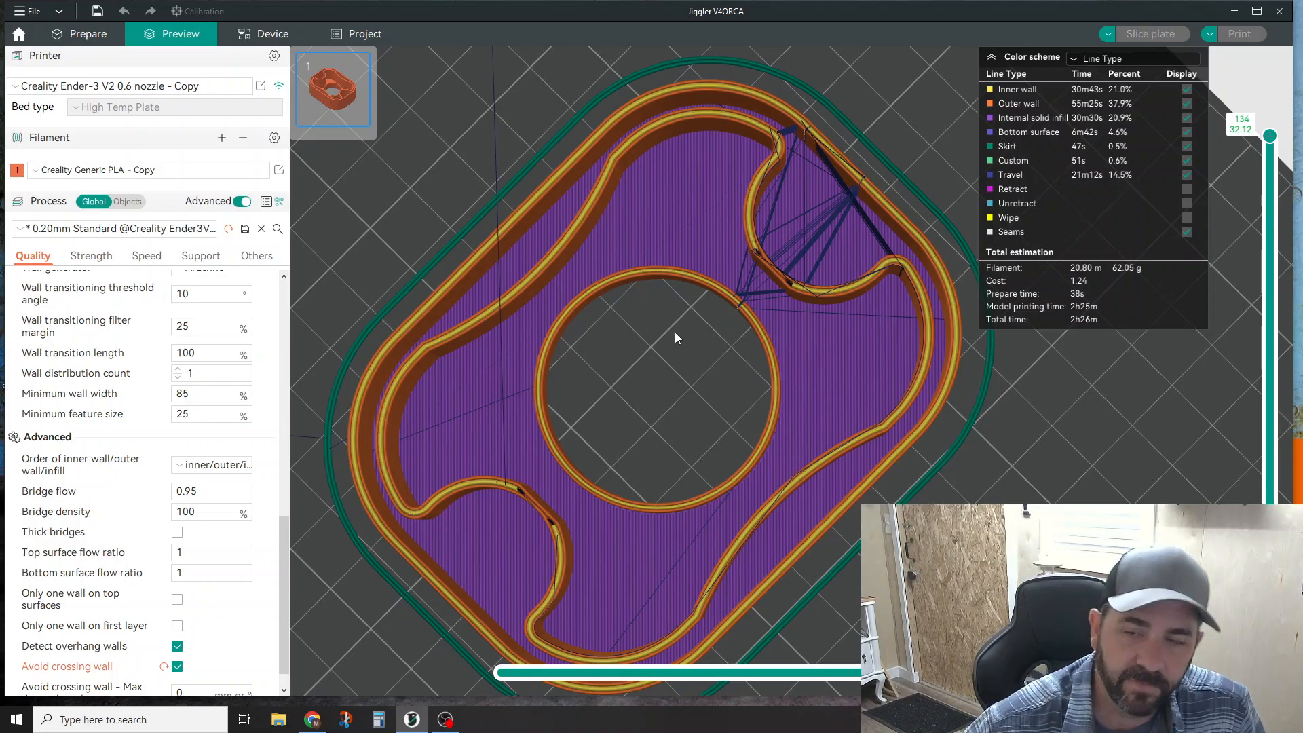
mouse_move(1121, 379)
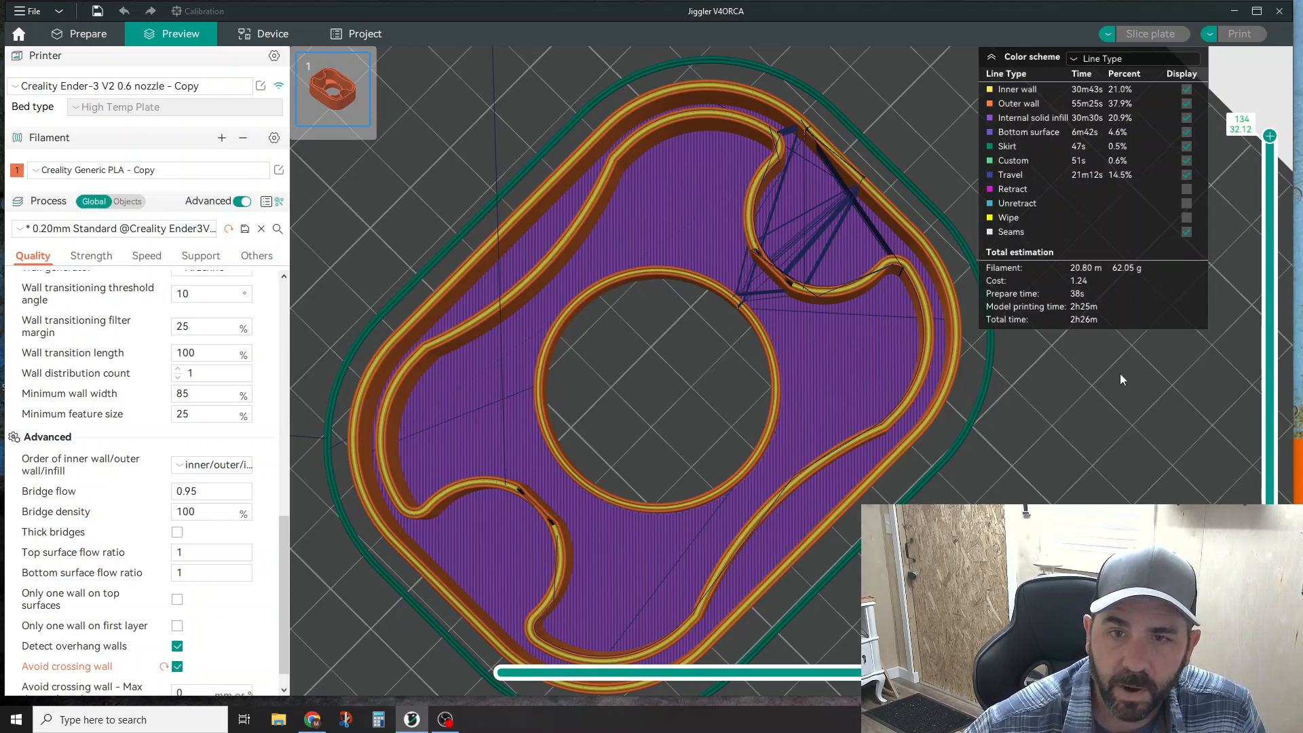
mouse_move(1095, 324)
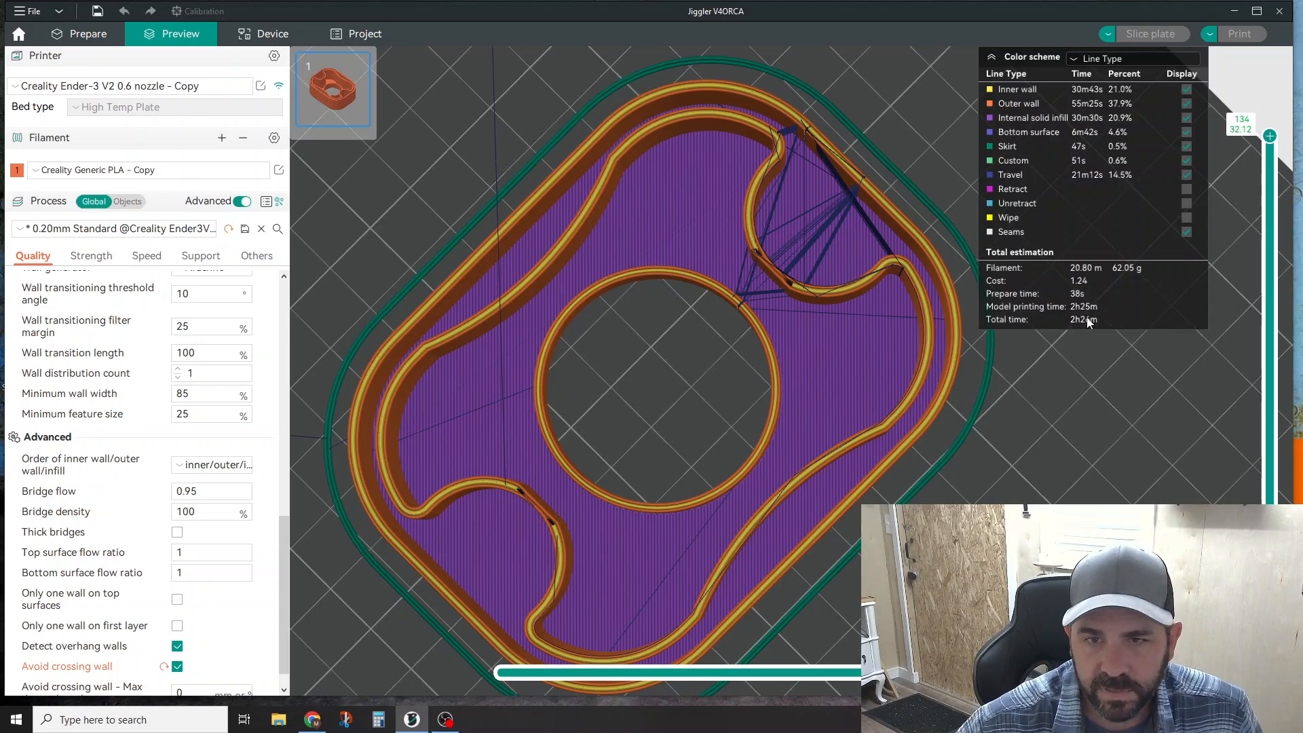
mouse_move(1084, 298)
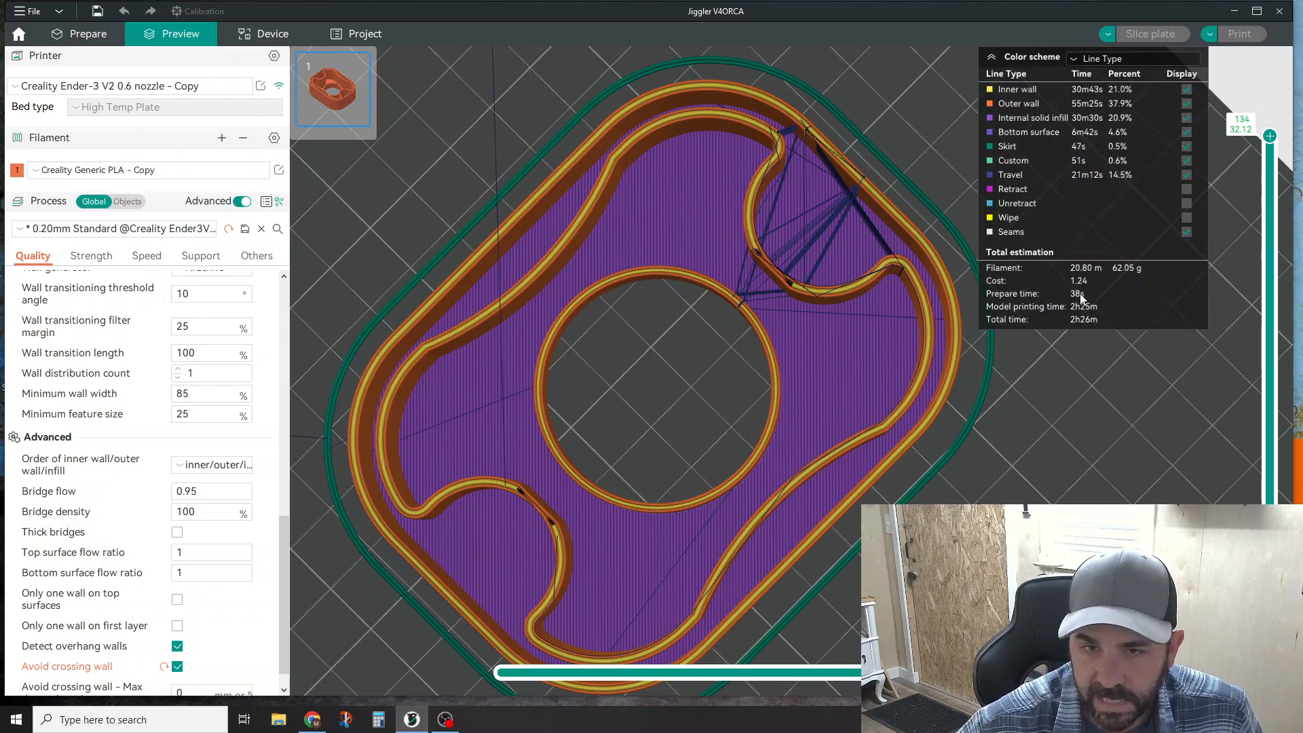
mouse_move(1096, 301)
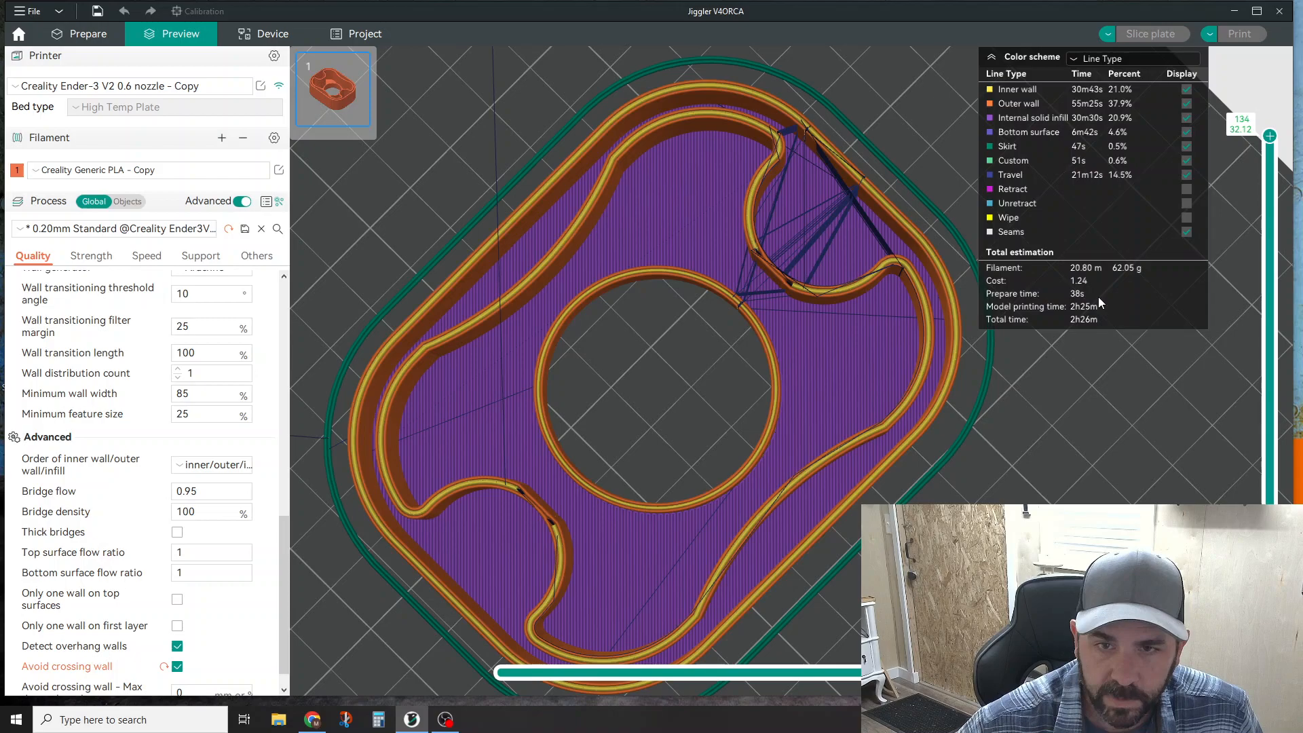
mouse_move(1097, 308)
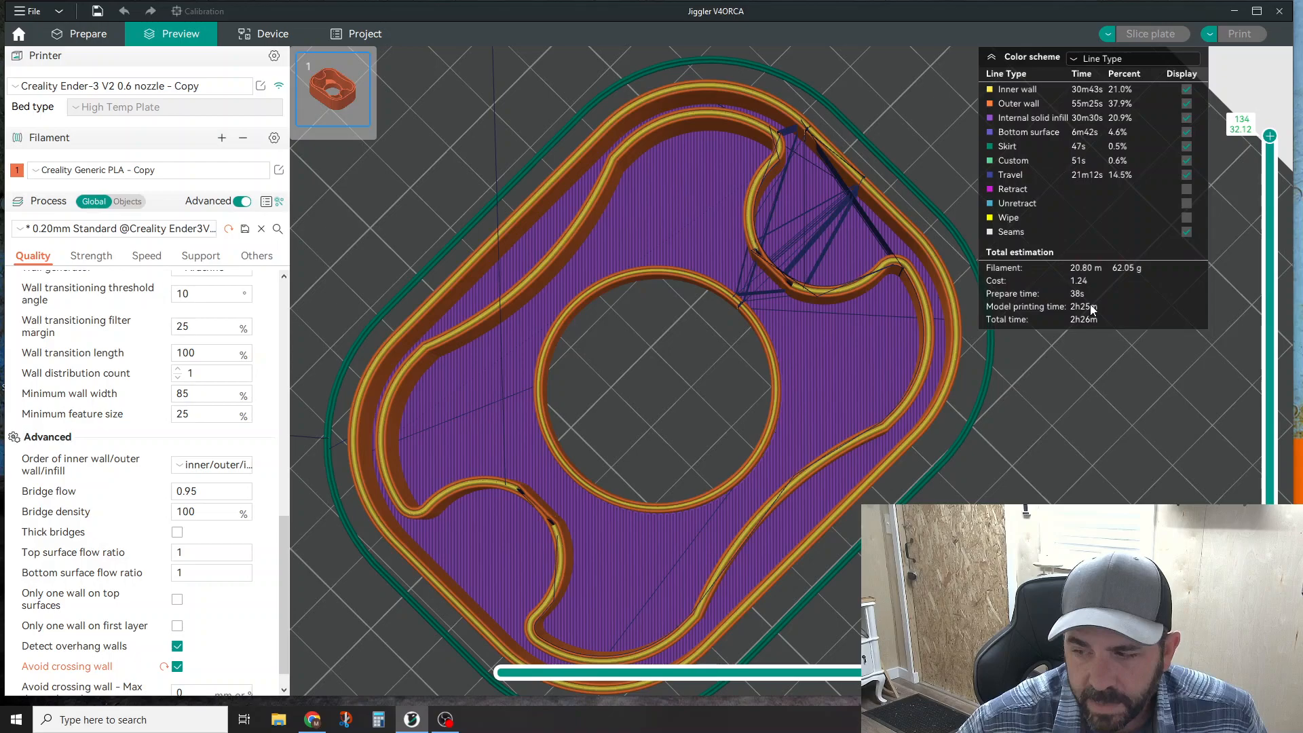
mouse_move(791, 392)
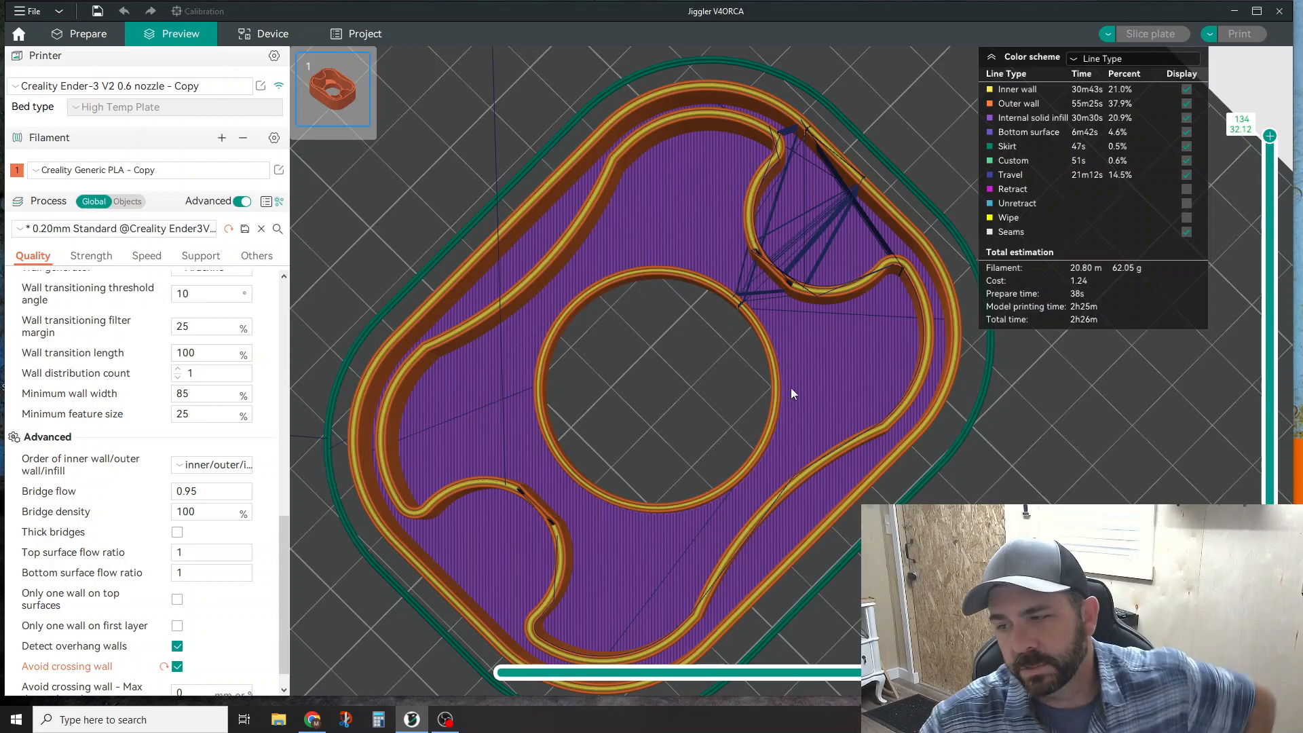
mouse_move(791, 409)
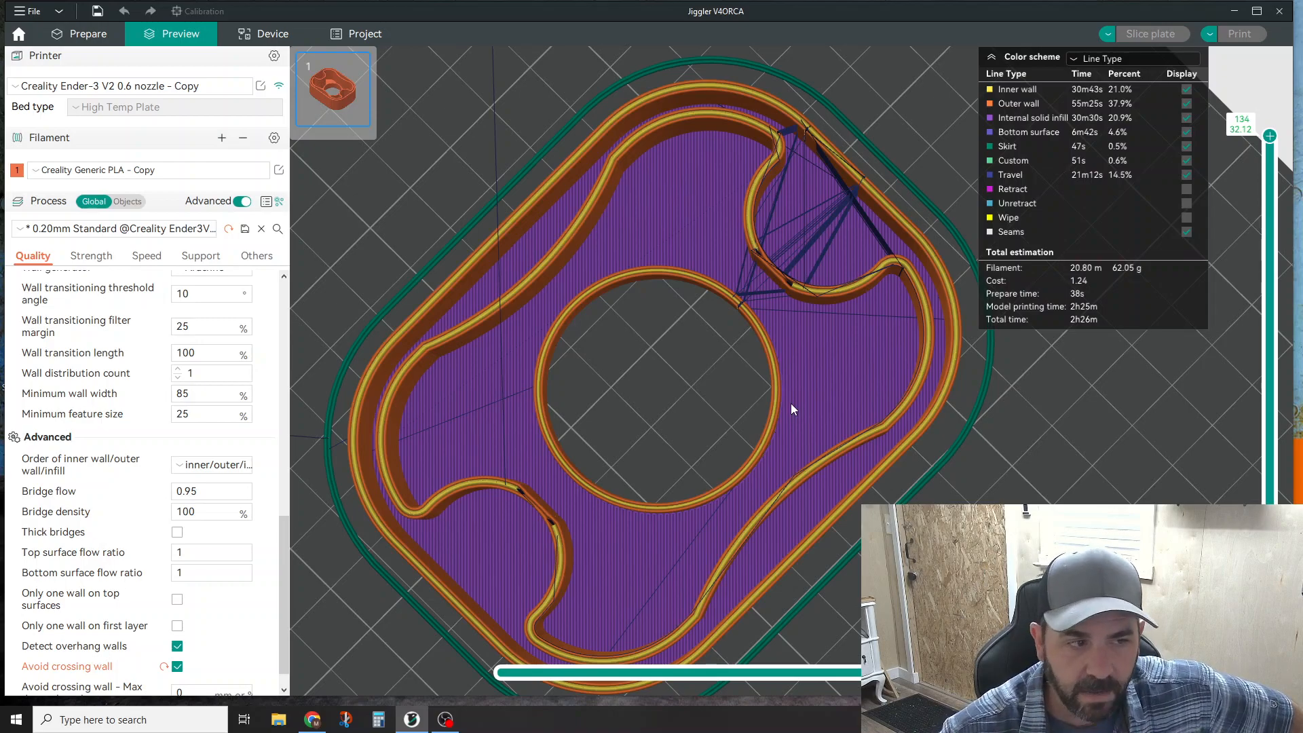
mouse_move(516, 308)
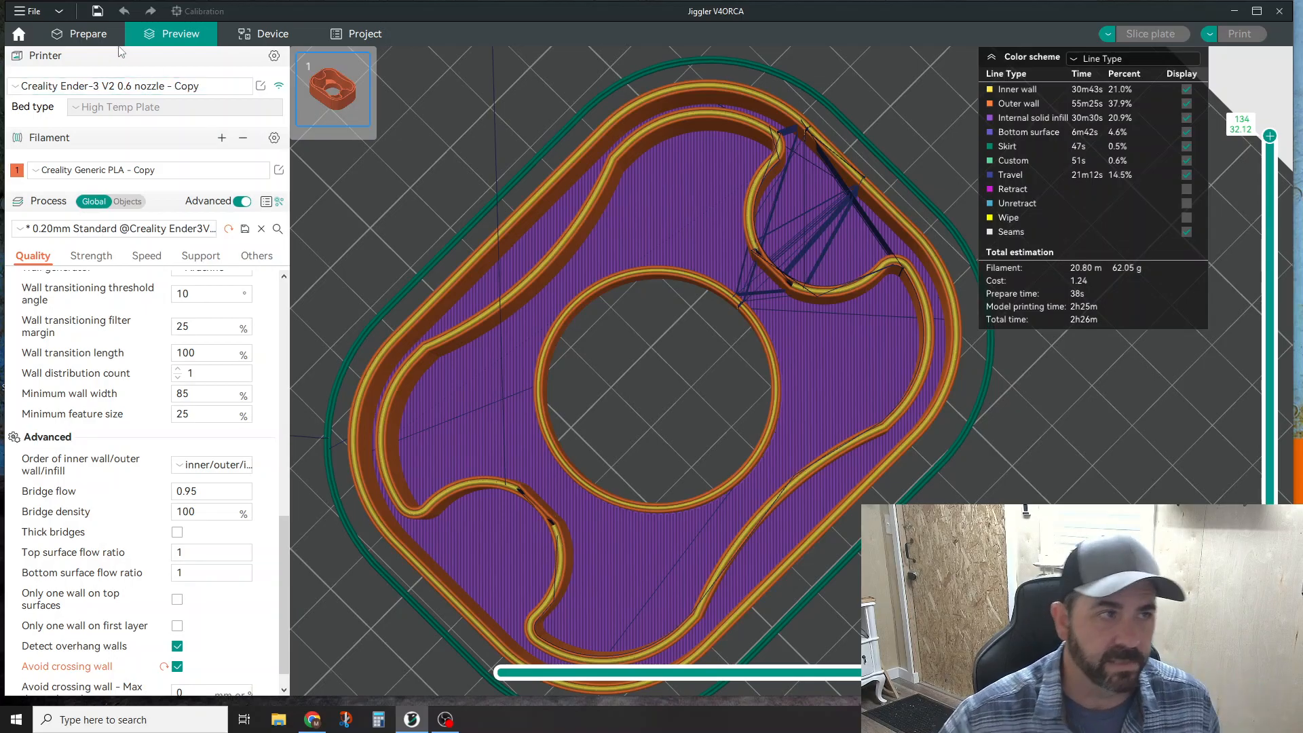
Return to Prepare and add a cylinder primitive to the empty plate.
click(87, 34)
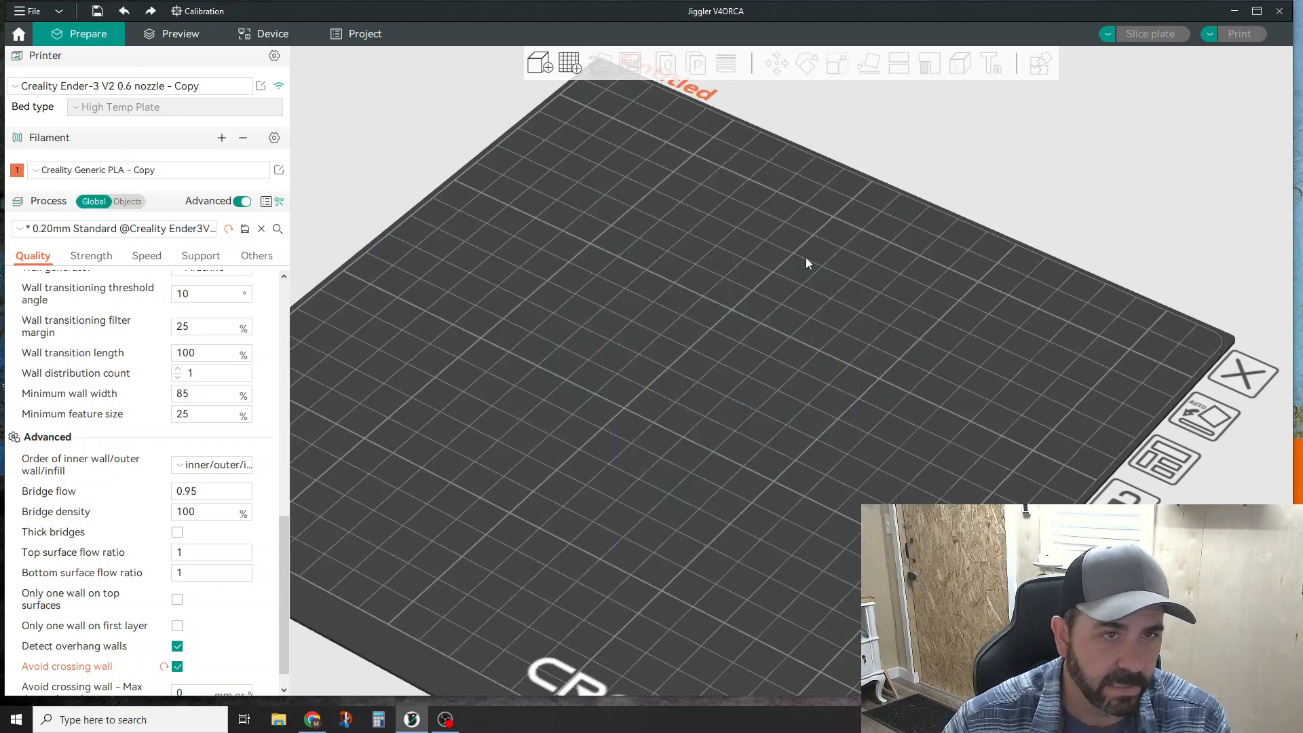
right_click(805, 263)
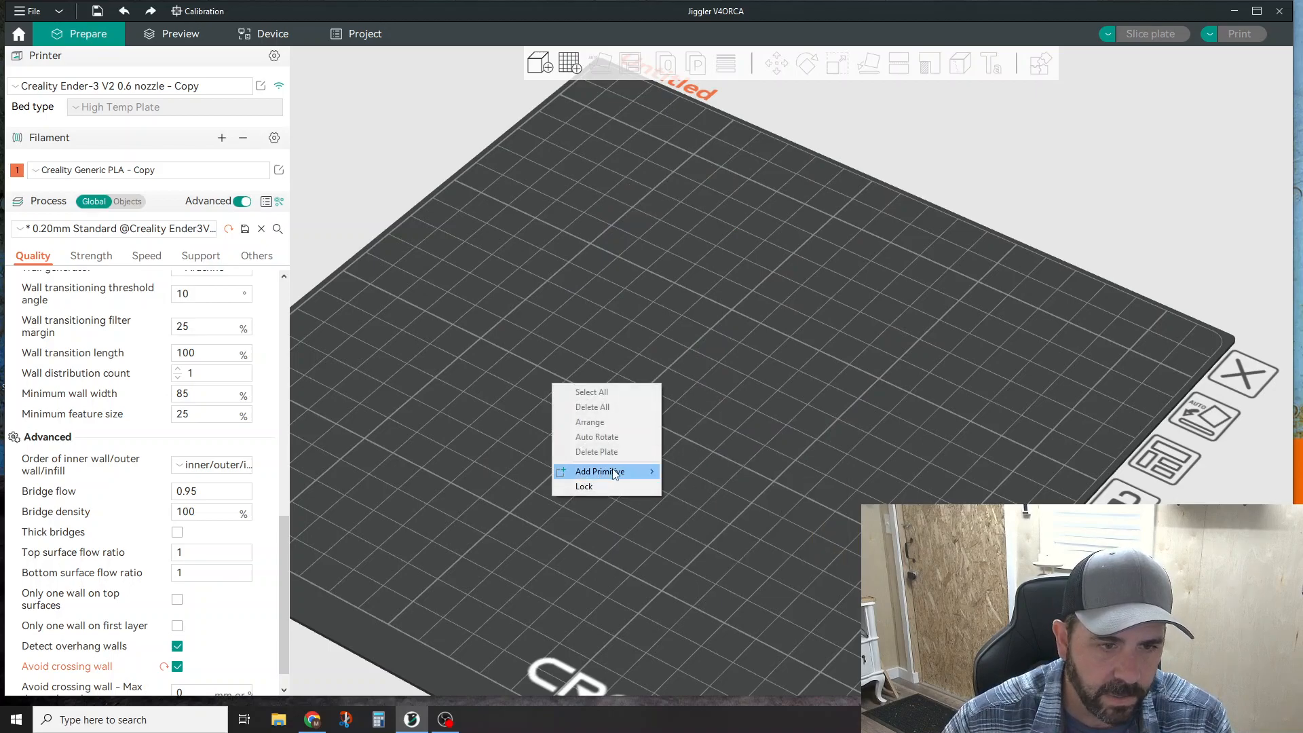
click(597, 471)
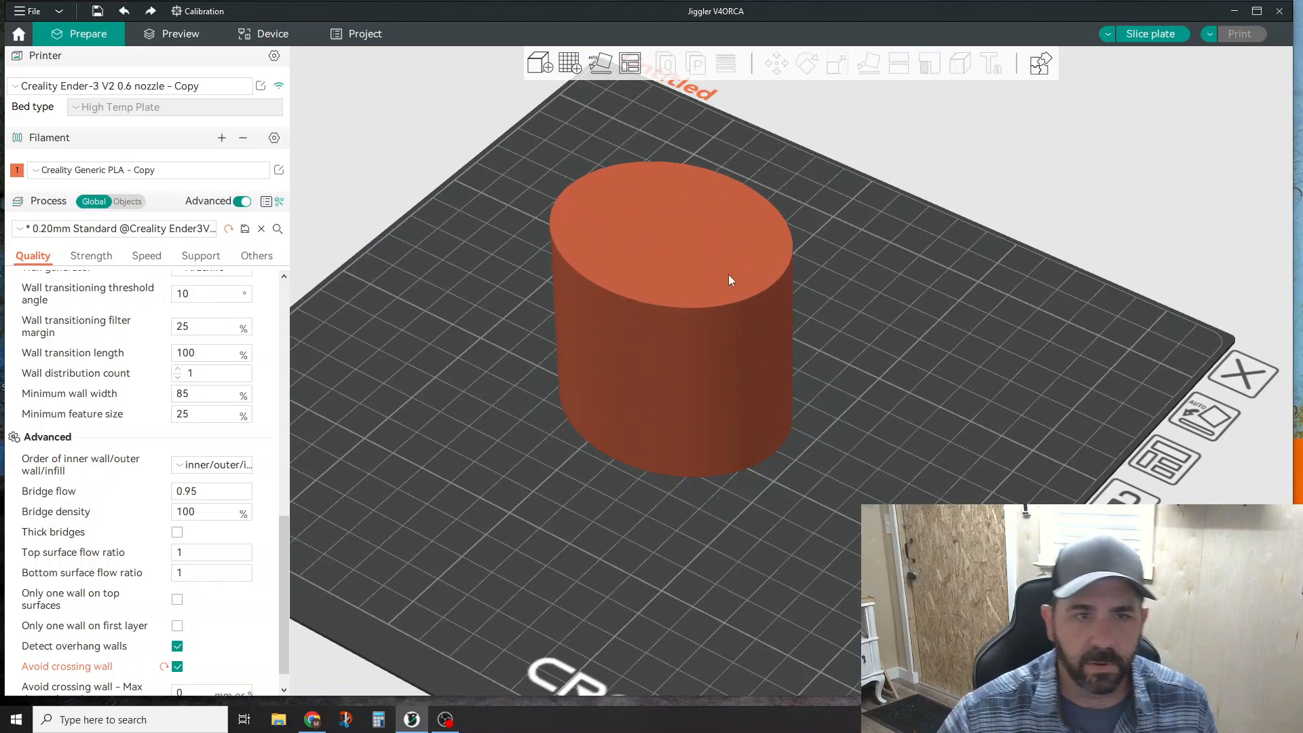
Add a cylinder-shaped modifier to the cylinder and dismiss the per-object settings notice.
right_click(731, 279)
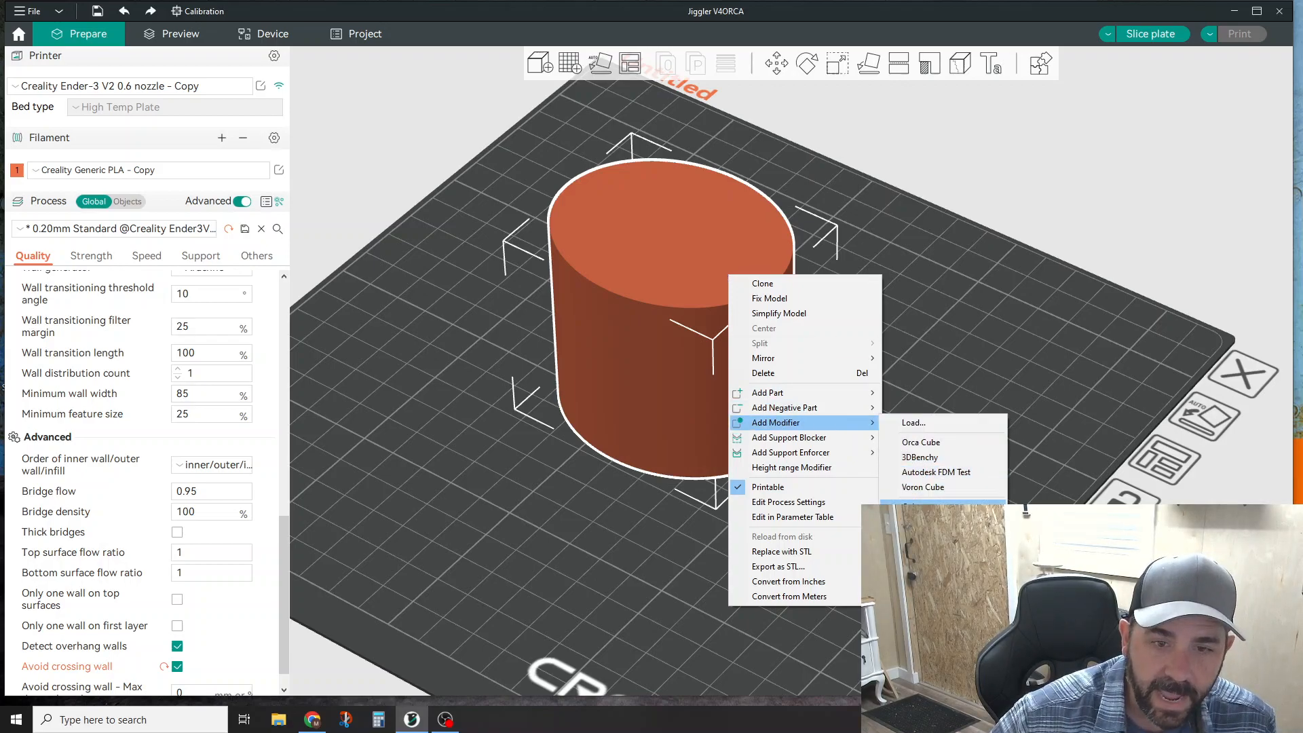
click(920, 441)
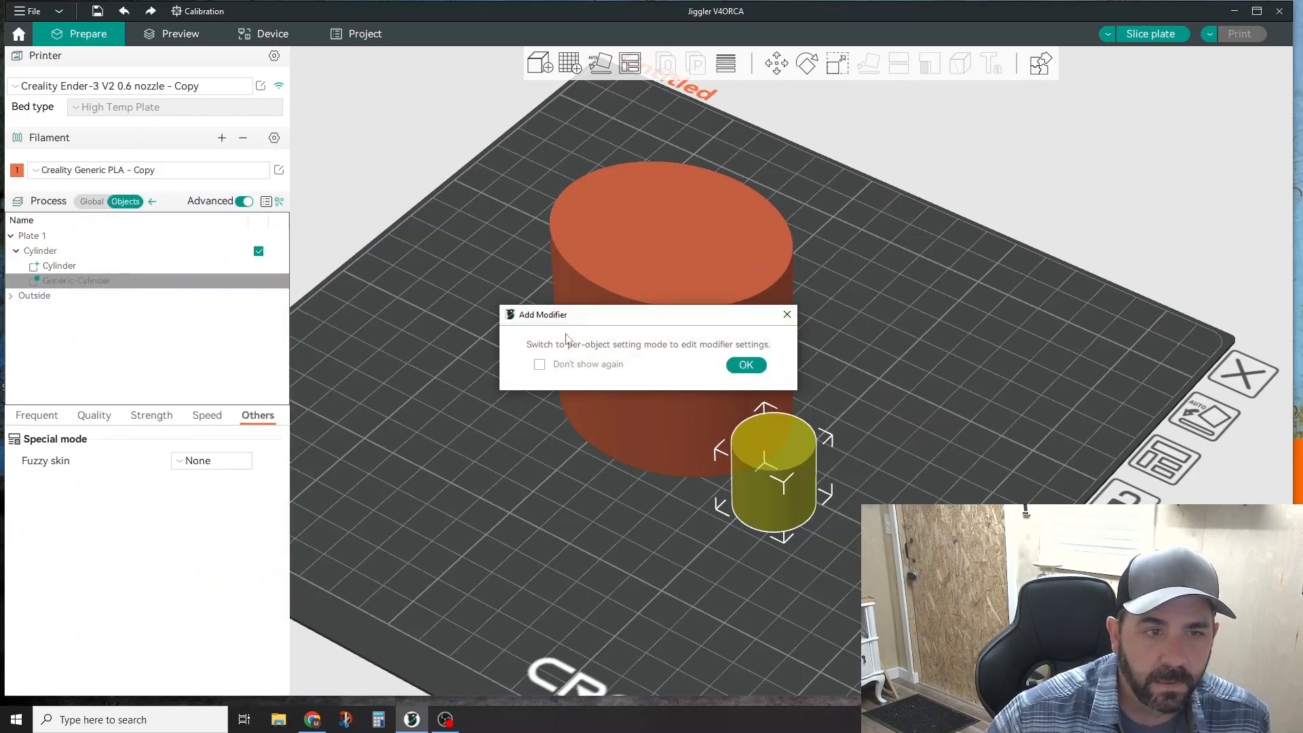
mouse_move(614, 353)
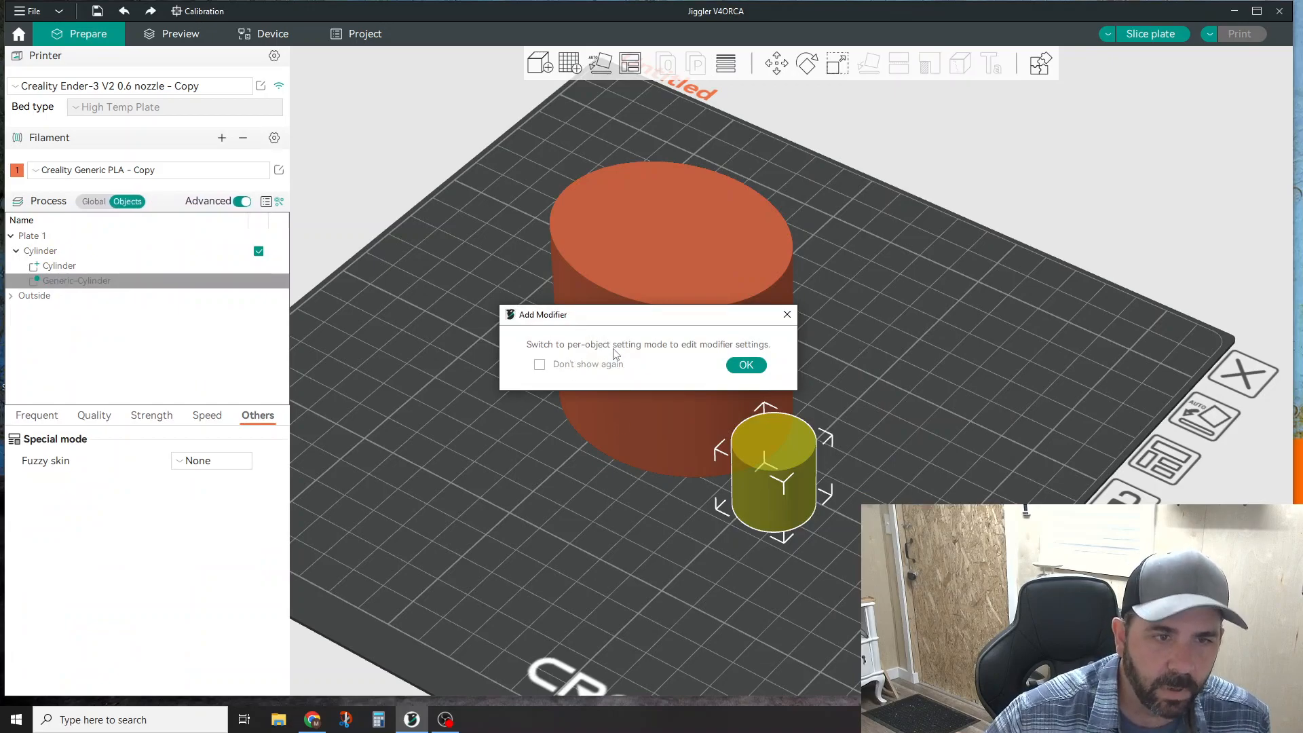
mouse_move(712, 353)
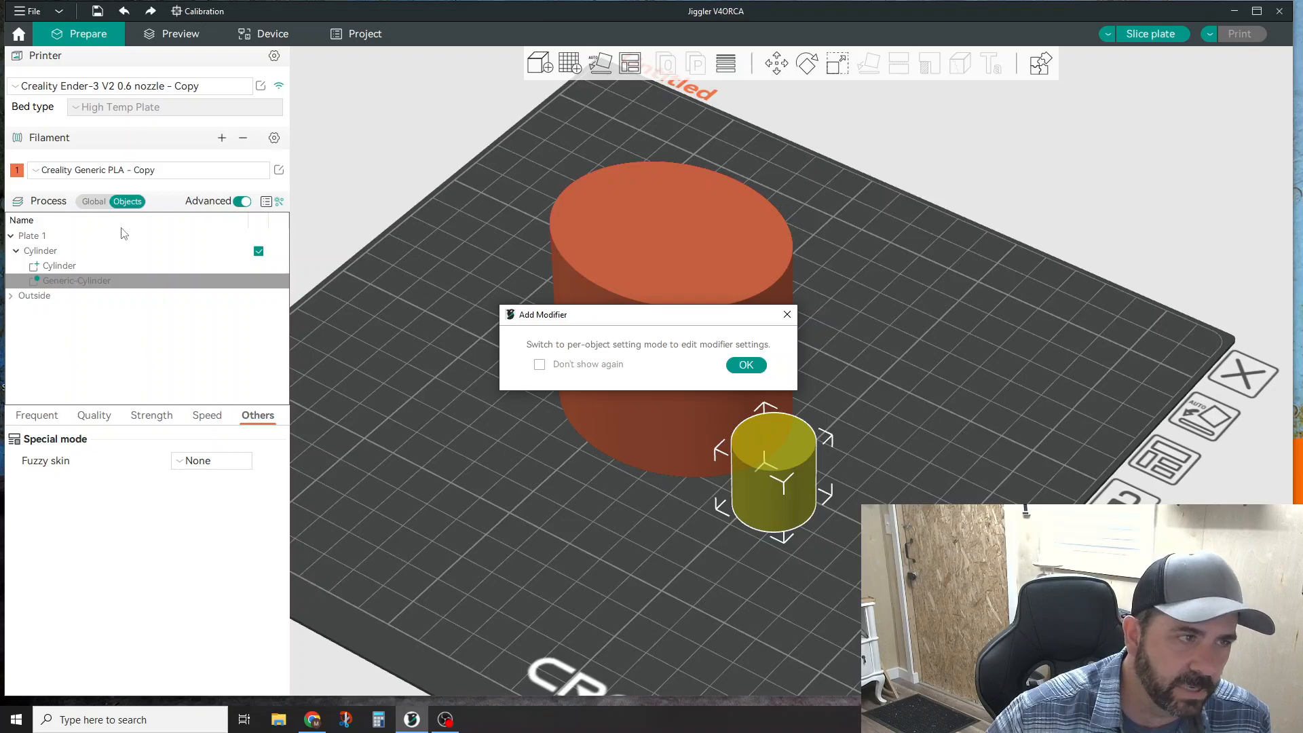
mouse_move(87, 207)
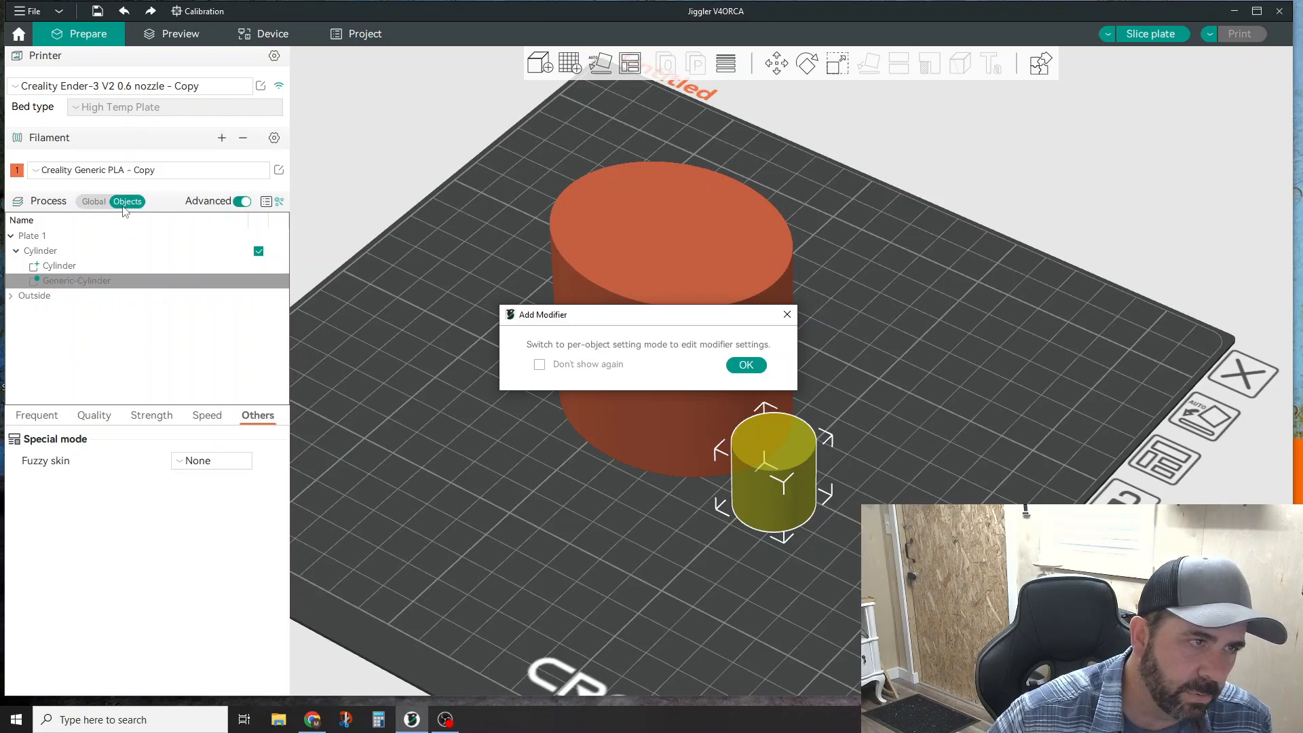
mouse_move(73, 275)
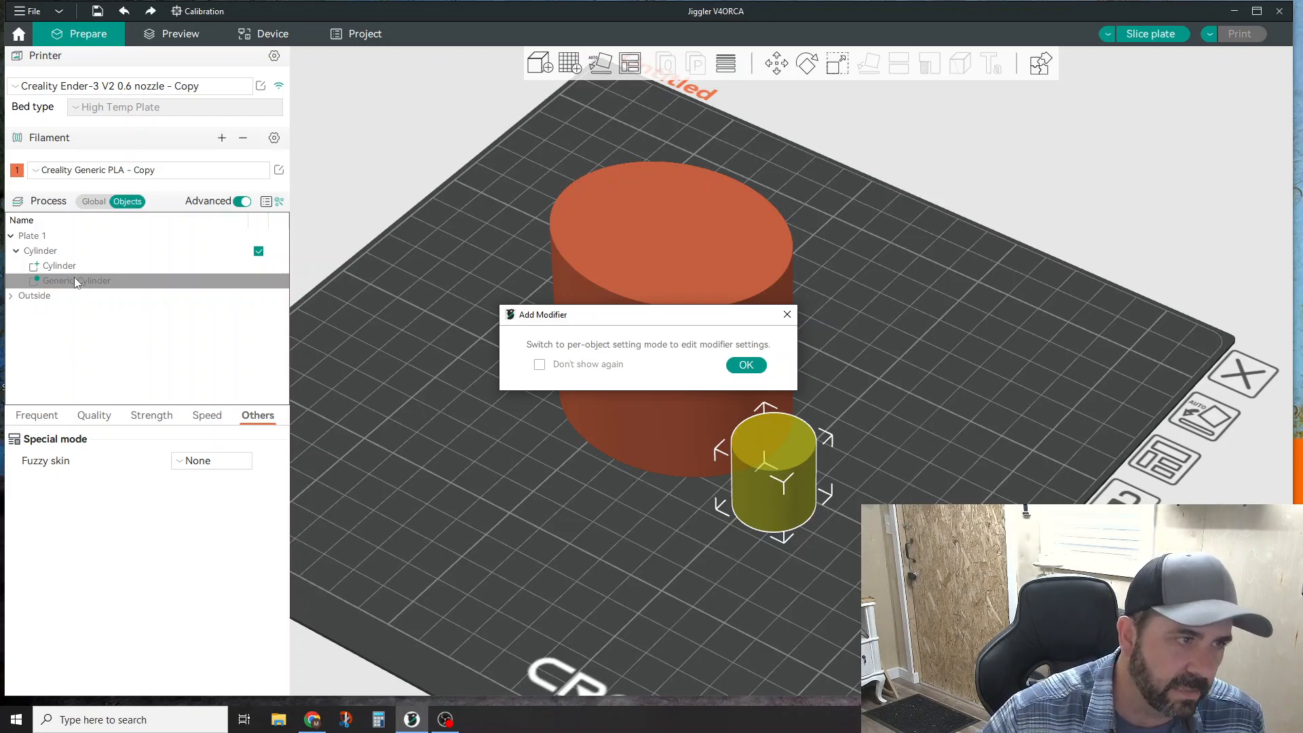
mouse_move(120, 287)
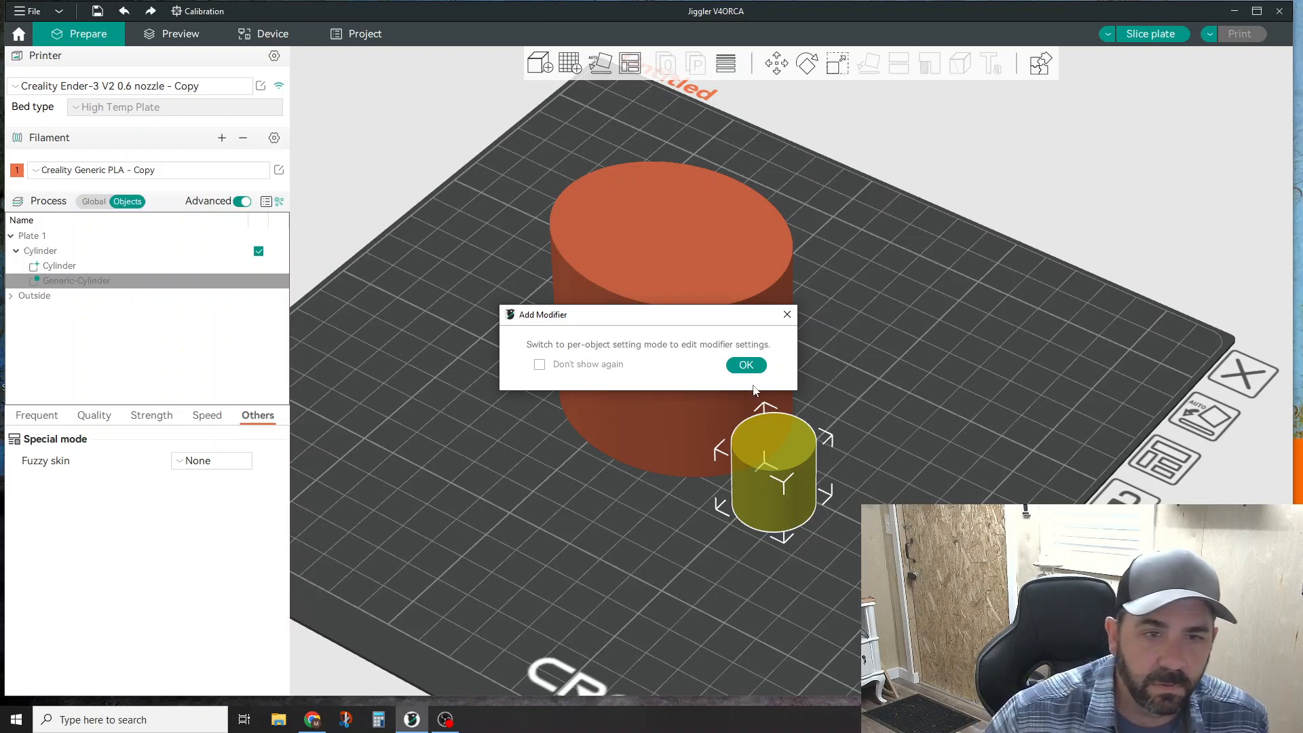
click(745, 365)
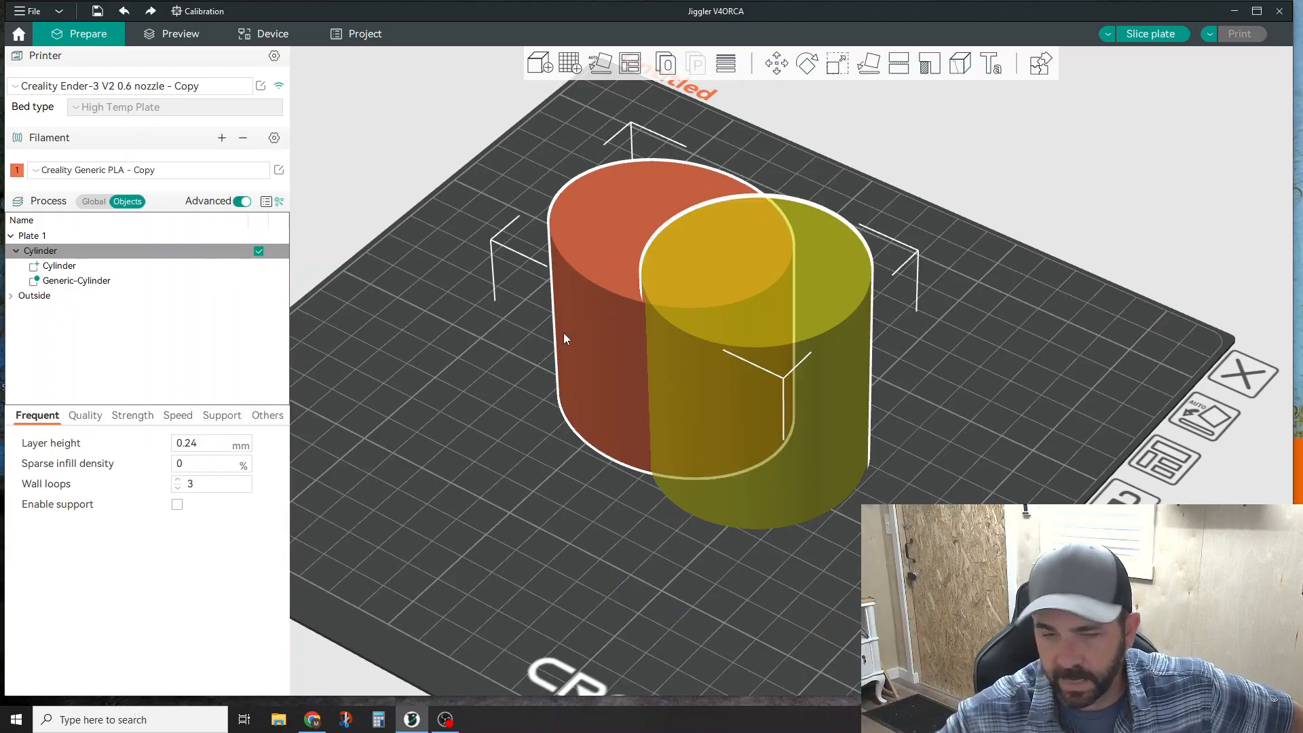
mouse_move(266, 349)
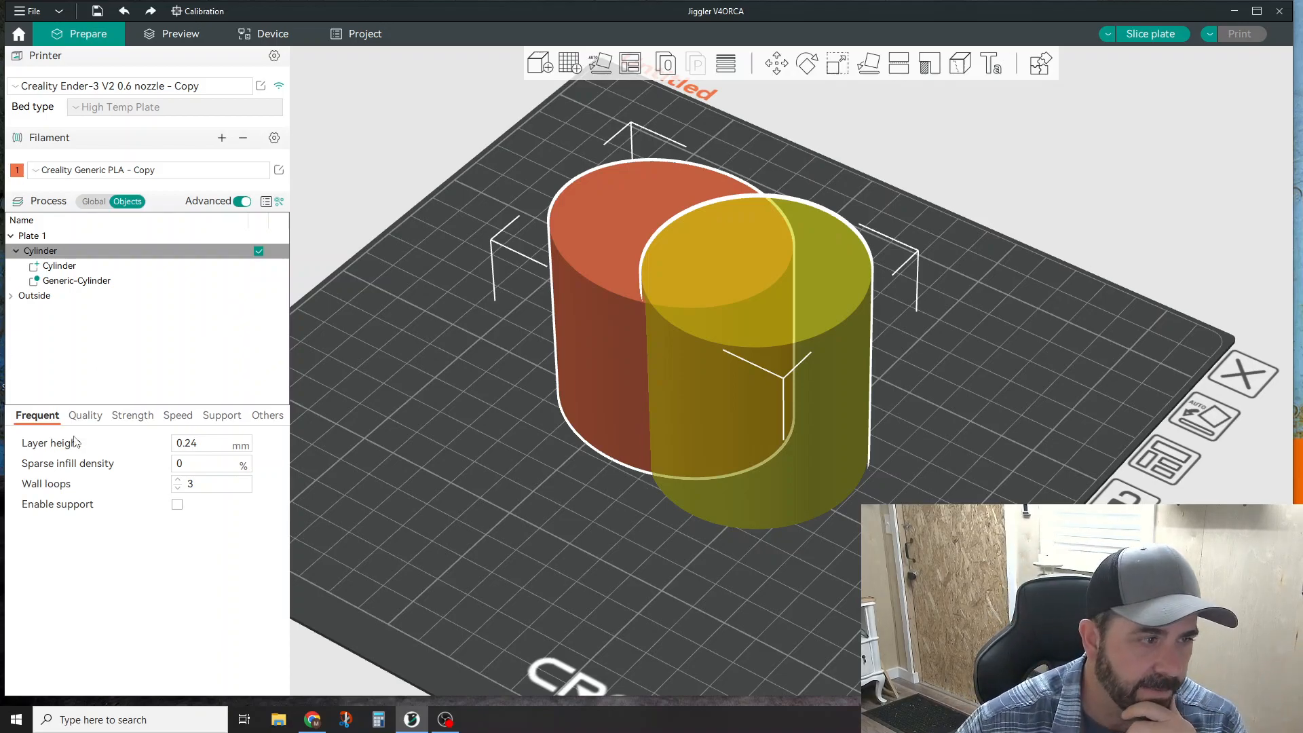
click(84, 416)
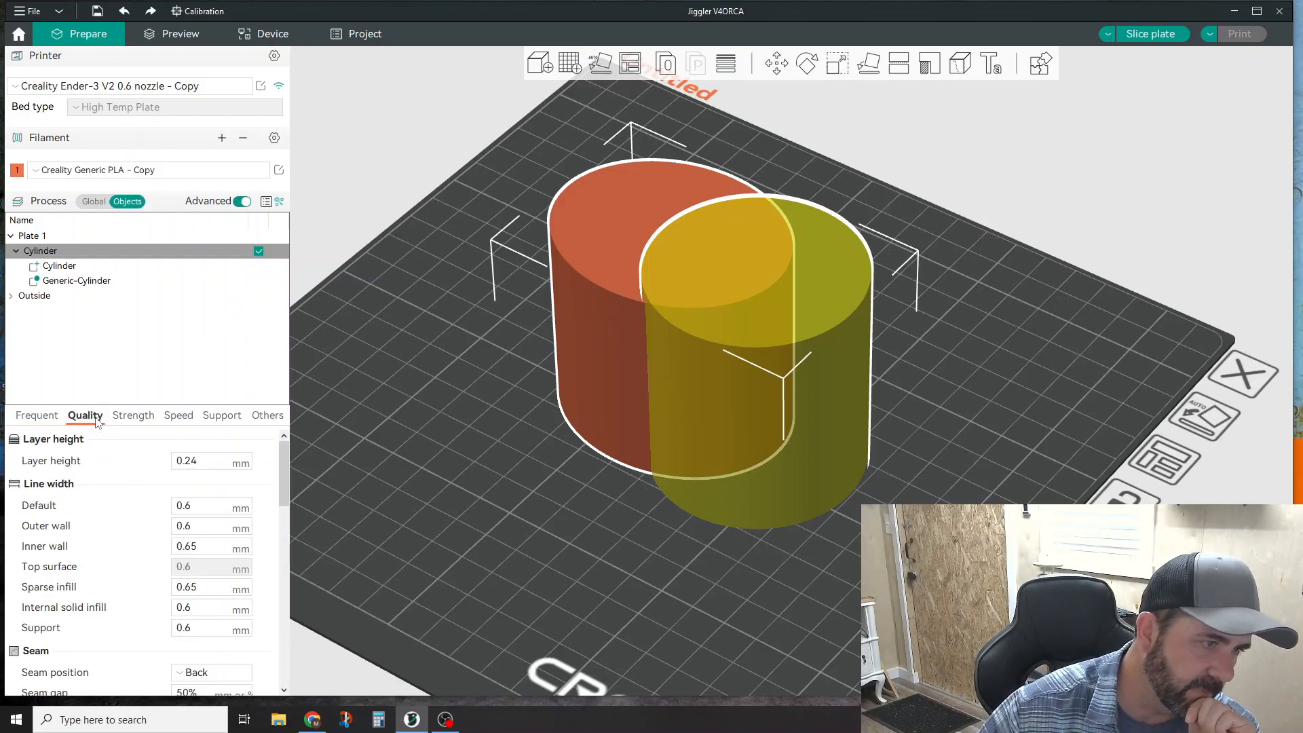
scroll(down, 3)
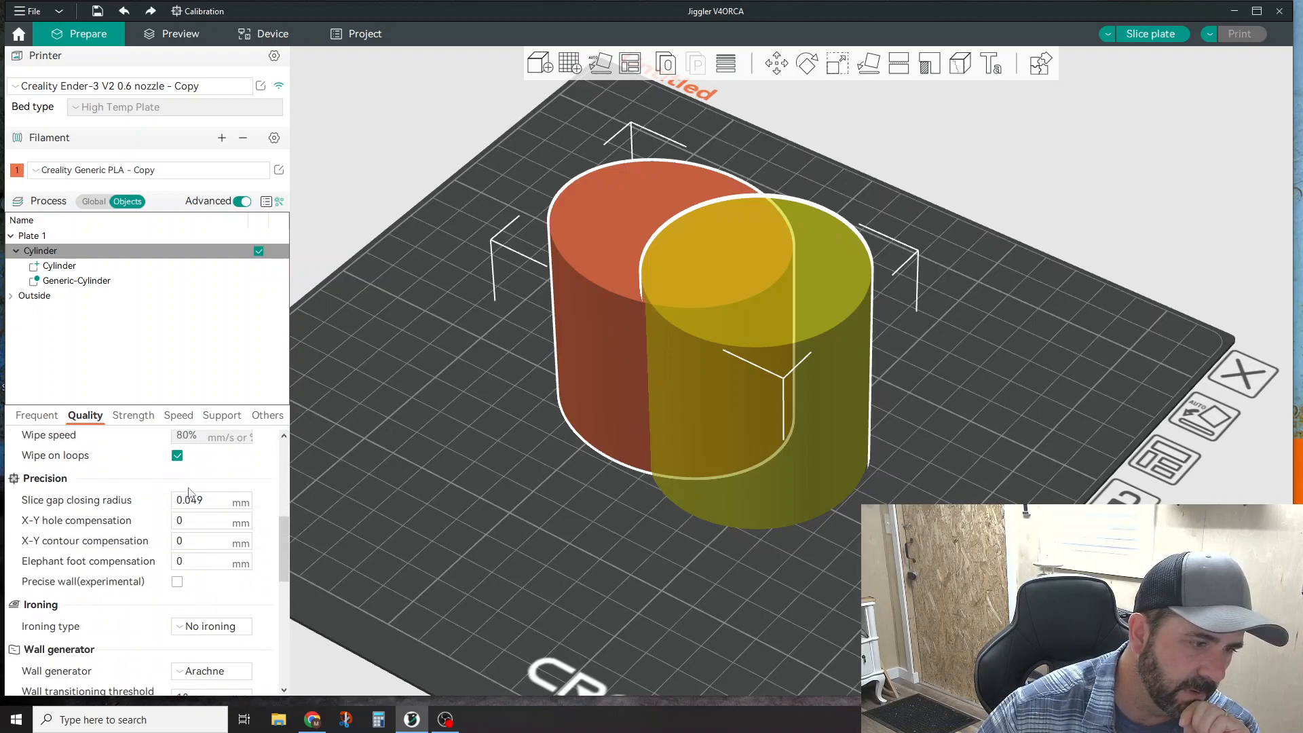
scroll(down, 3)
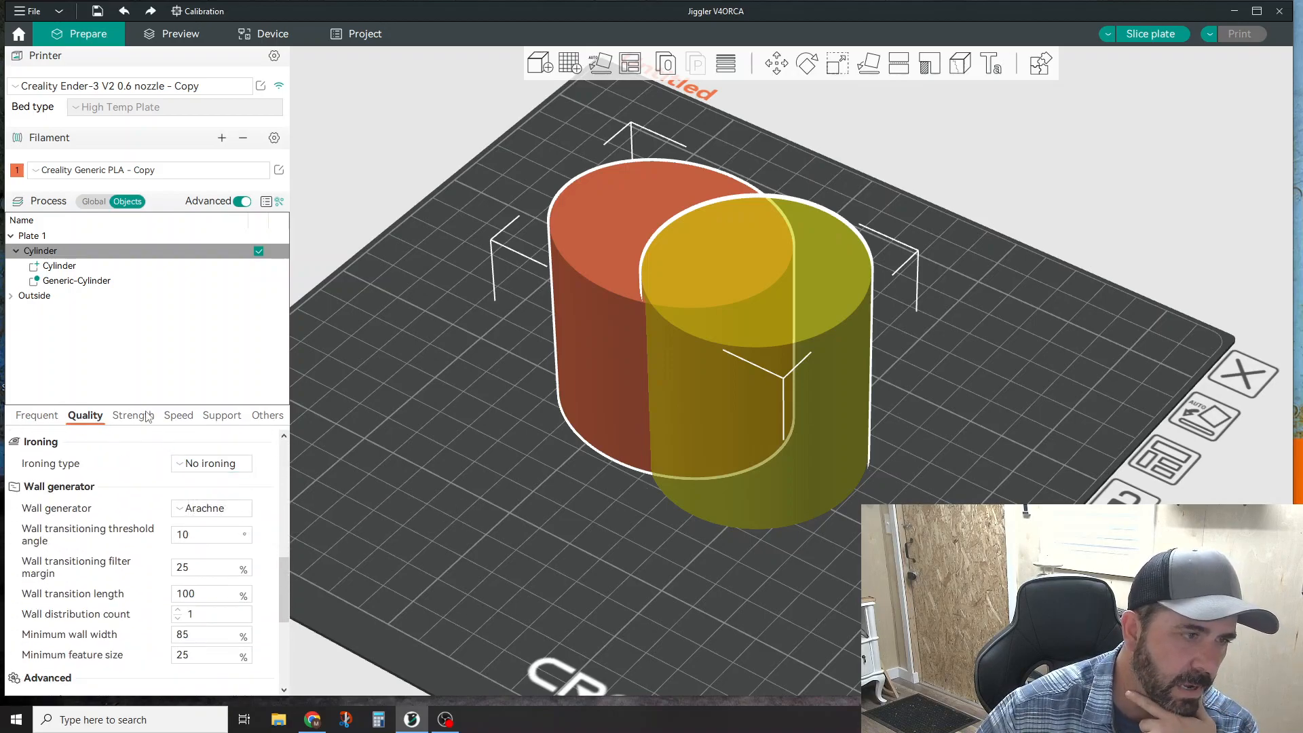
click(131, 415)
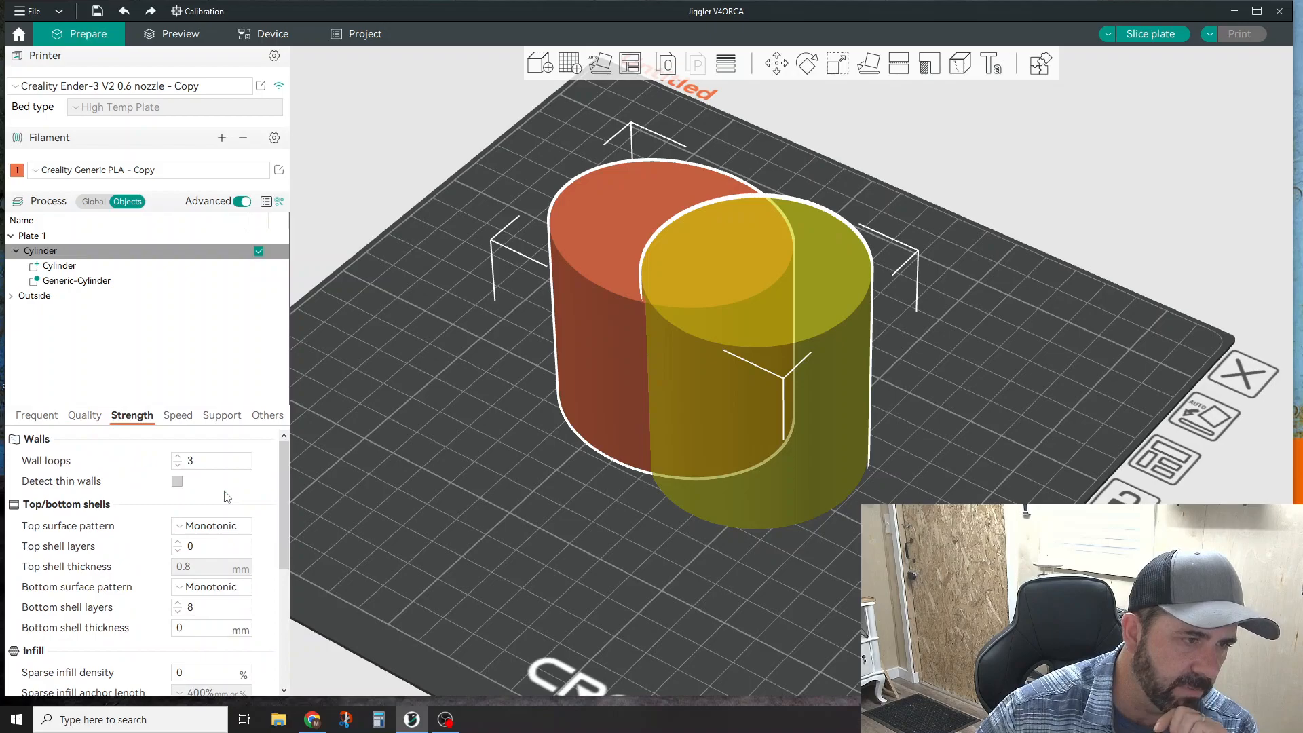
scroll(down, 3)
text(3)
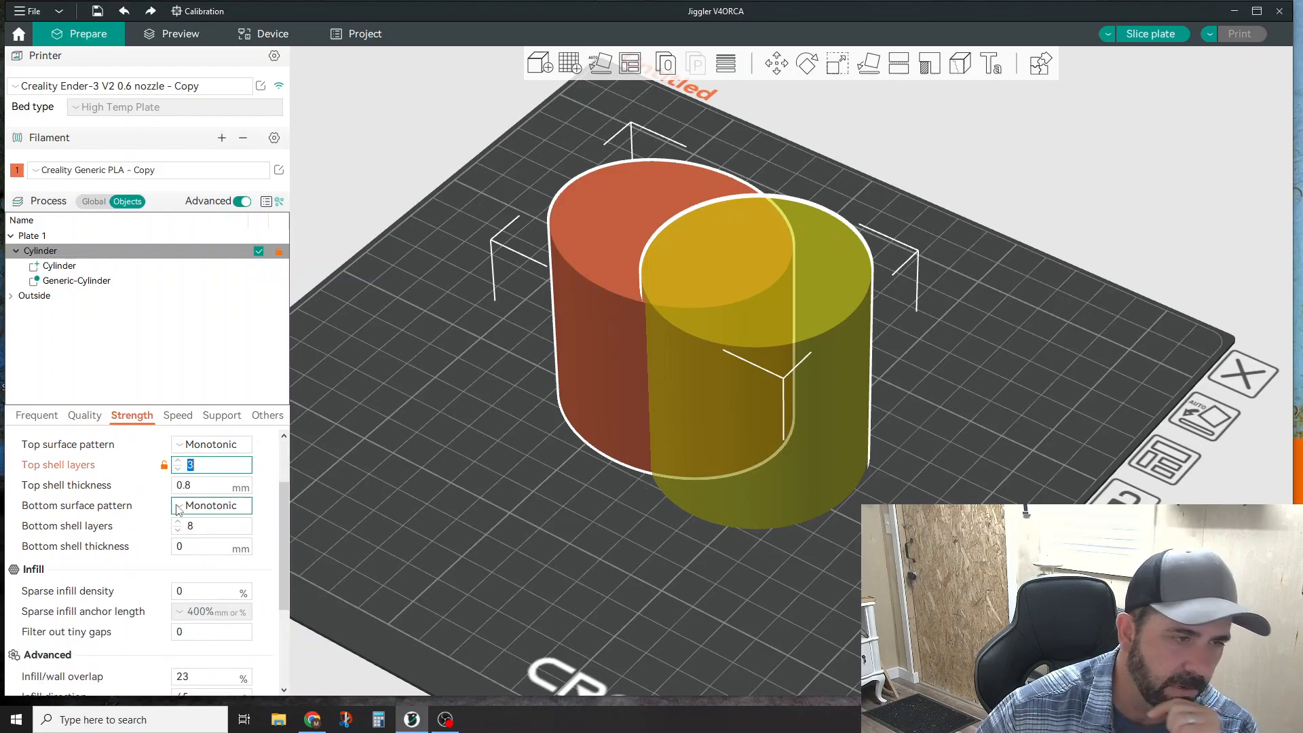
scroll(down, 3)
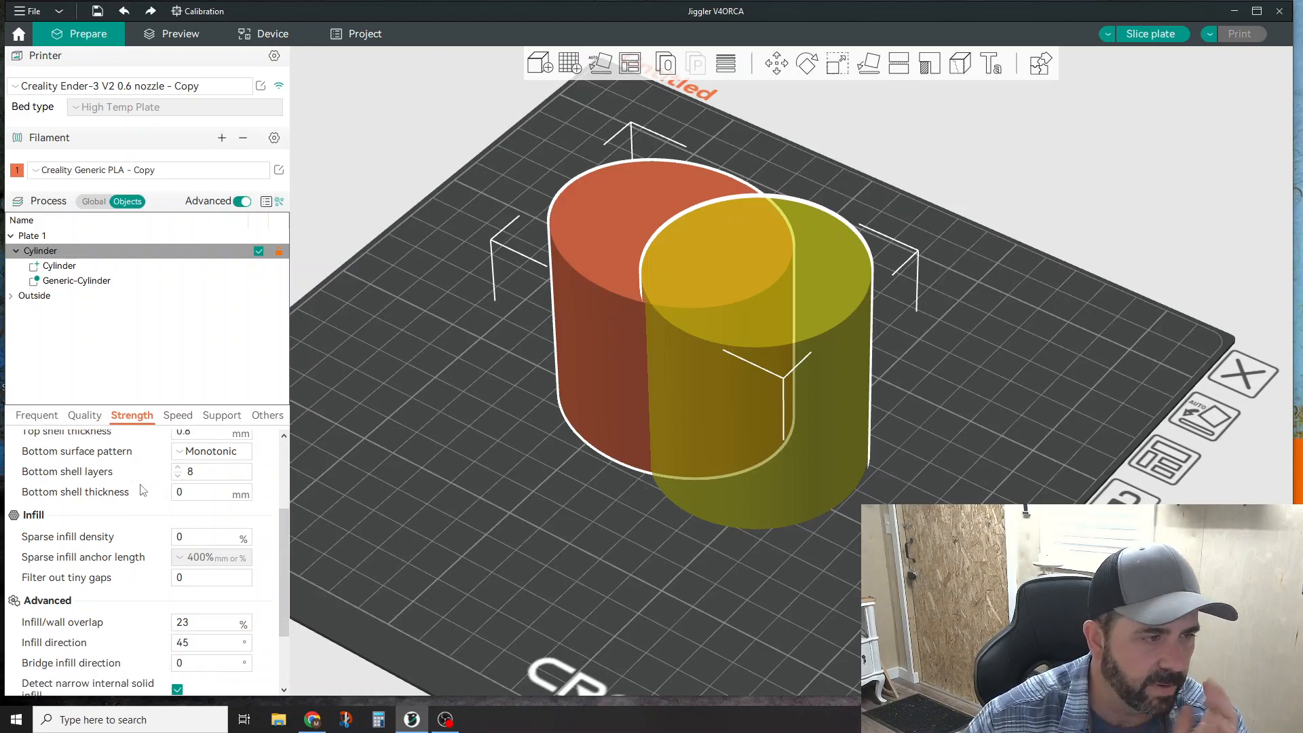
scroll(down, 3)
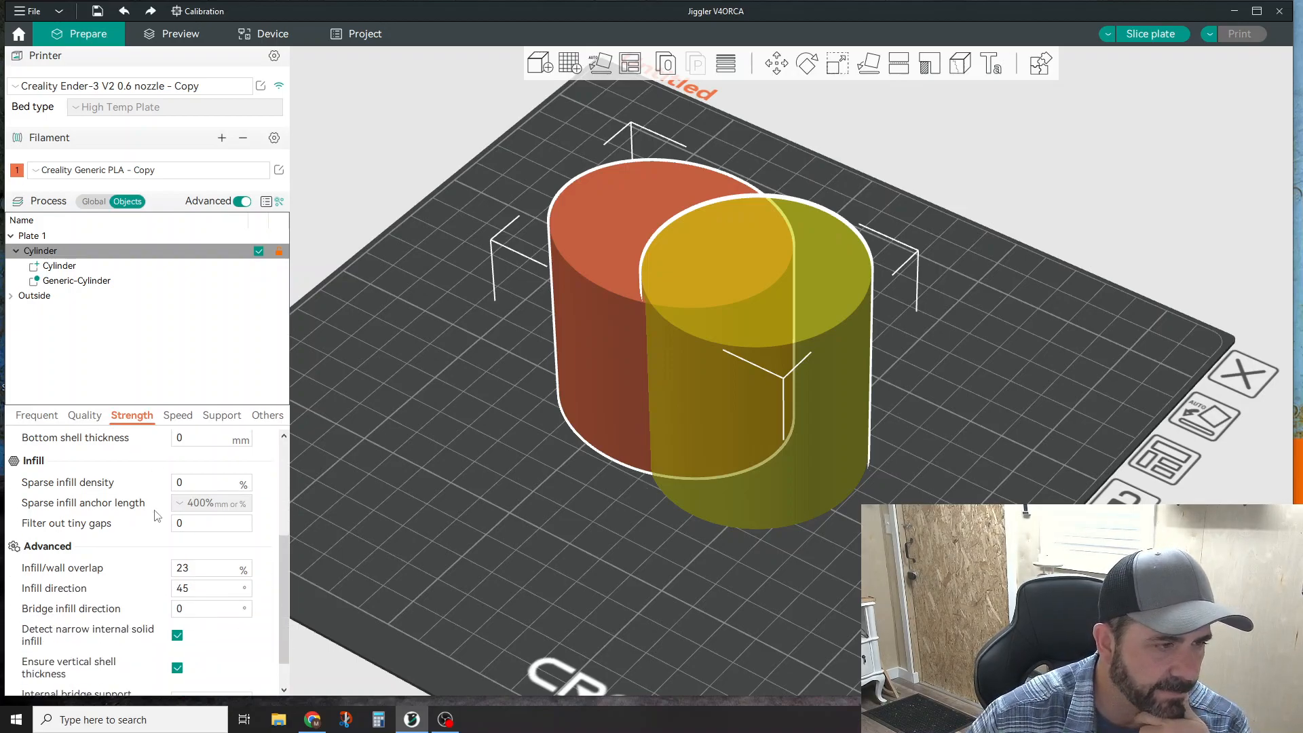
mouse_move(181, 328)
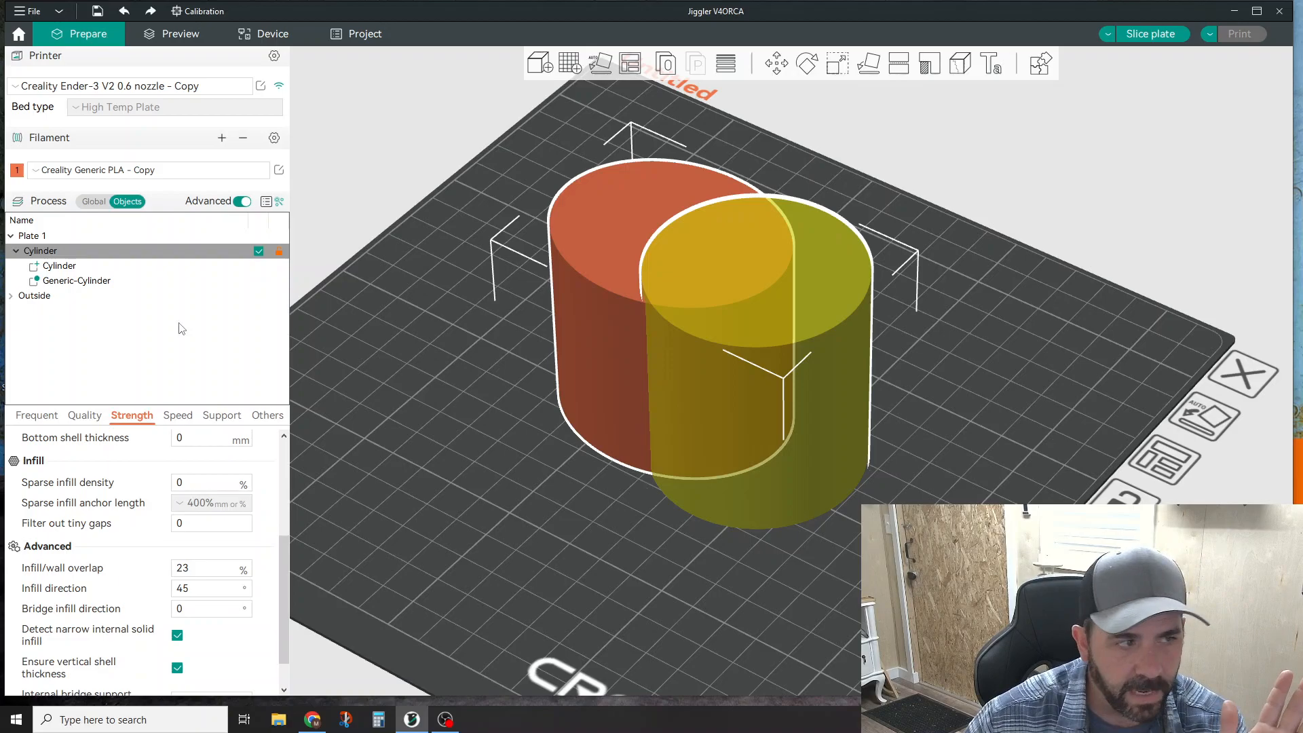
mouse_move(70, 282)
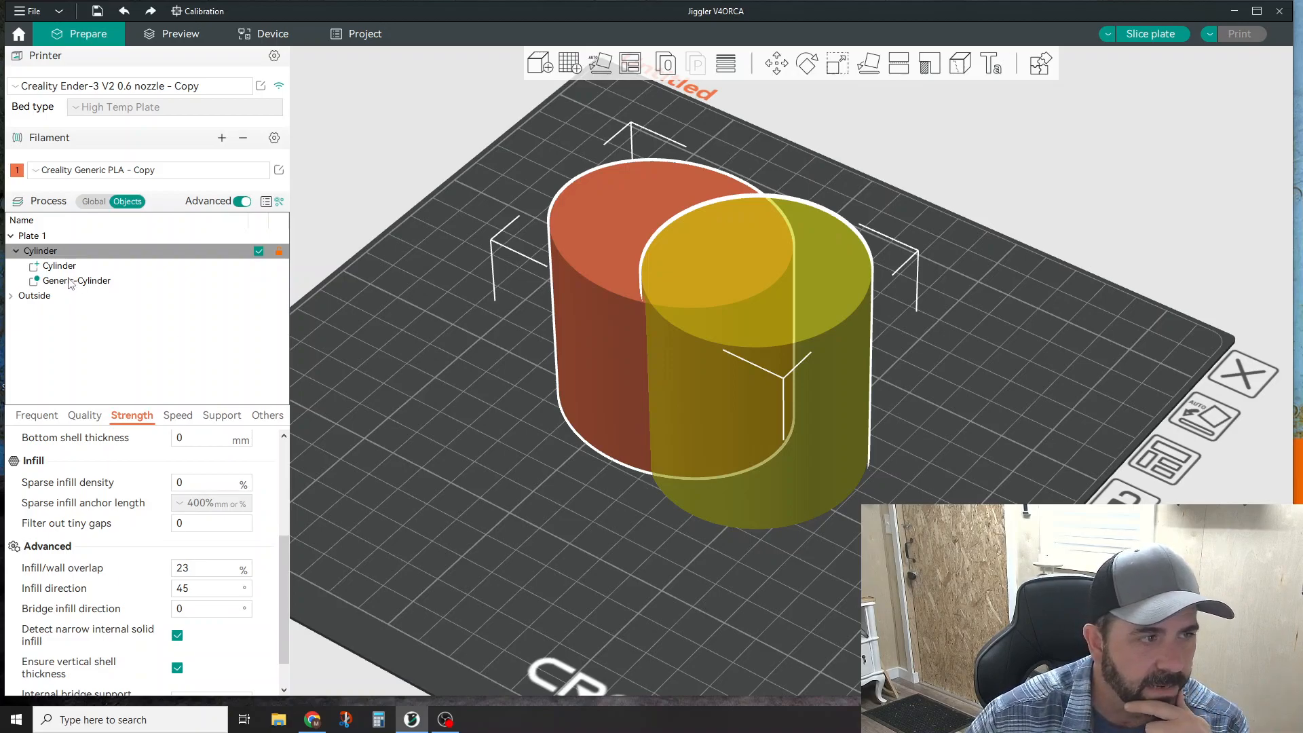
Give the modifier cylinder a different top surface pattern in its Strength settings.
click(76, 279)
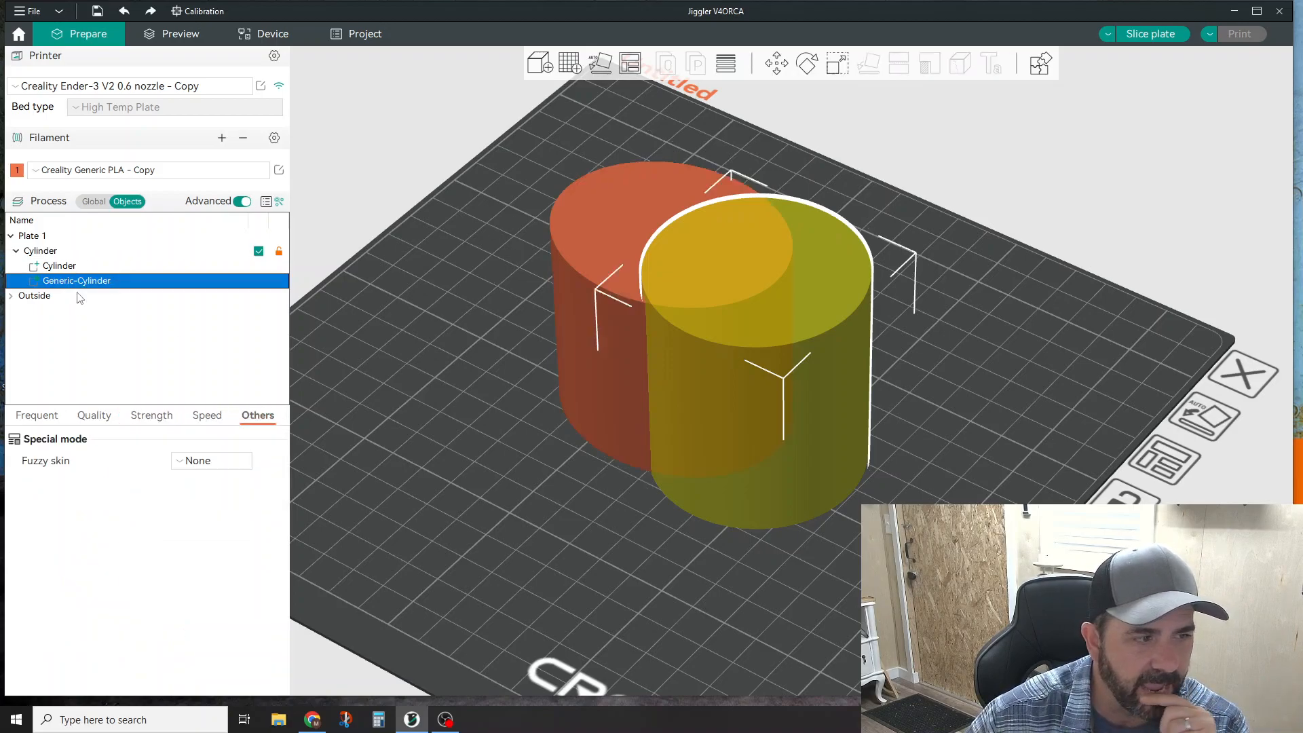
click(207, 415)
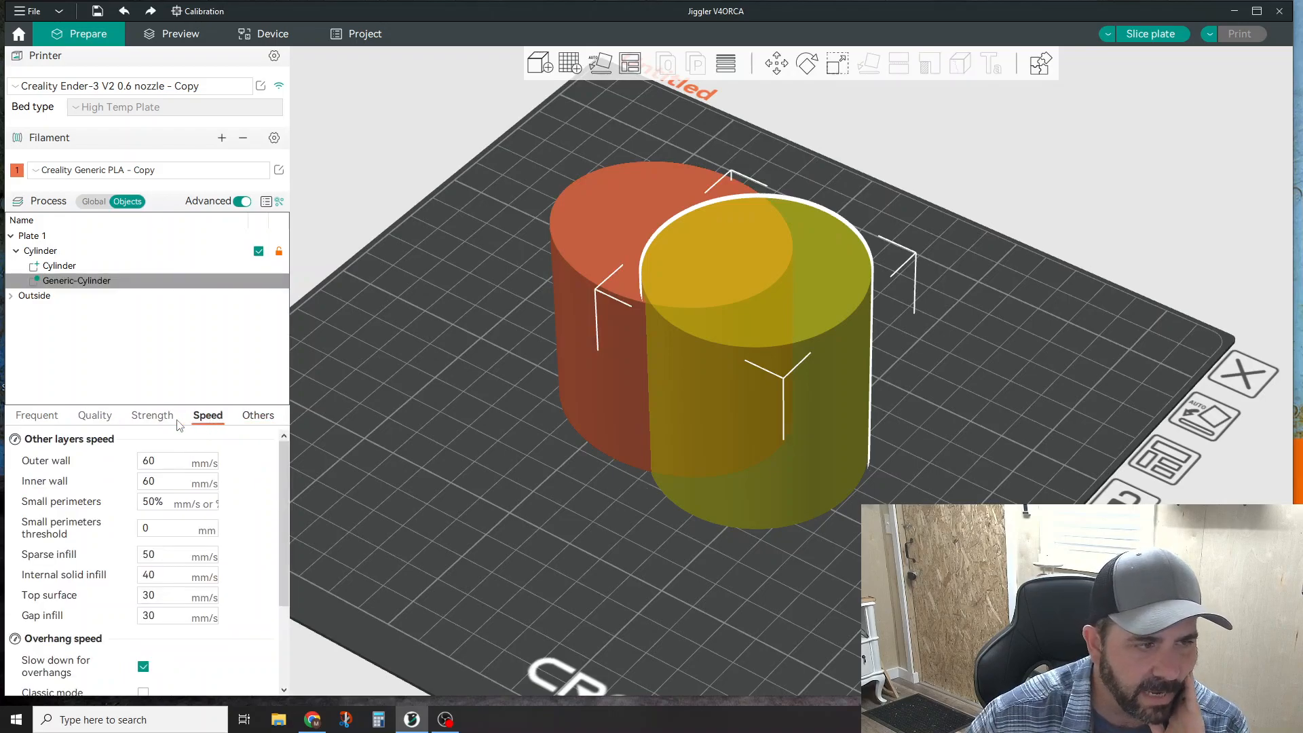
click(152, 416)
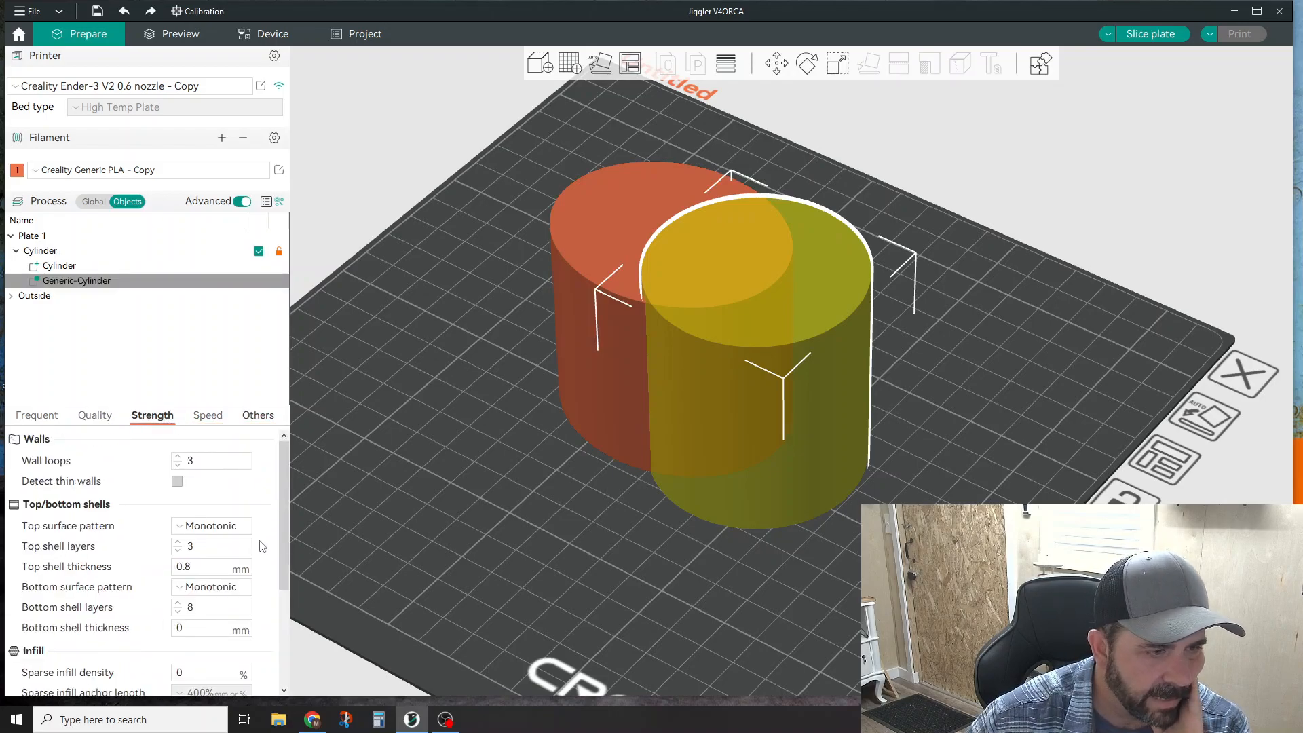
scroll(down, 3)
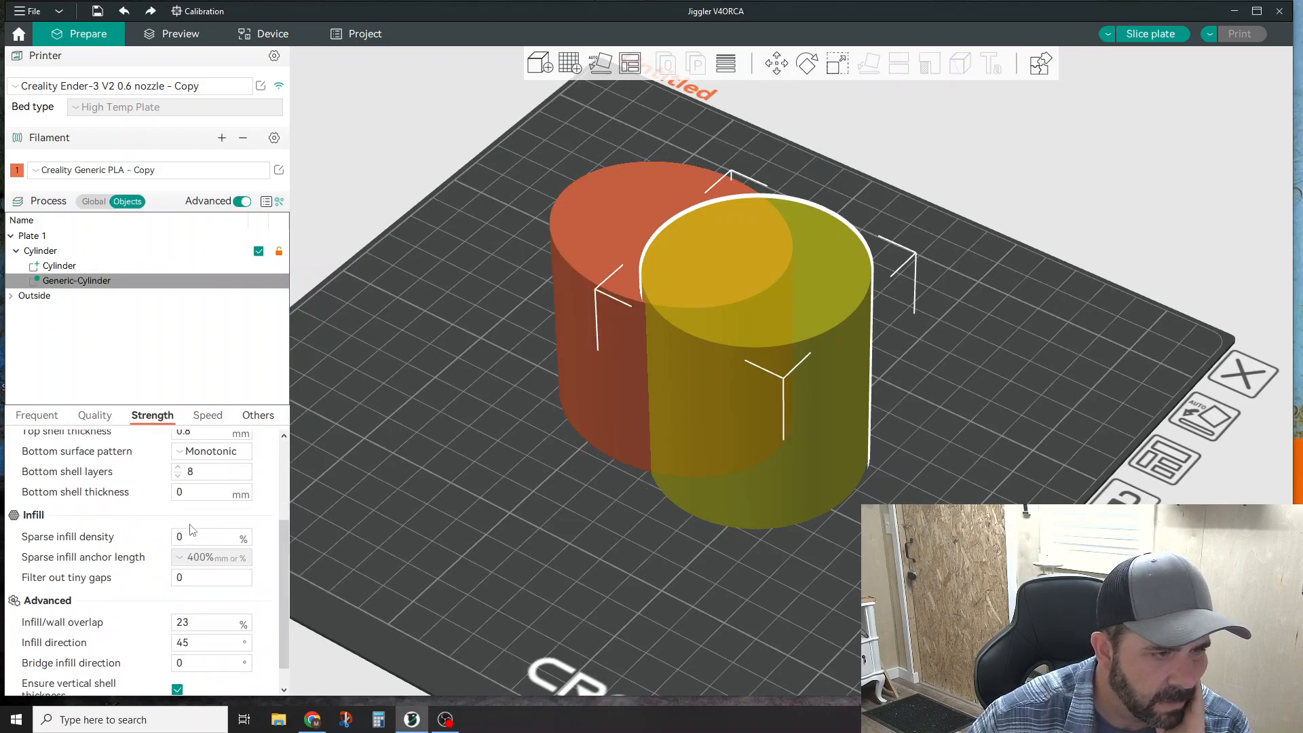
scroll(up, 3)
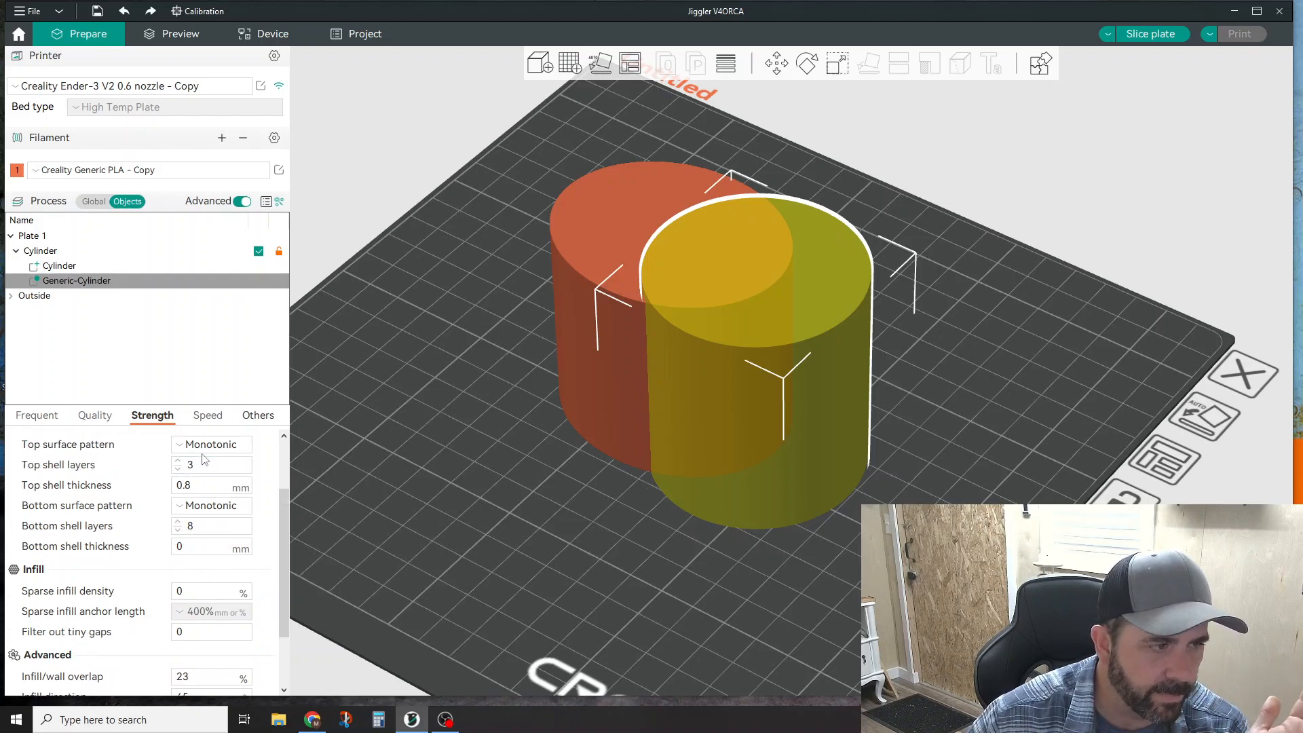
click(212, 443)
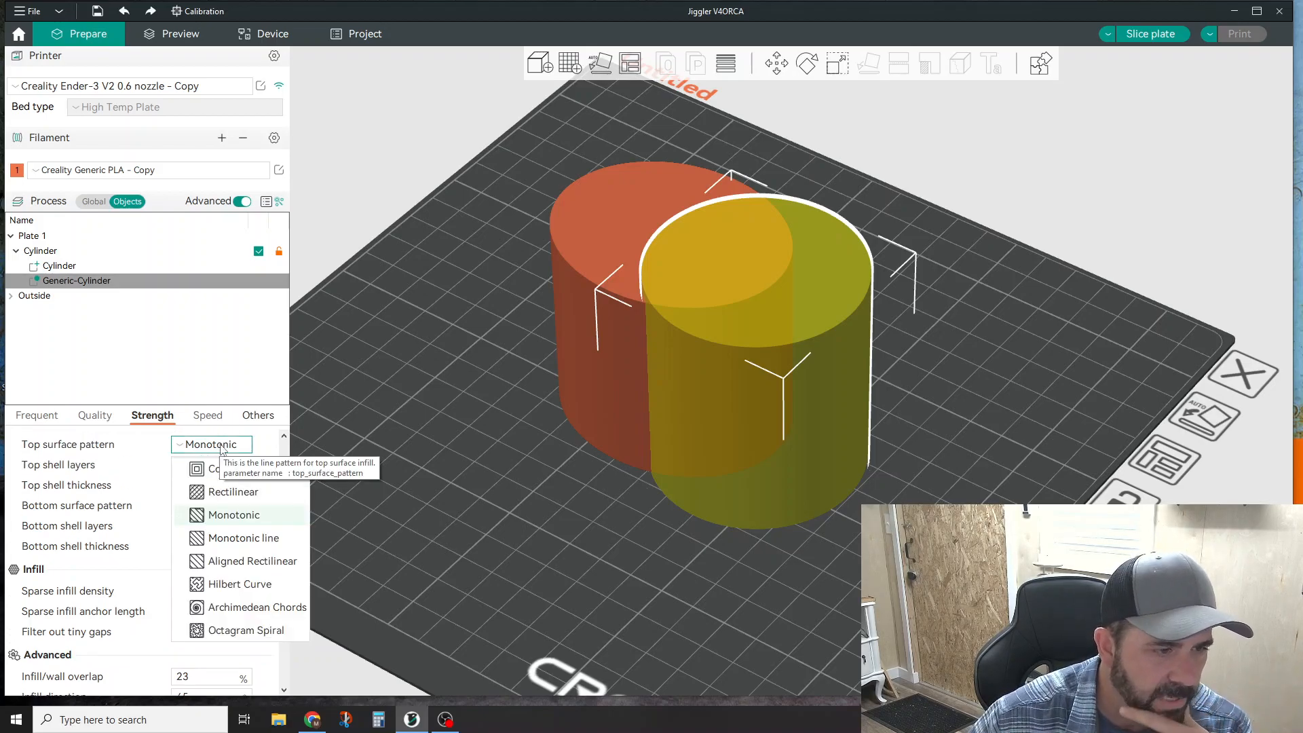
mouse_move(236, 583)
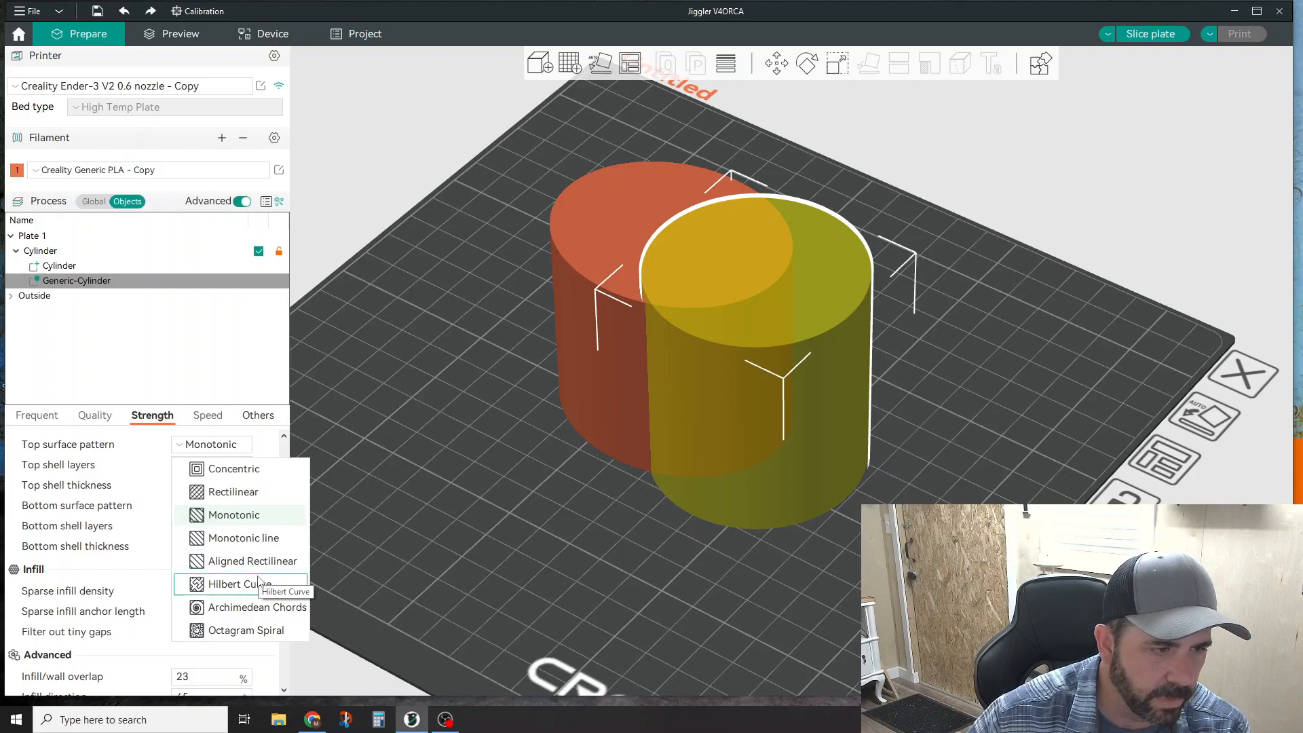
mouse_move(253, 607)
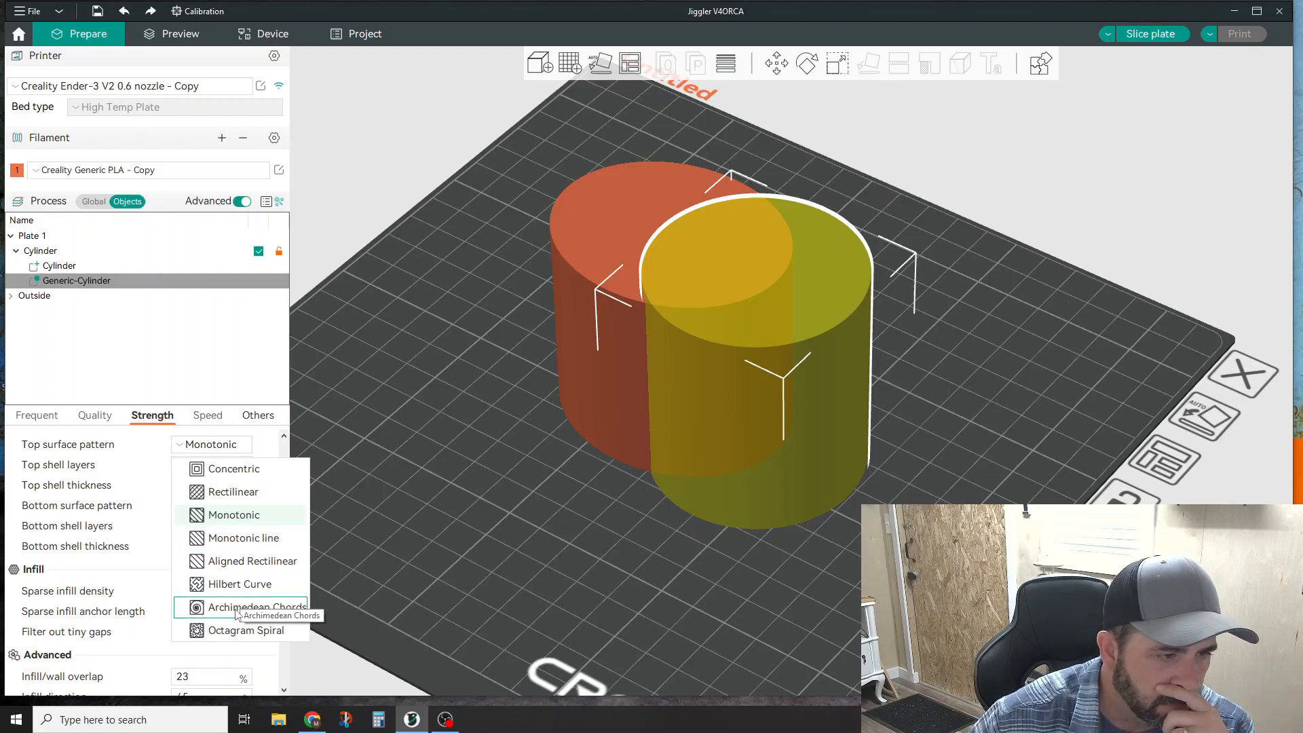
click(239, 584)
text(0)
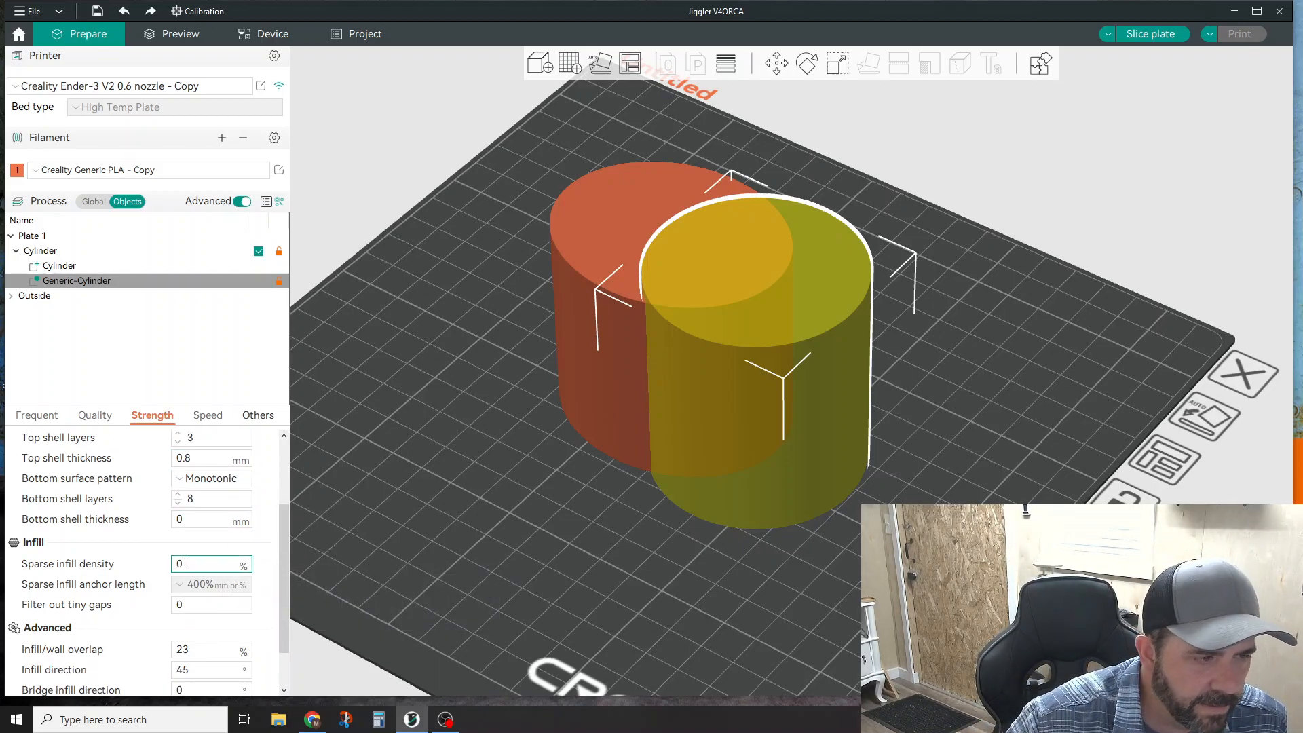
Set the modifier's sparse infill density to 50%.
scroll(down, 3)
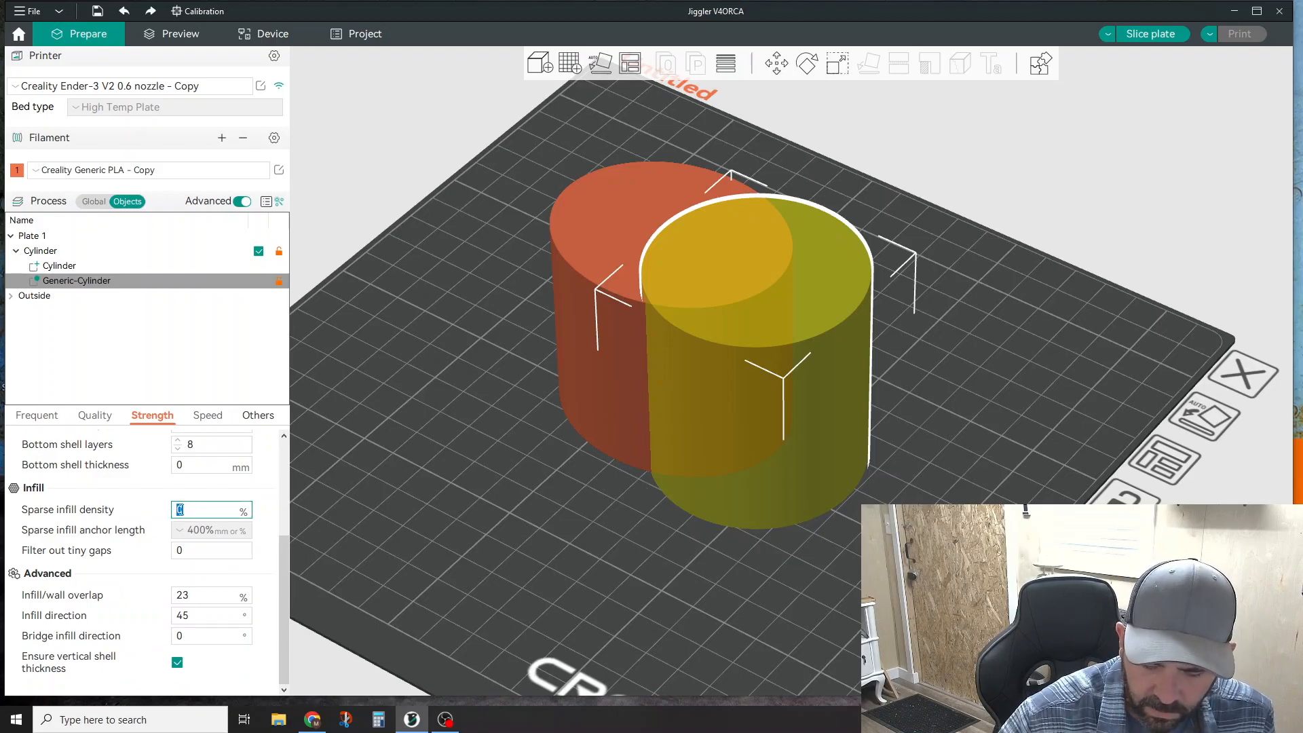
text(50)
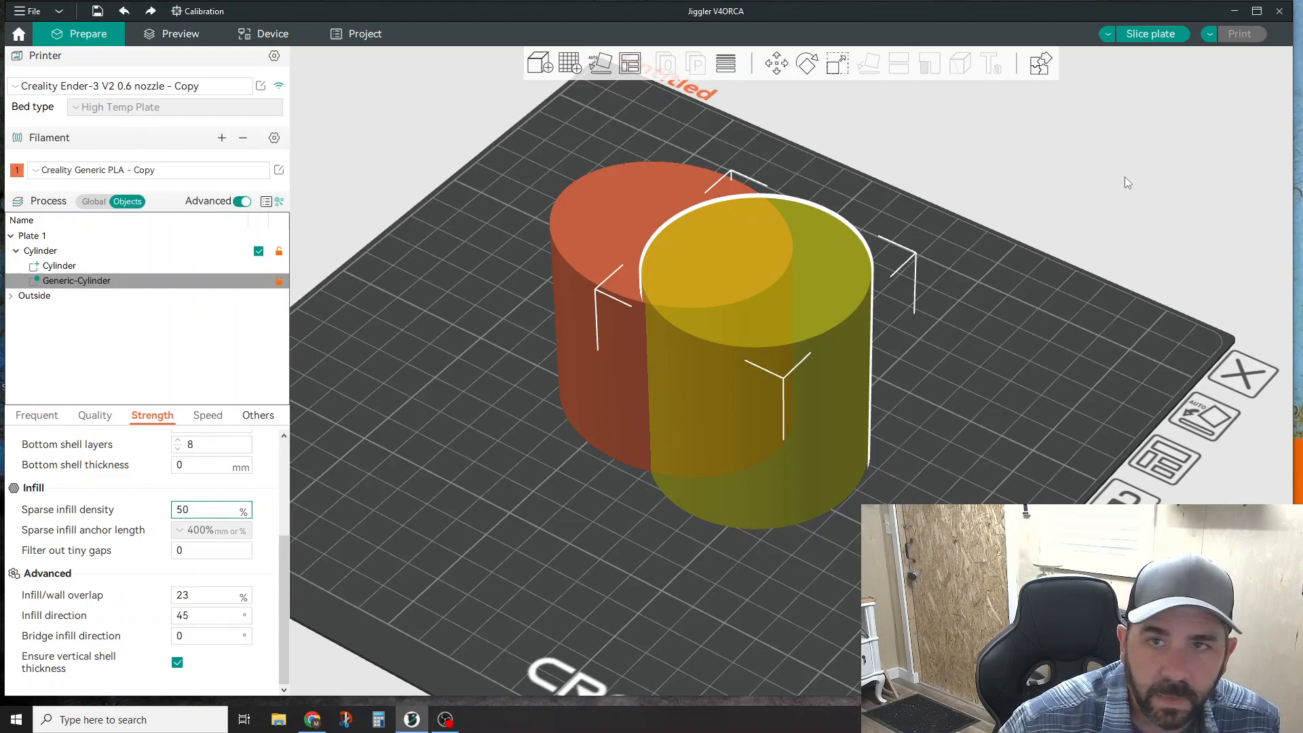
Slice the plate to preview the two distinct infill regions.
click(180, 34)
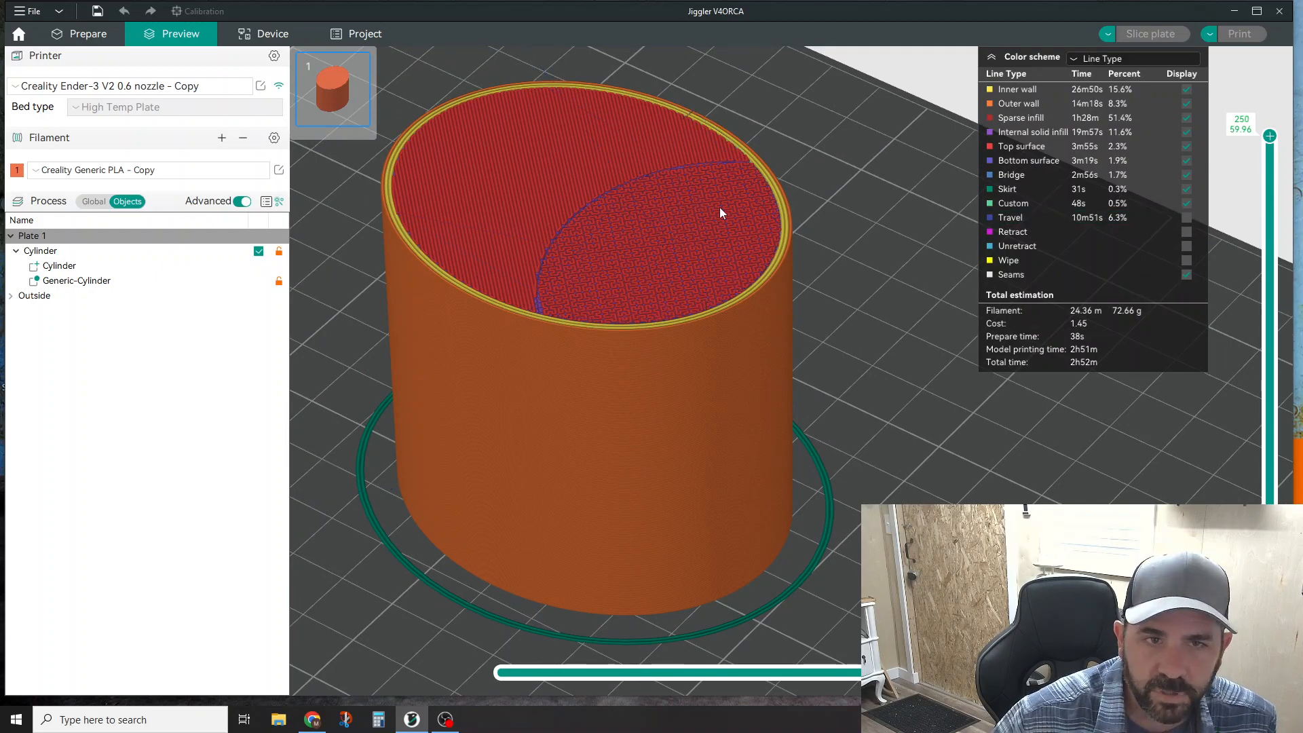
mouse_move(734, 286)
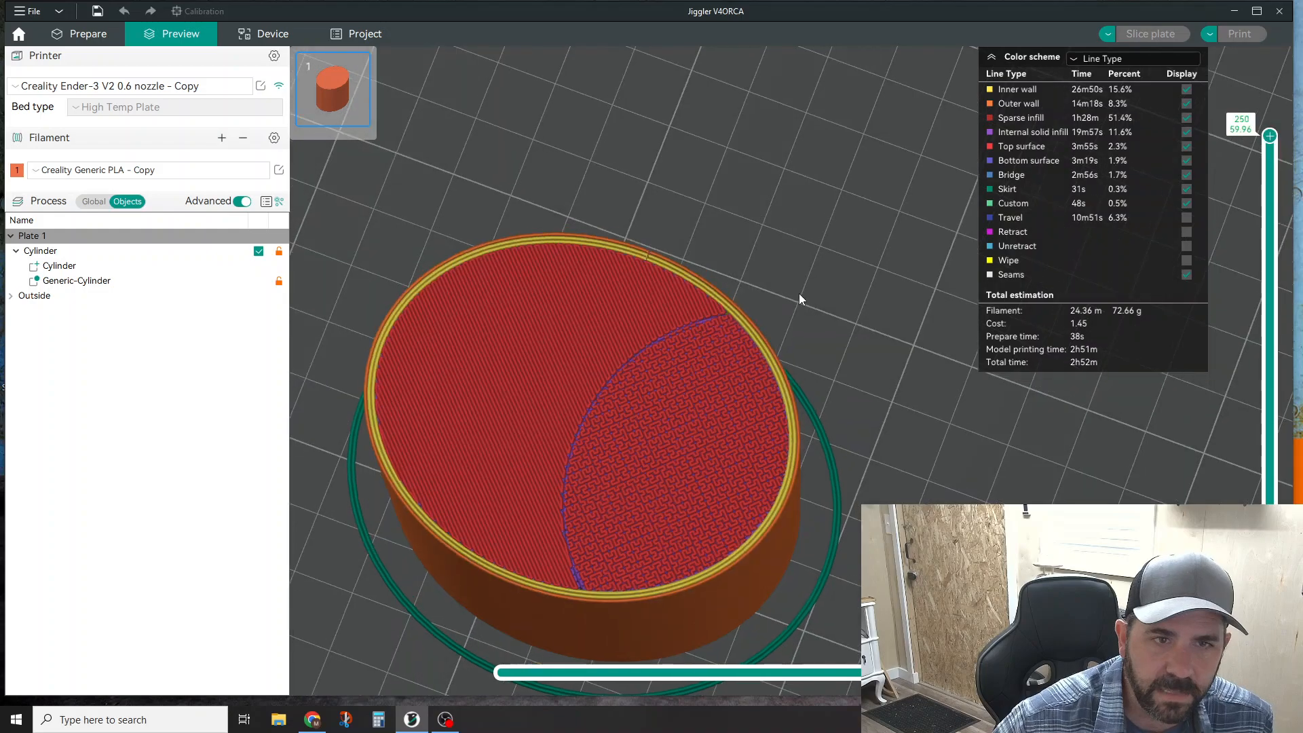
mouse_move(738, 706)
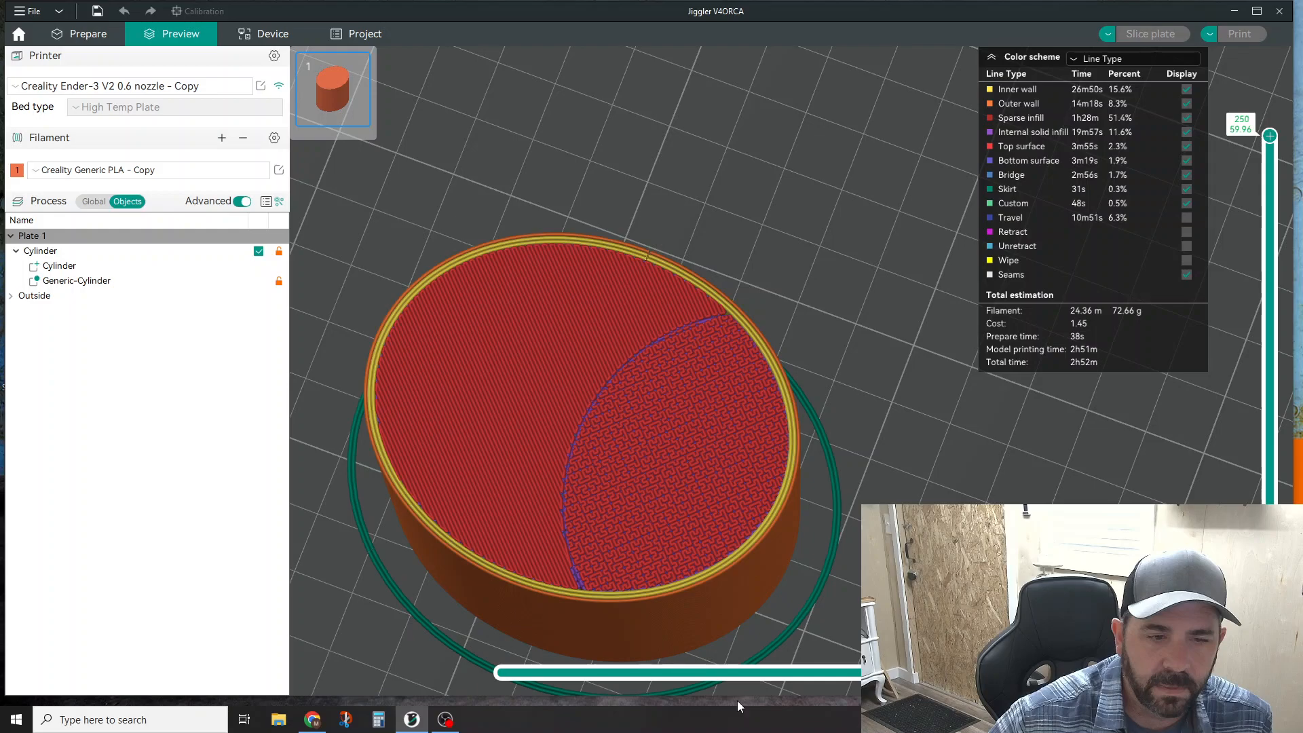
Back in Prepare, set the modifier cylinder's Fuzzy skin to Contour.
click(87, 34)
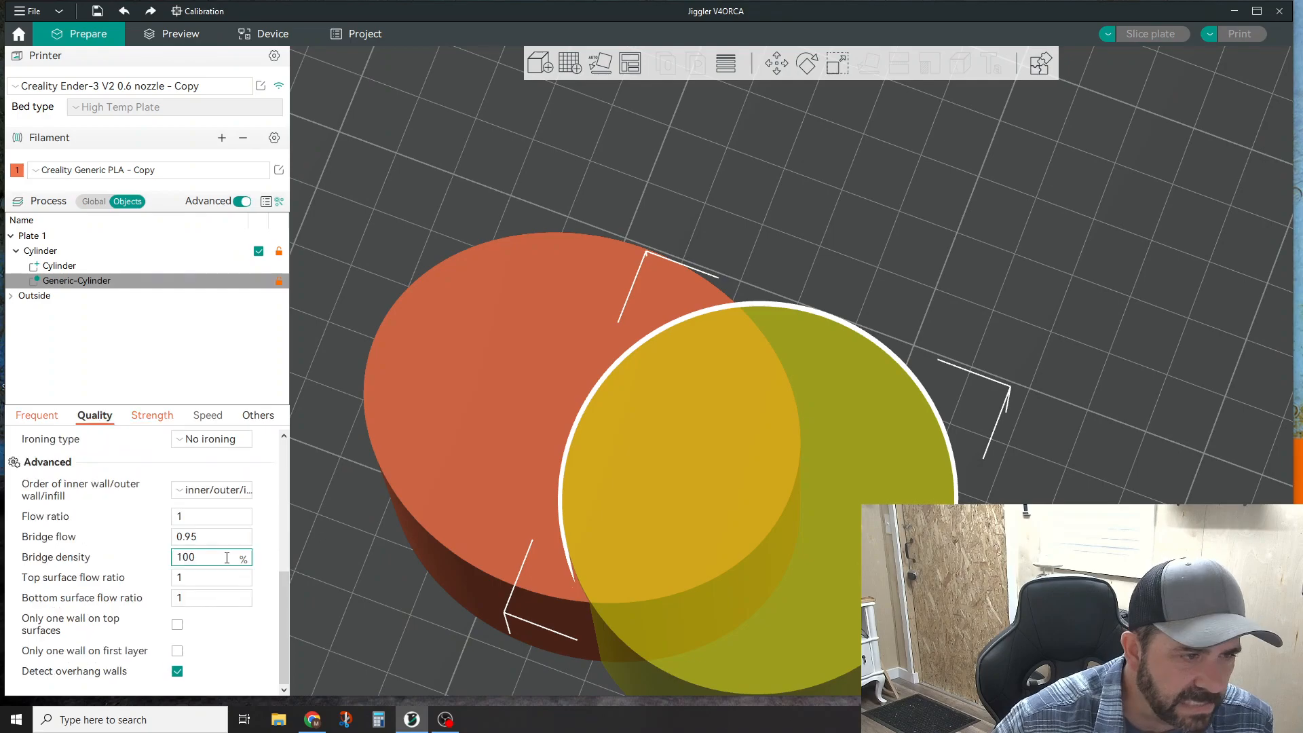
click(257, 416)
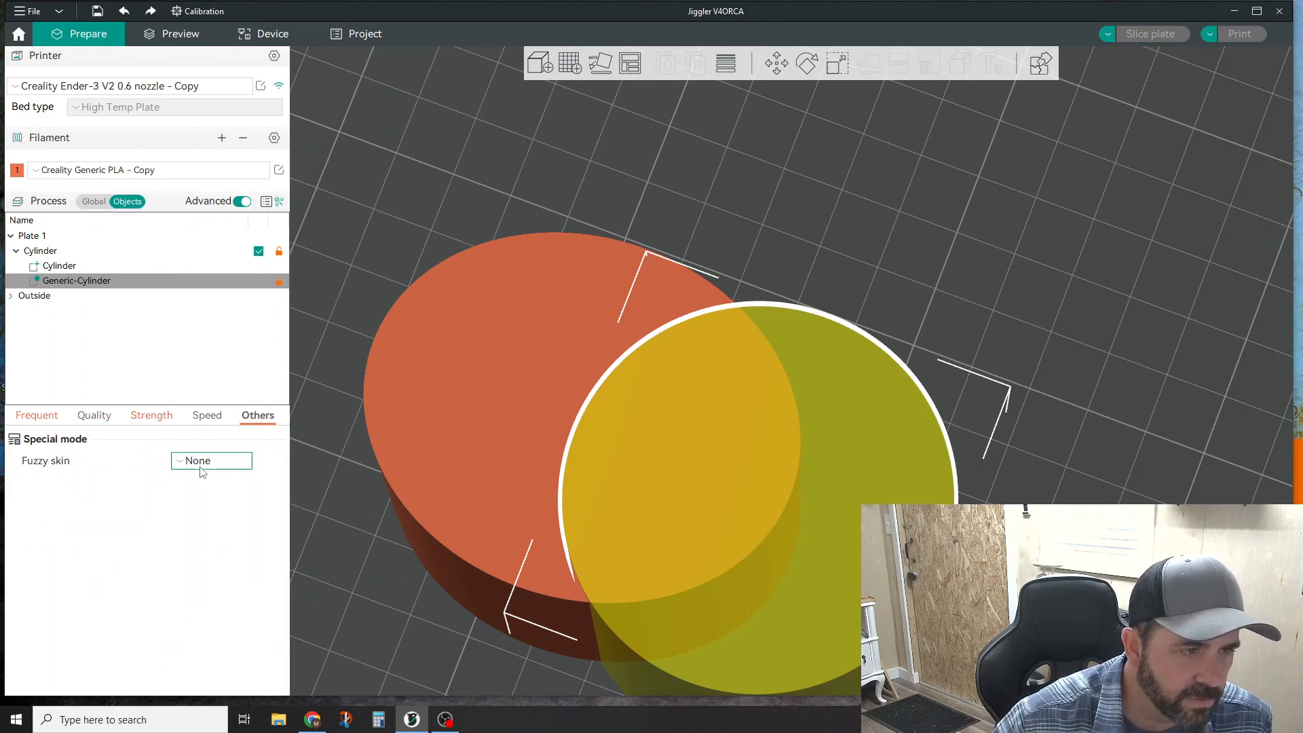
mouse_move(743, 539)
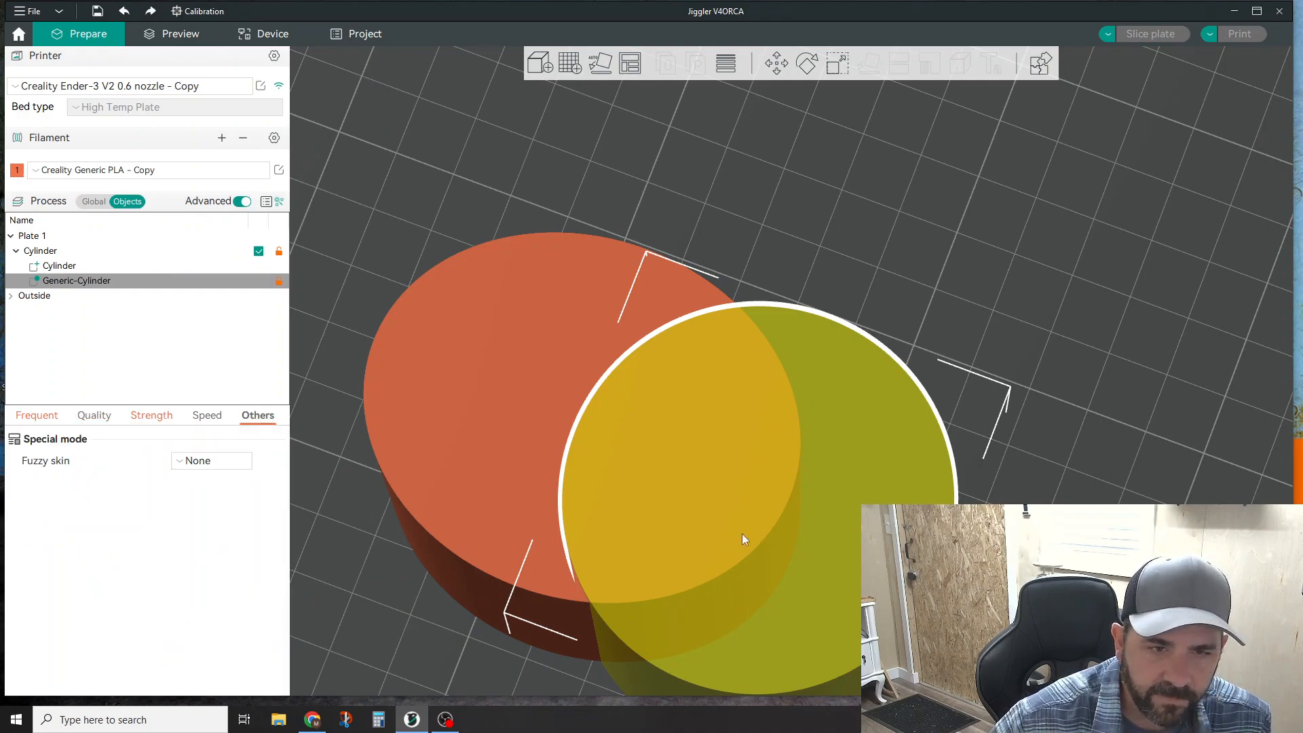
click(211, 460)
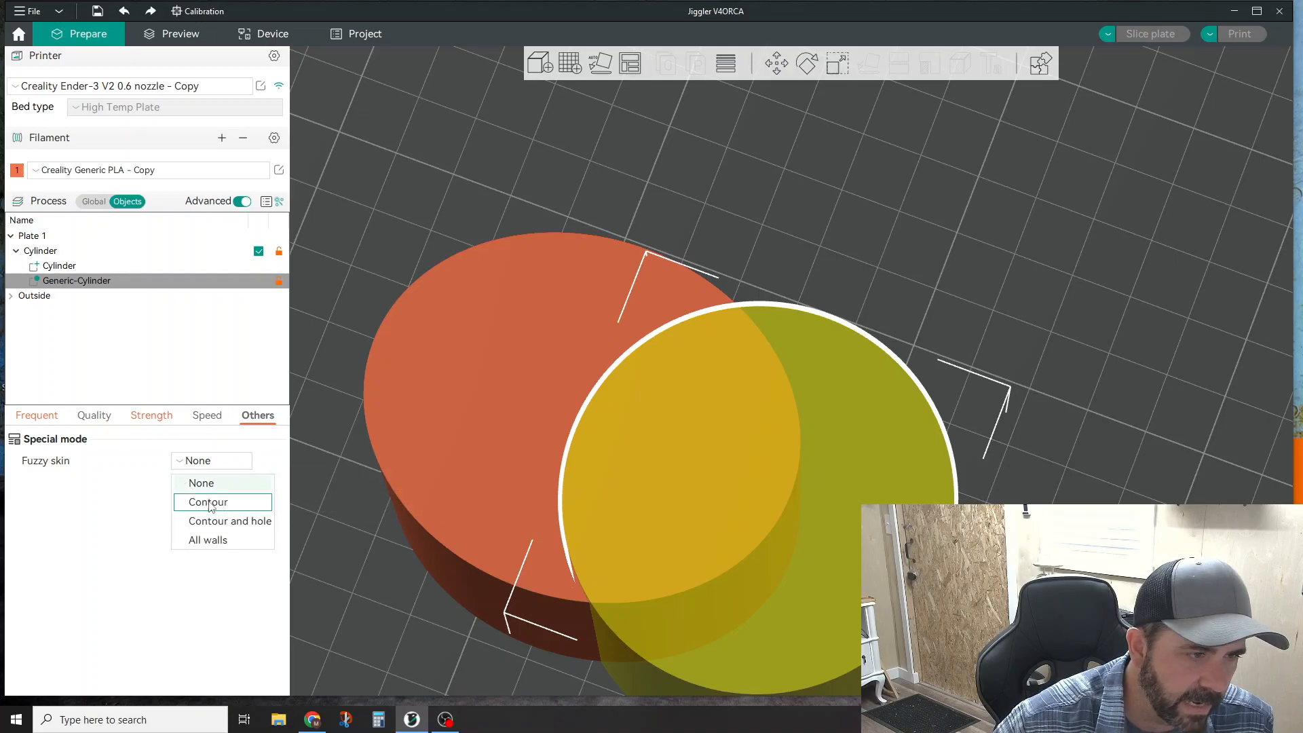
click(207, 502)
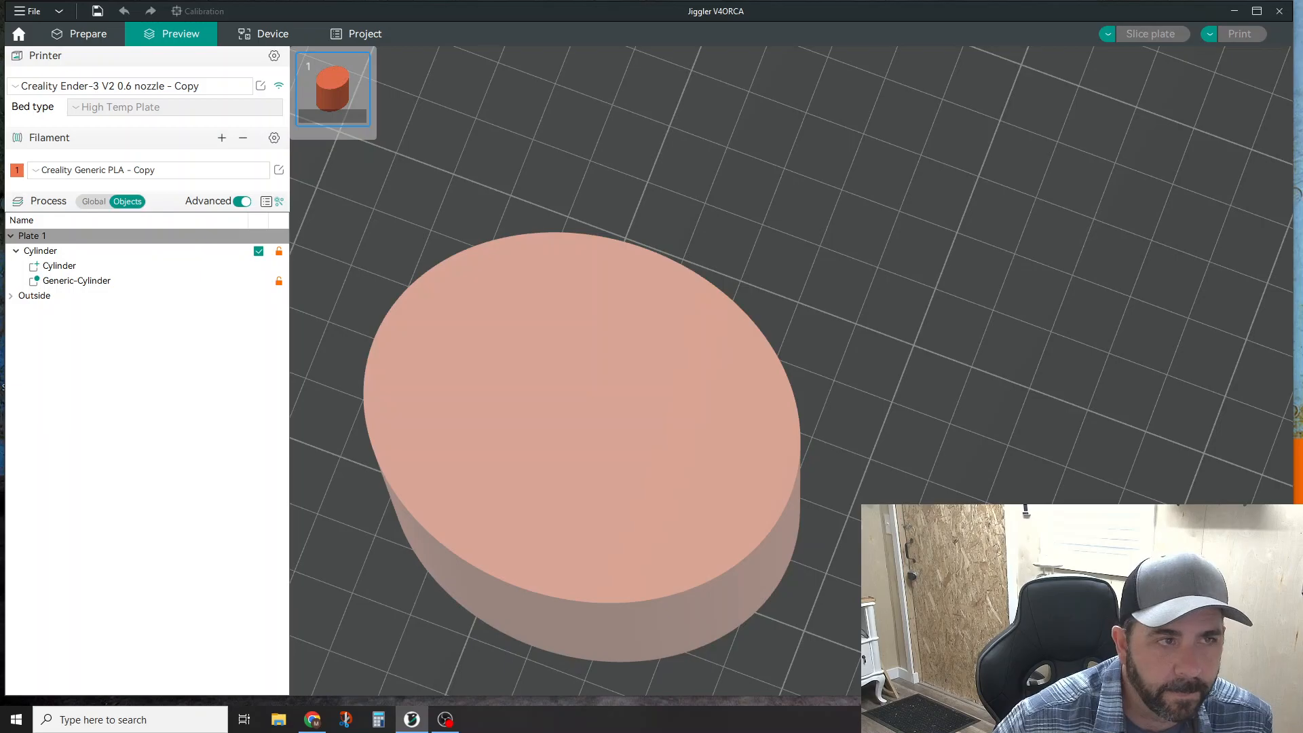
Re-slice the plate with fuzzy skin applied to the overlap region.
click(1152, 34)
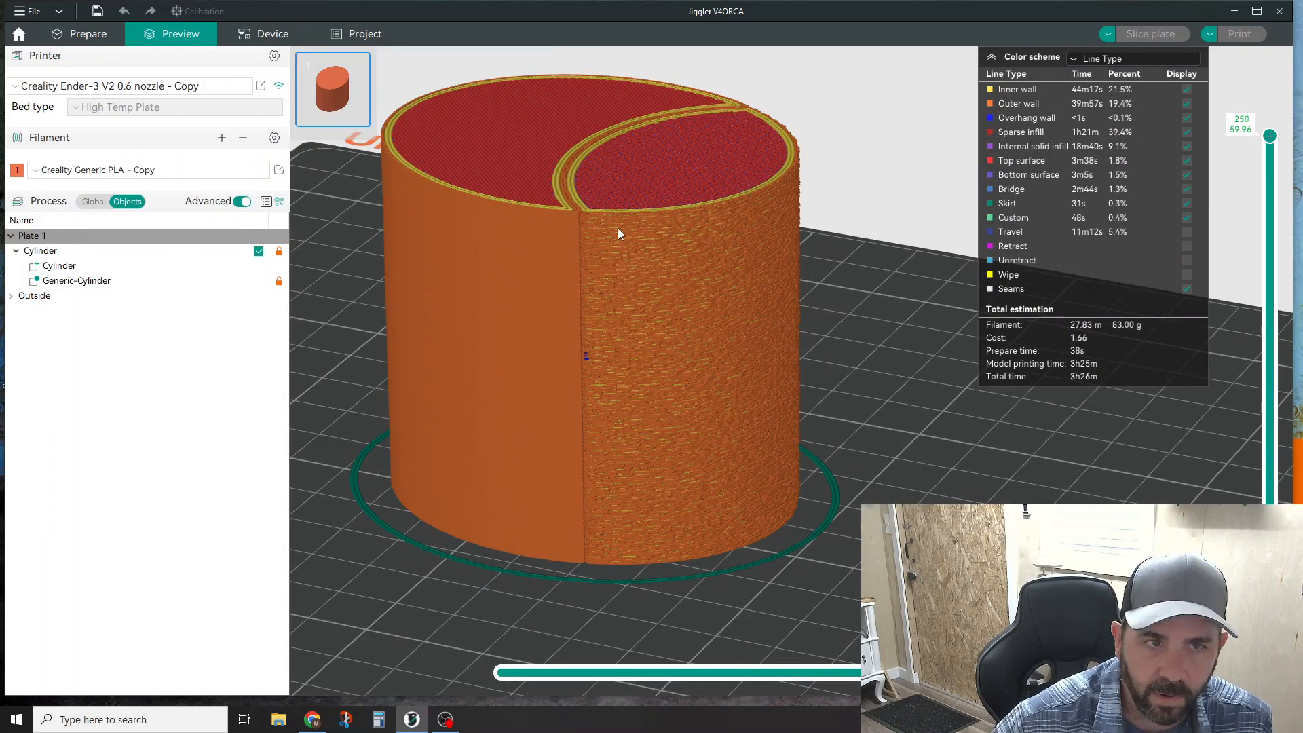
mouse_move(672, 223)
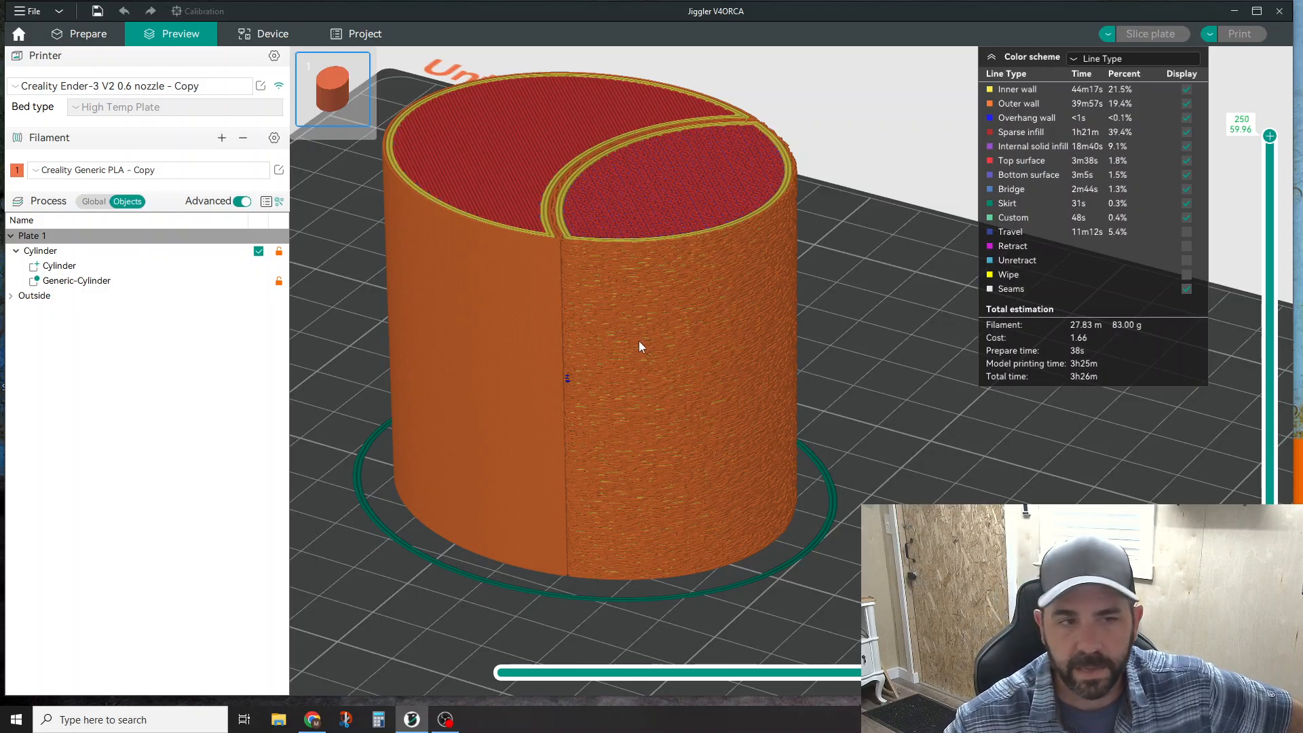
mouse_move(602, 384)
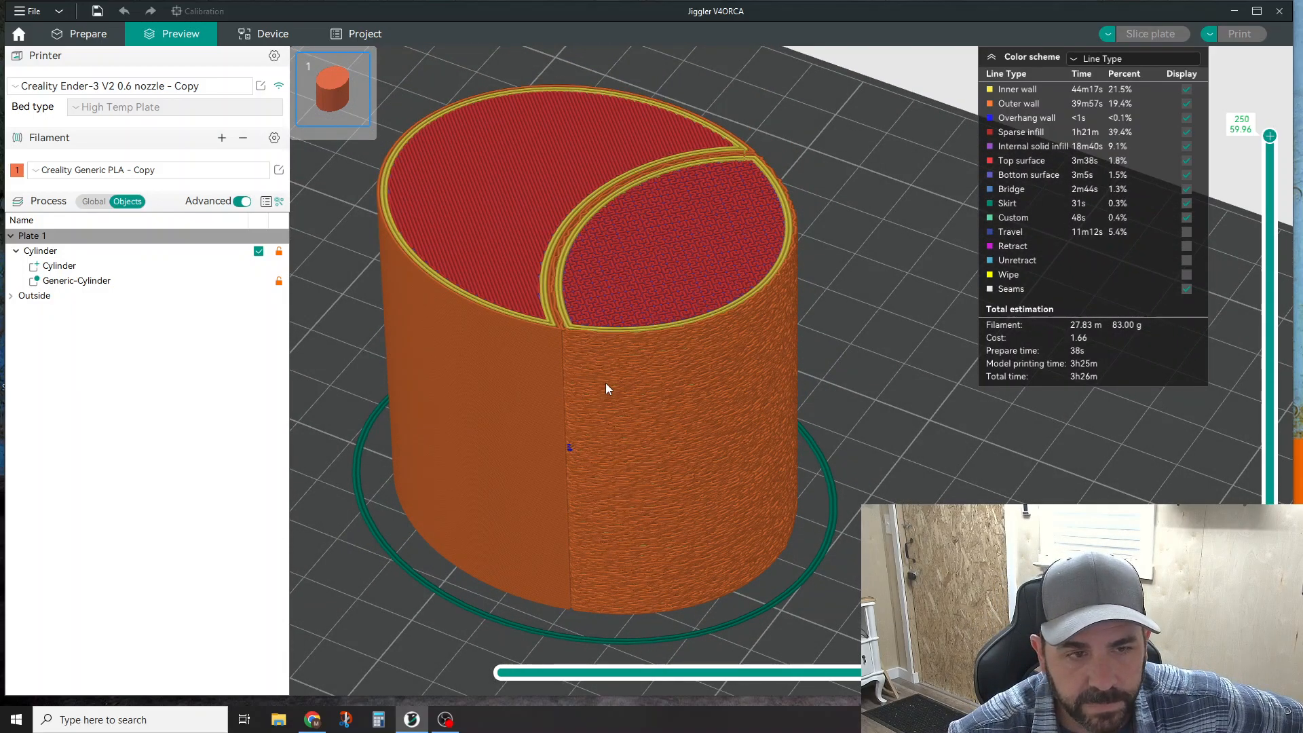
mouse_move(601, 375)
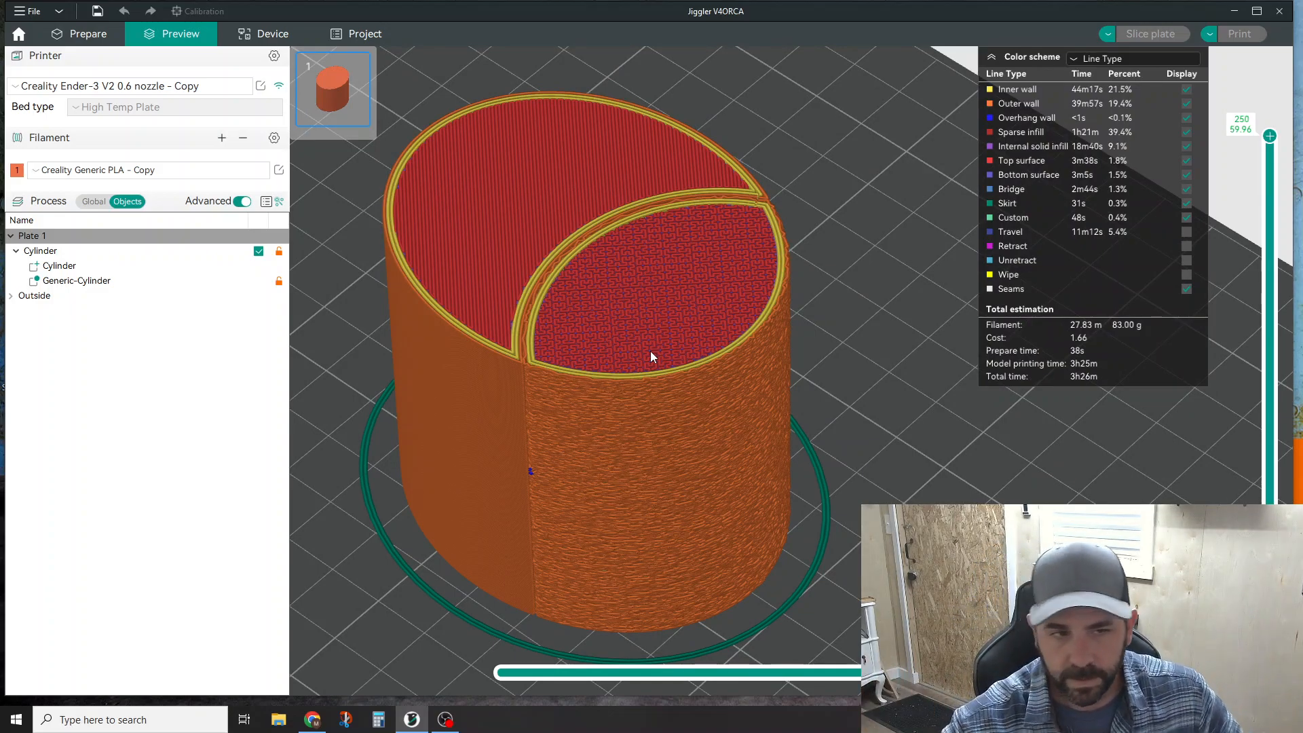
mouse_move(665, 352)
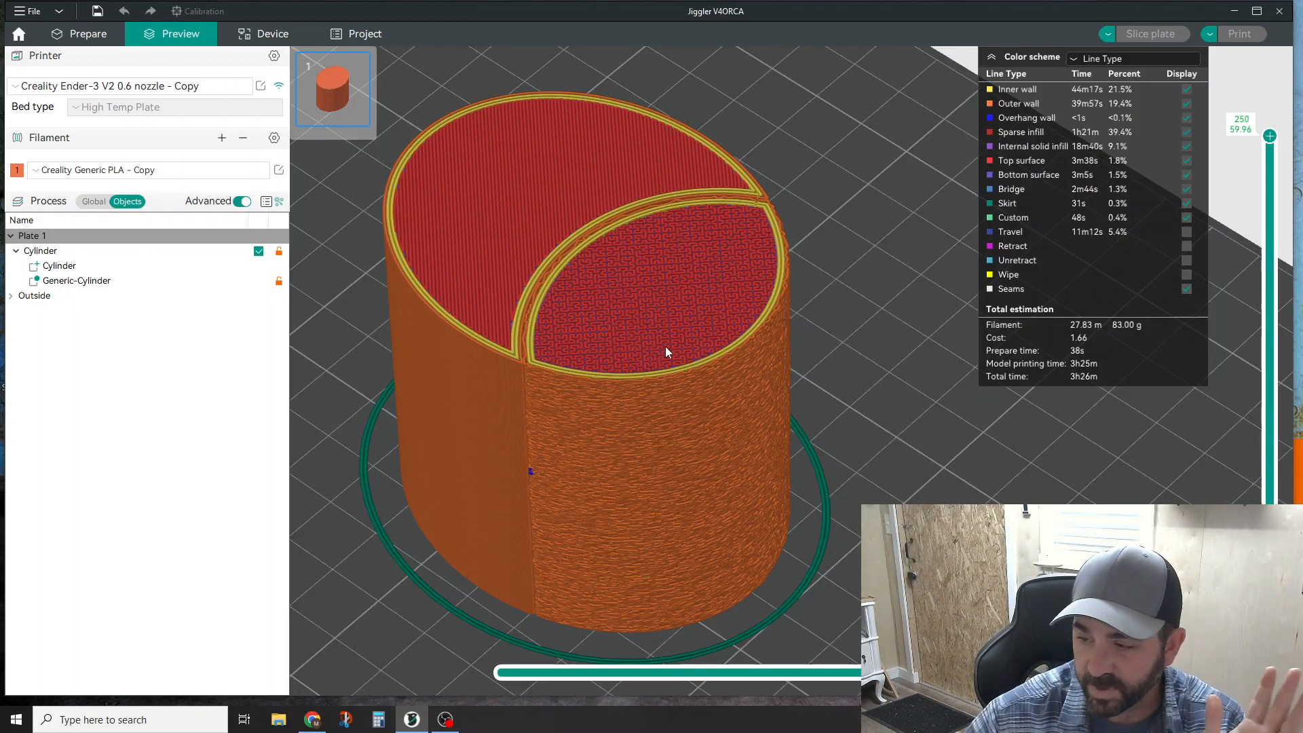
mouse_move(640, 350)
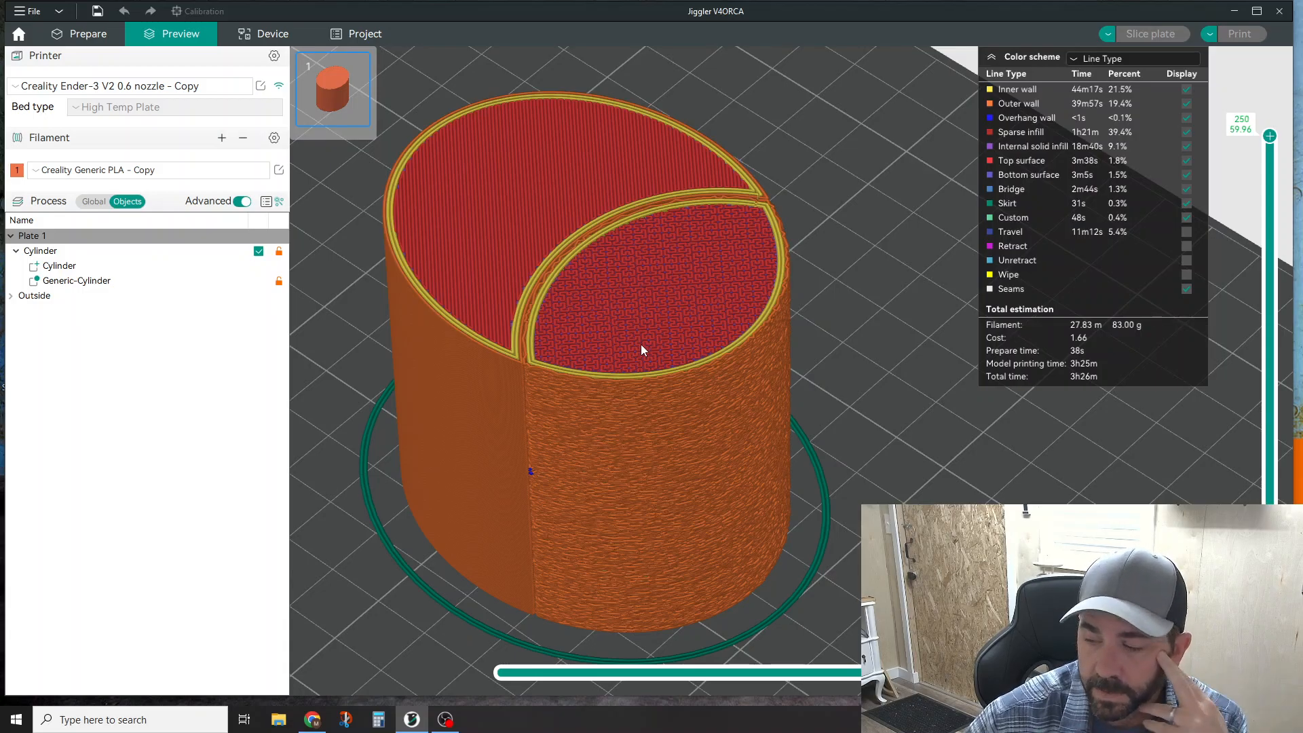
mouse_move(597, 414)
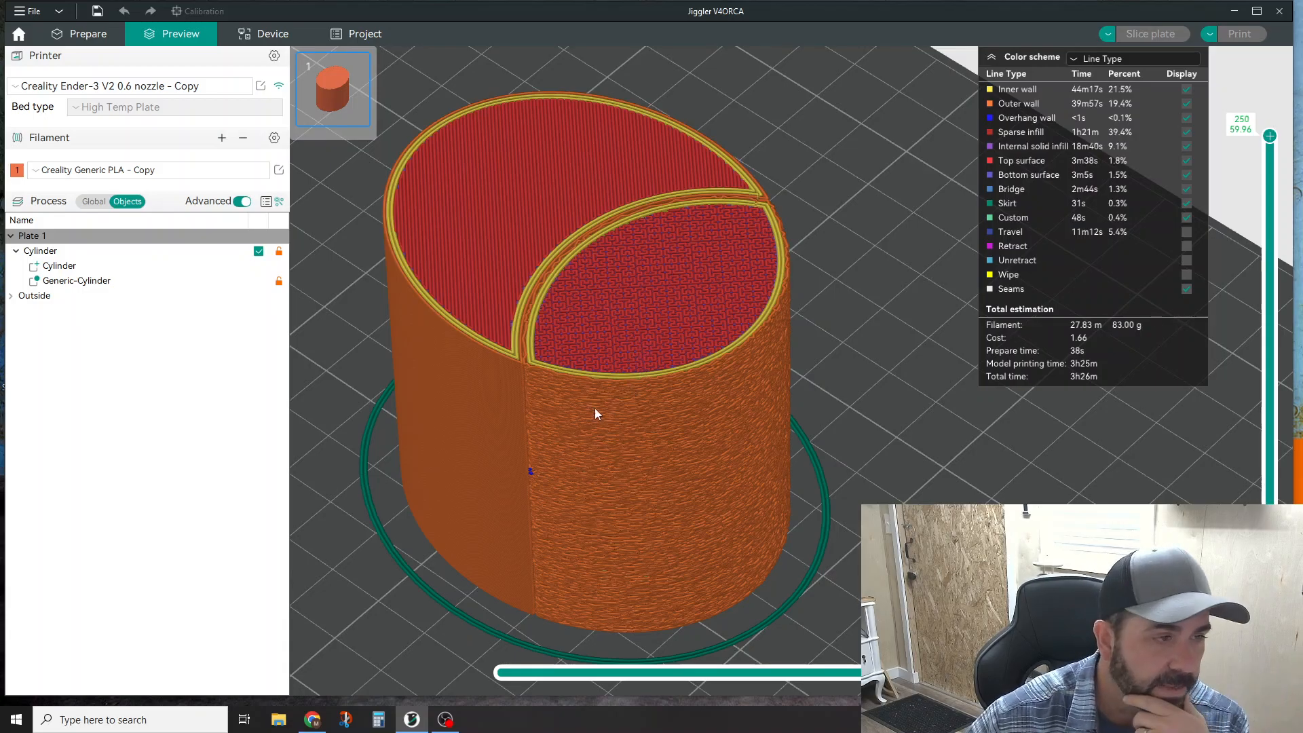